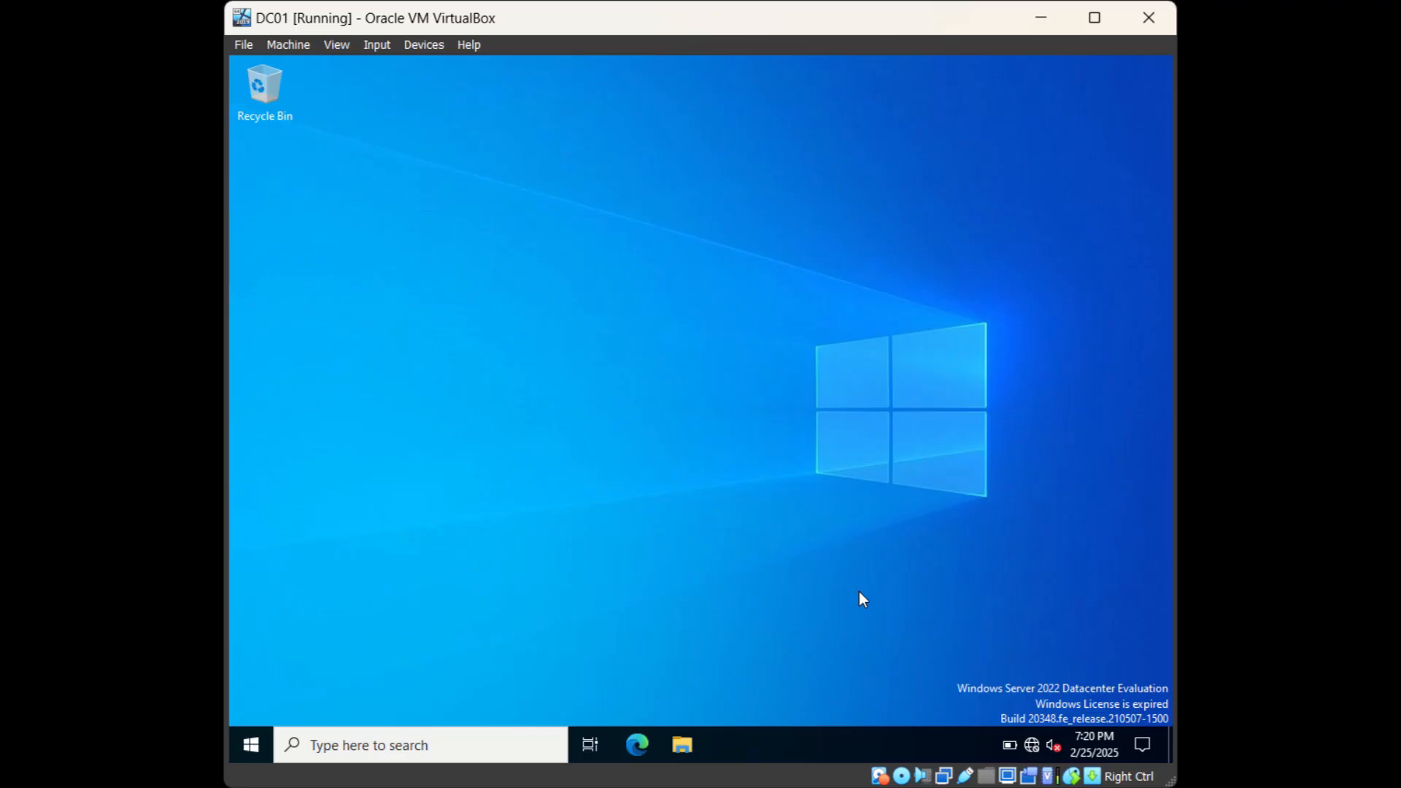
mouse_move(972, 467)
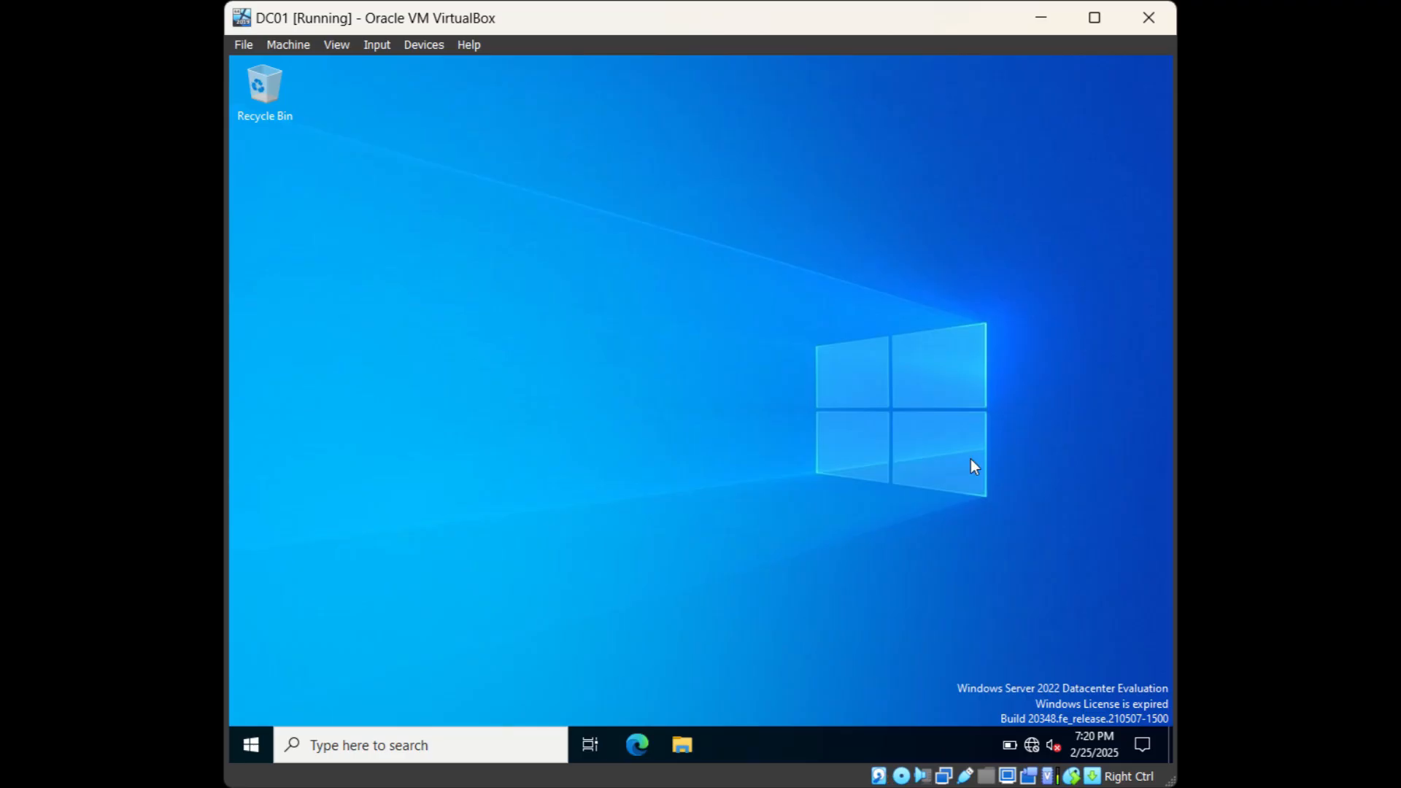
mouse_move(322, 673)
type("s")
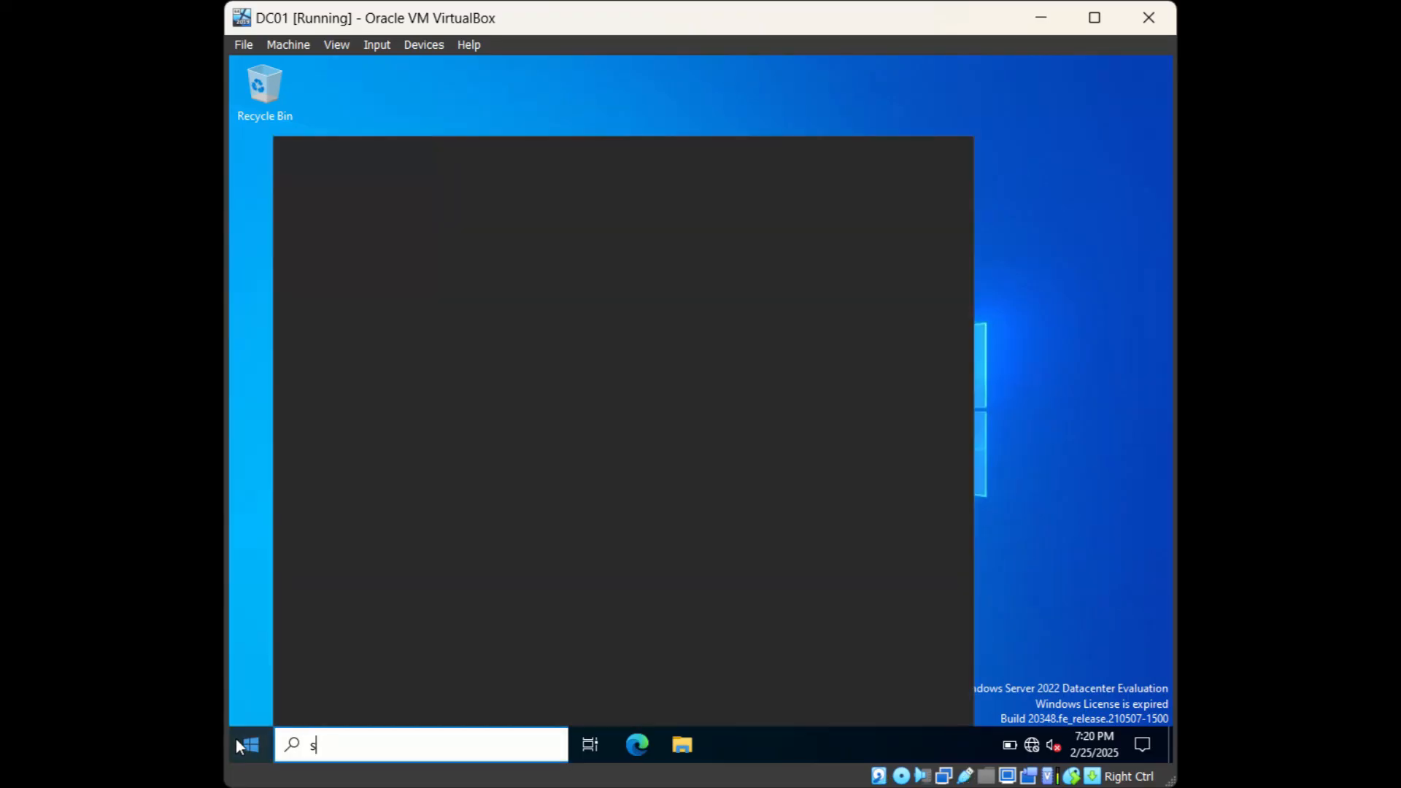
Launch Server Manager from search and dismiss the Windows Admin Center notice
type("erv")
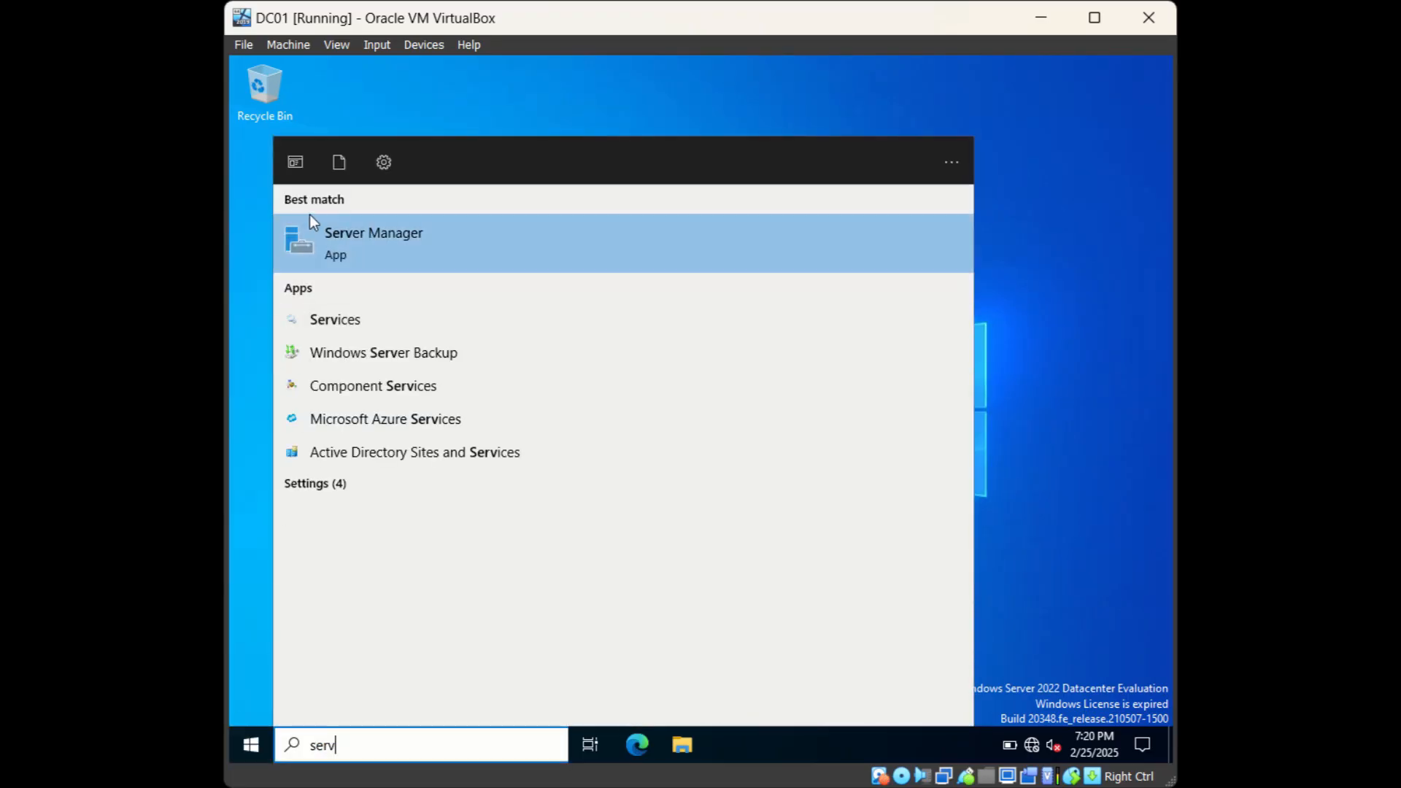
left_click(374, 241)
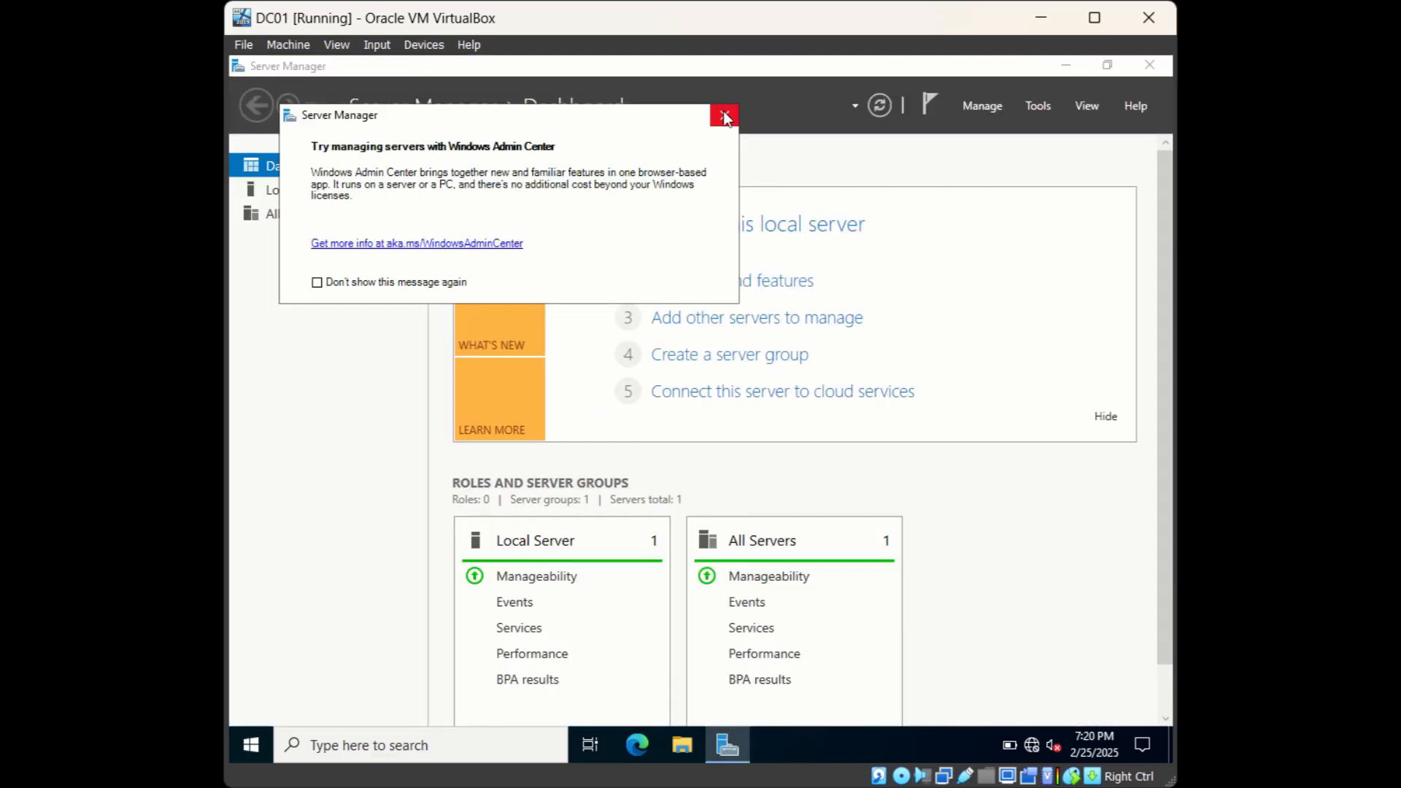
left_click(724, 116)
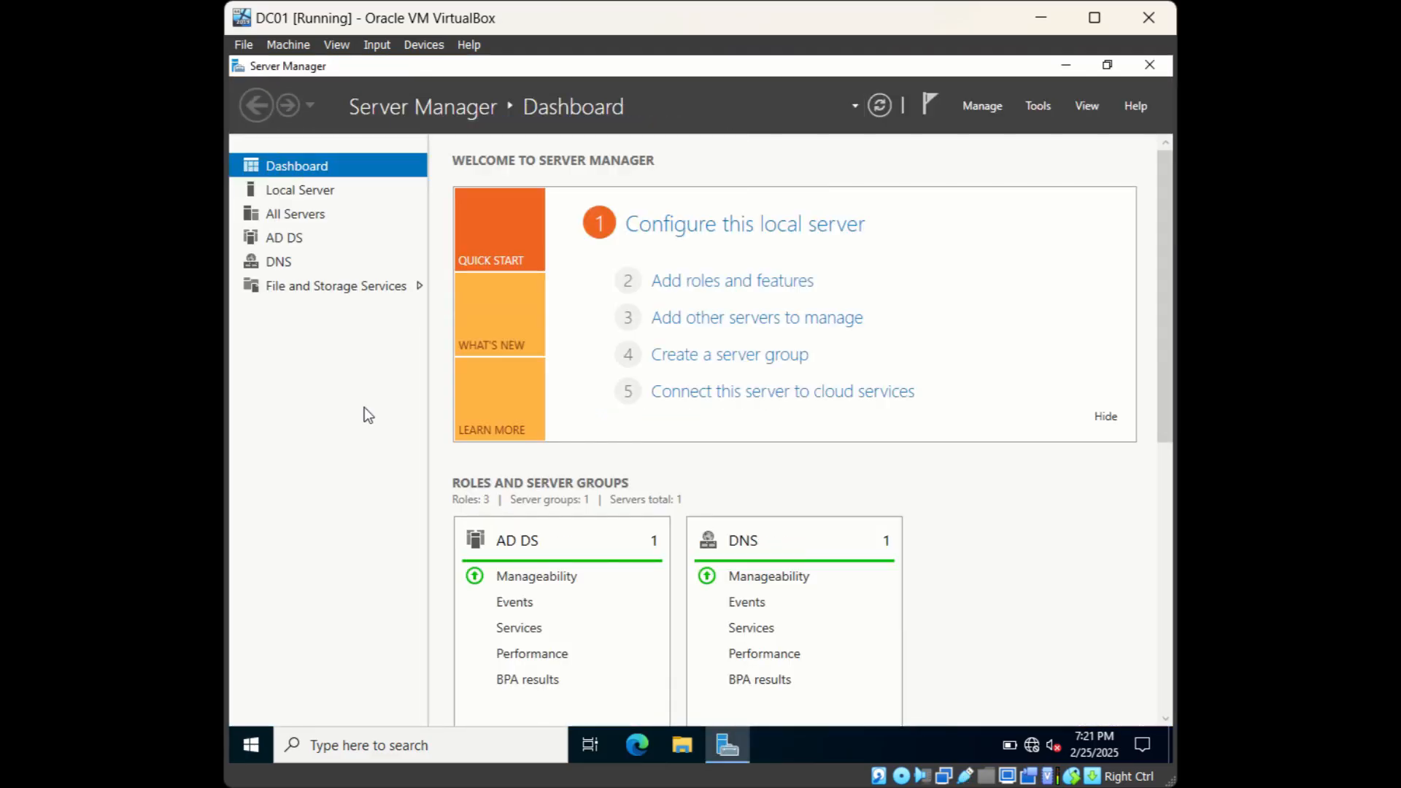
mouse_move(353, 358)
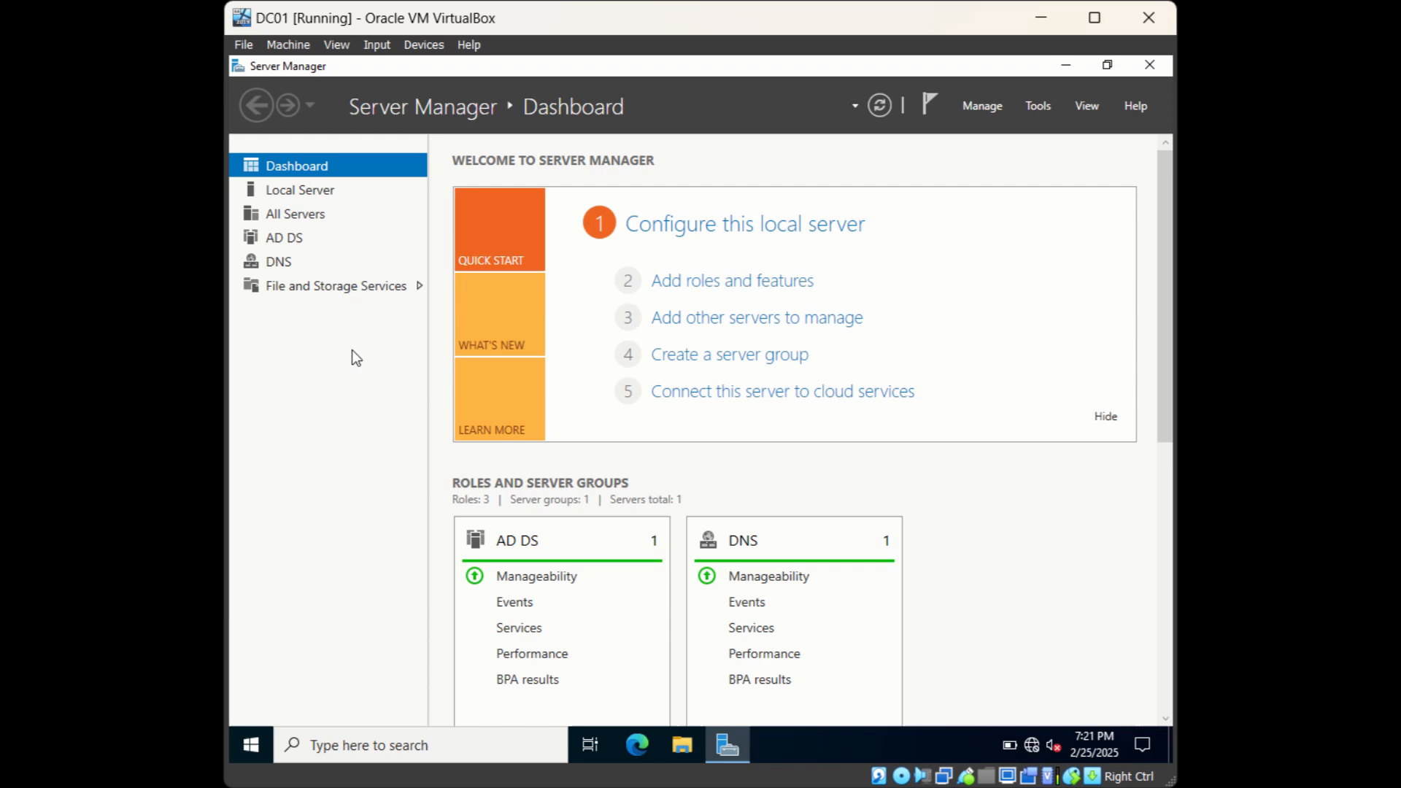
mouse_move(287, 308)
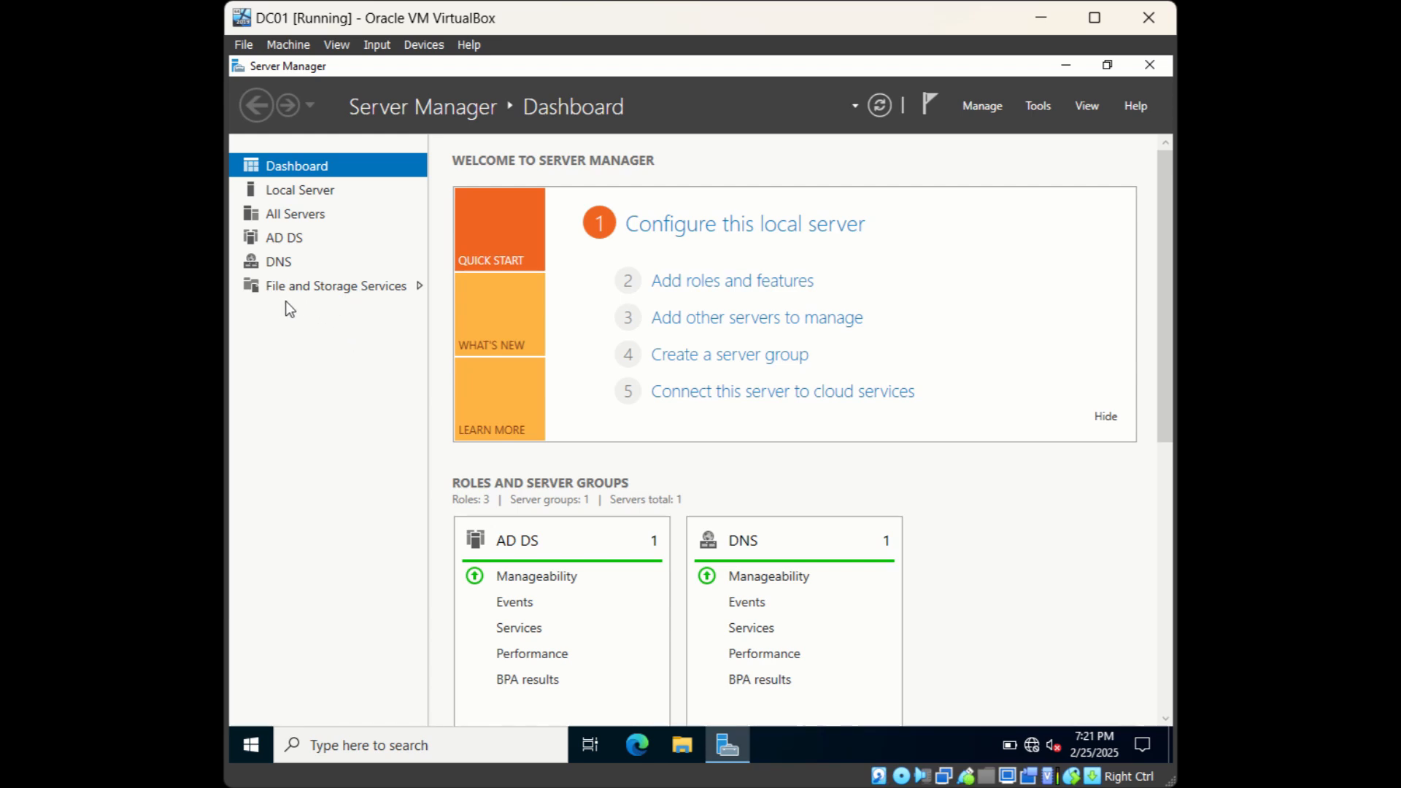
mouse_move(389, 305)
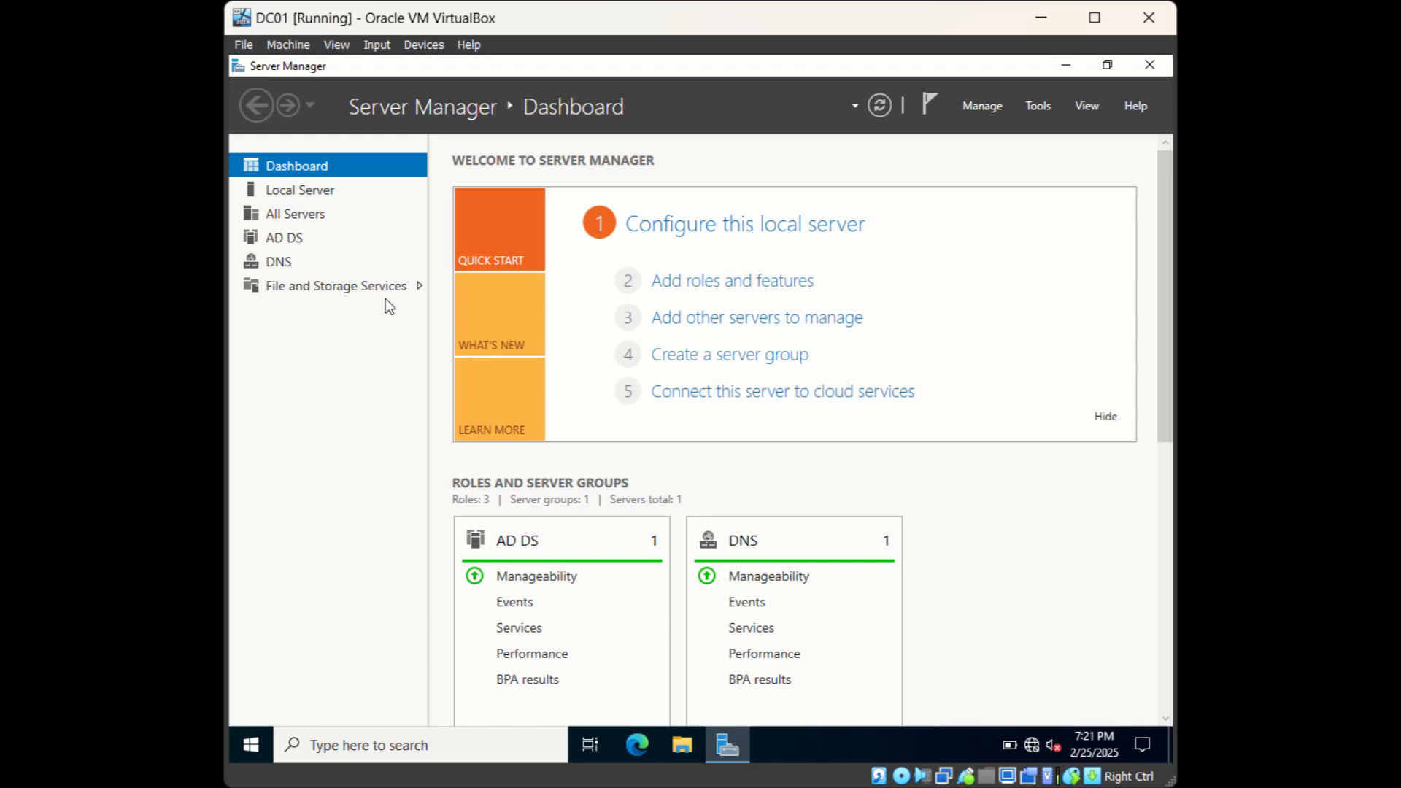
mouse_move(420, 290)
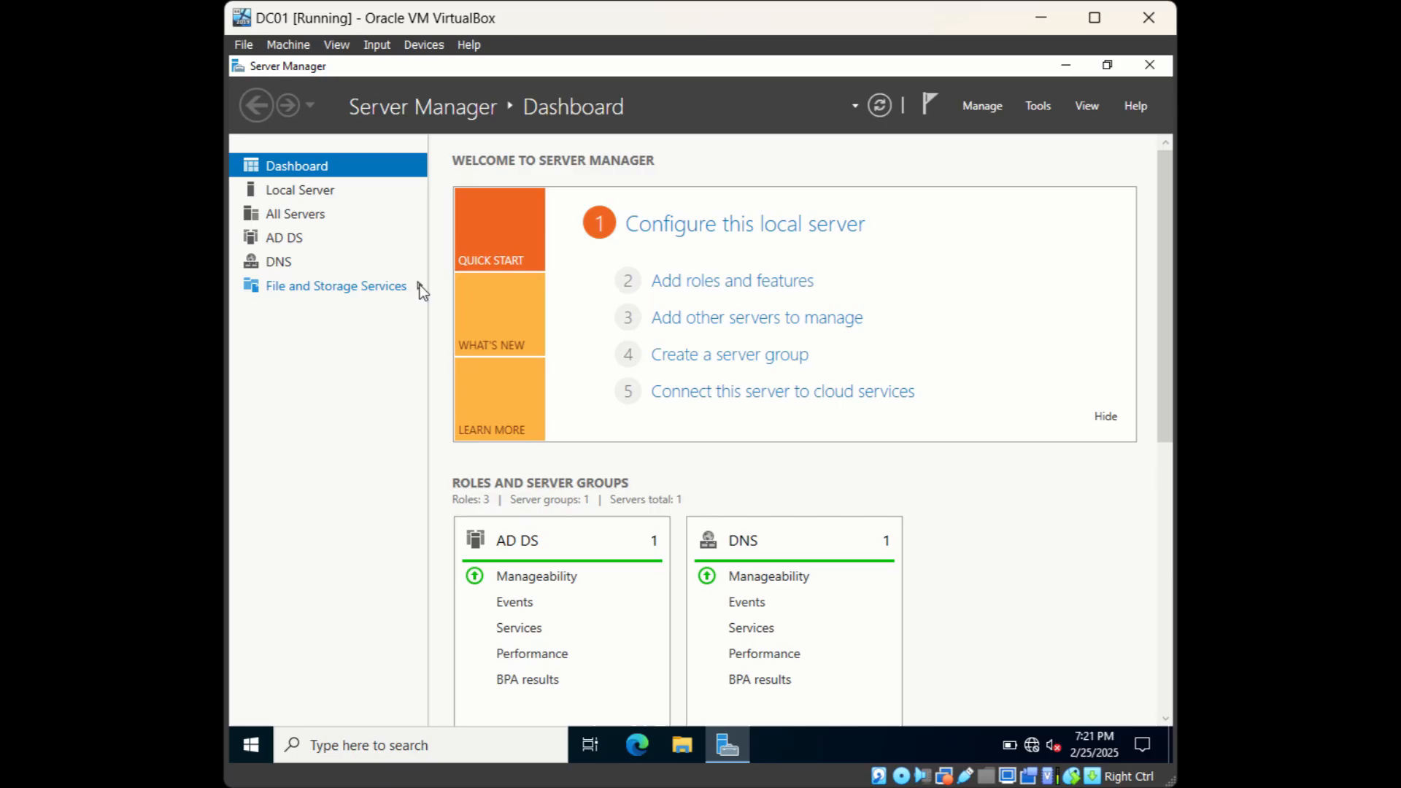
Show DC1's shares (NETLOGON, SYSVOL) under File and Storage Services and expand TASKS
left_click(337, 286)
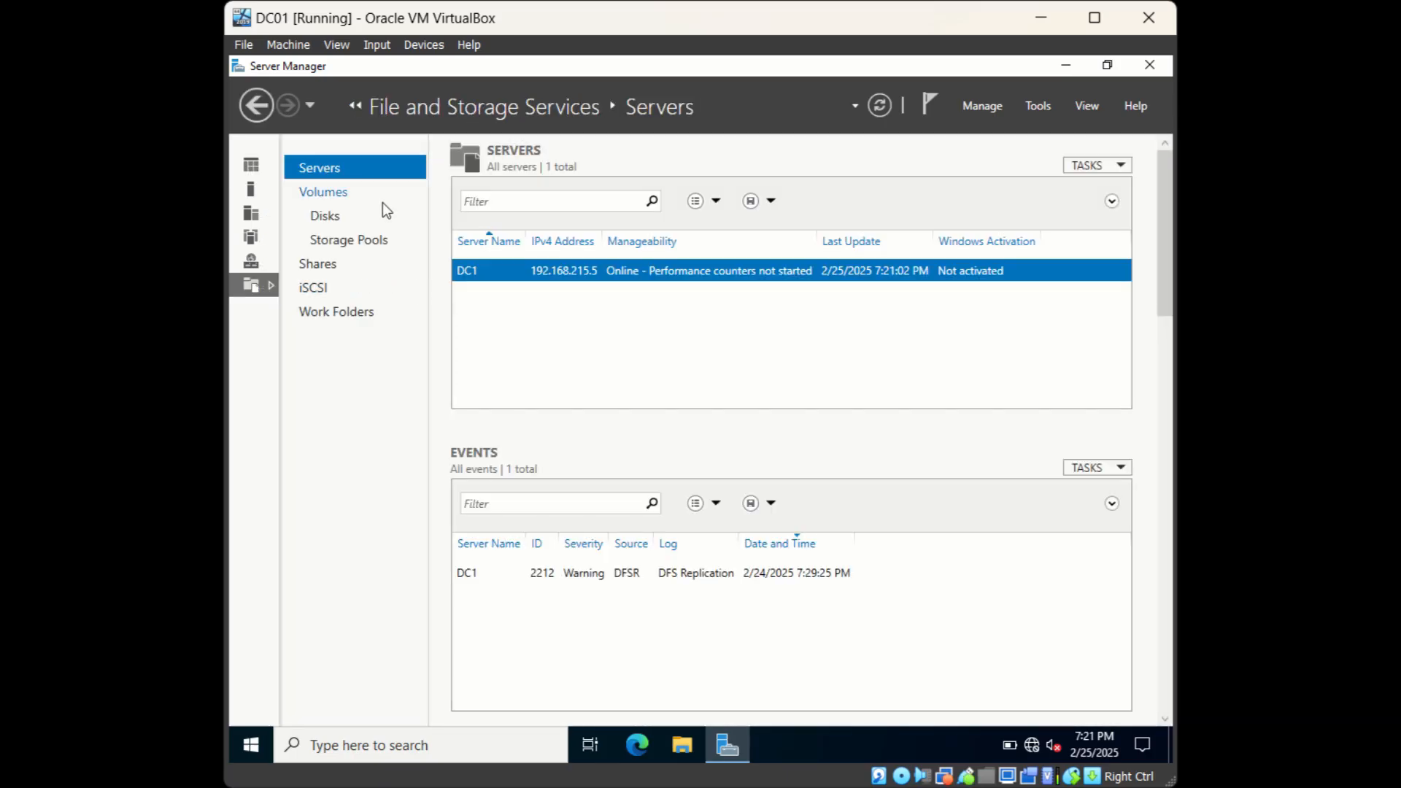
mouse_move(391, 277)
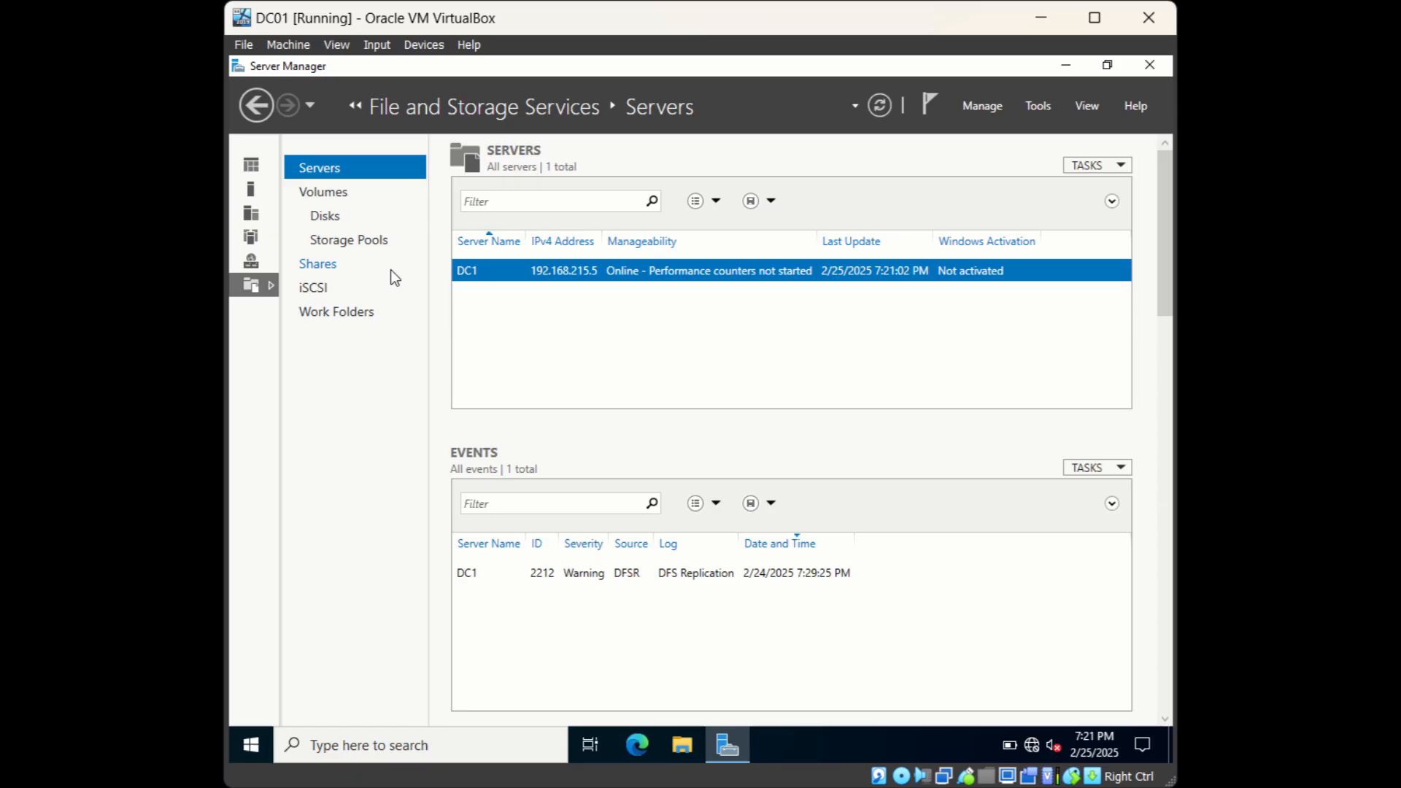
mouse_move(395, 370)
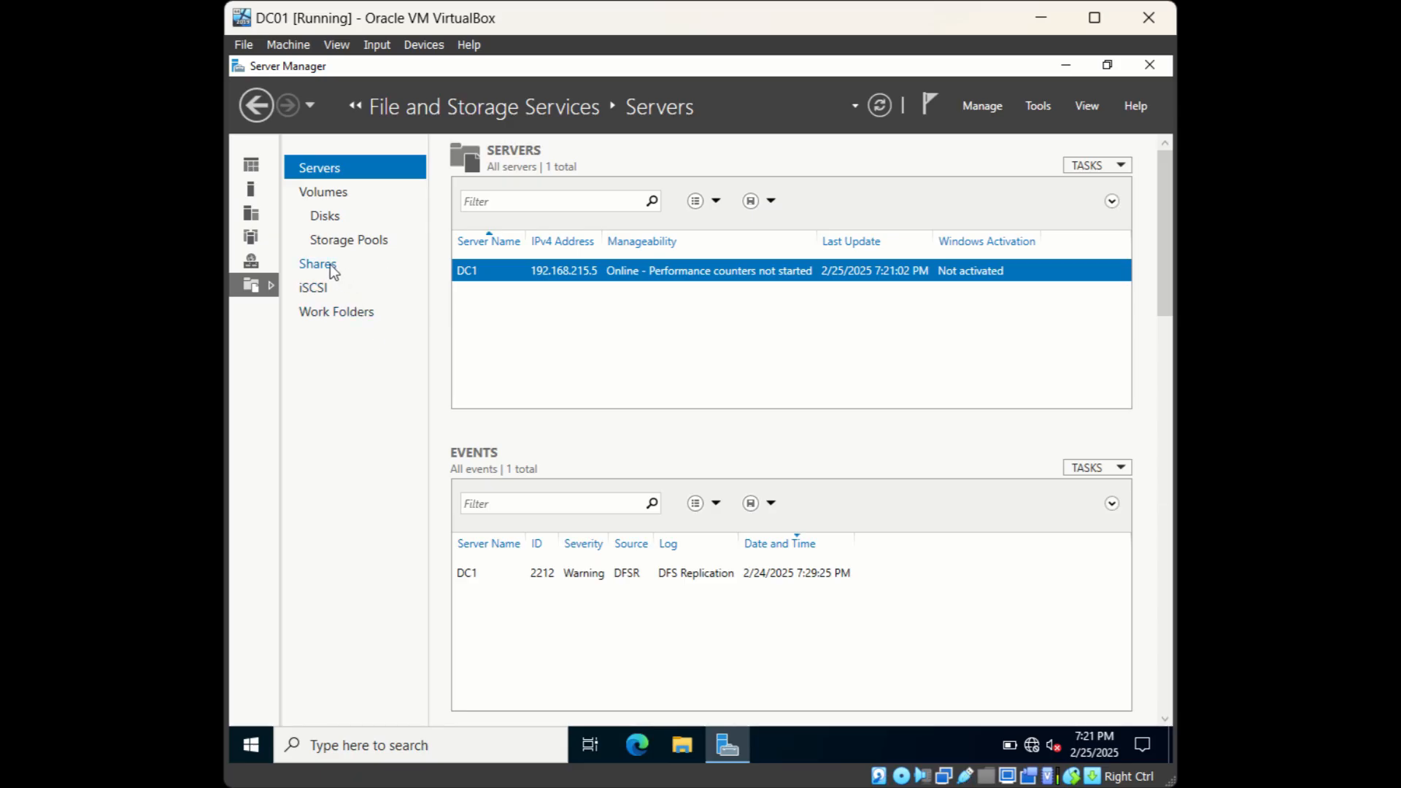
left_click(318, 262)
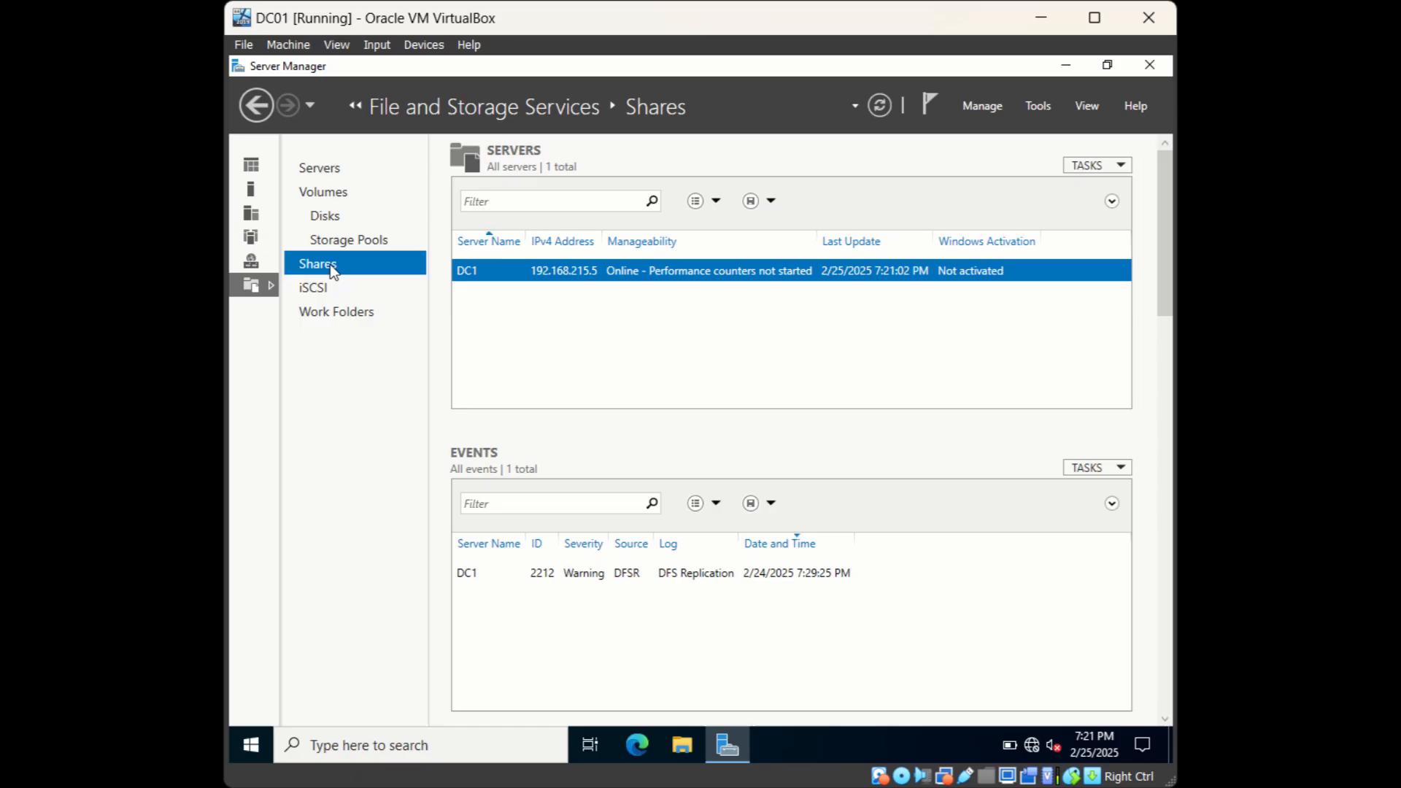
left_click(317, 263)
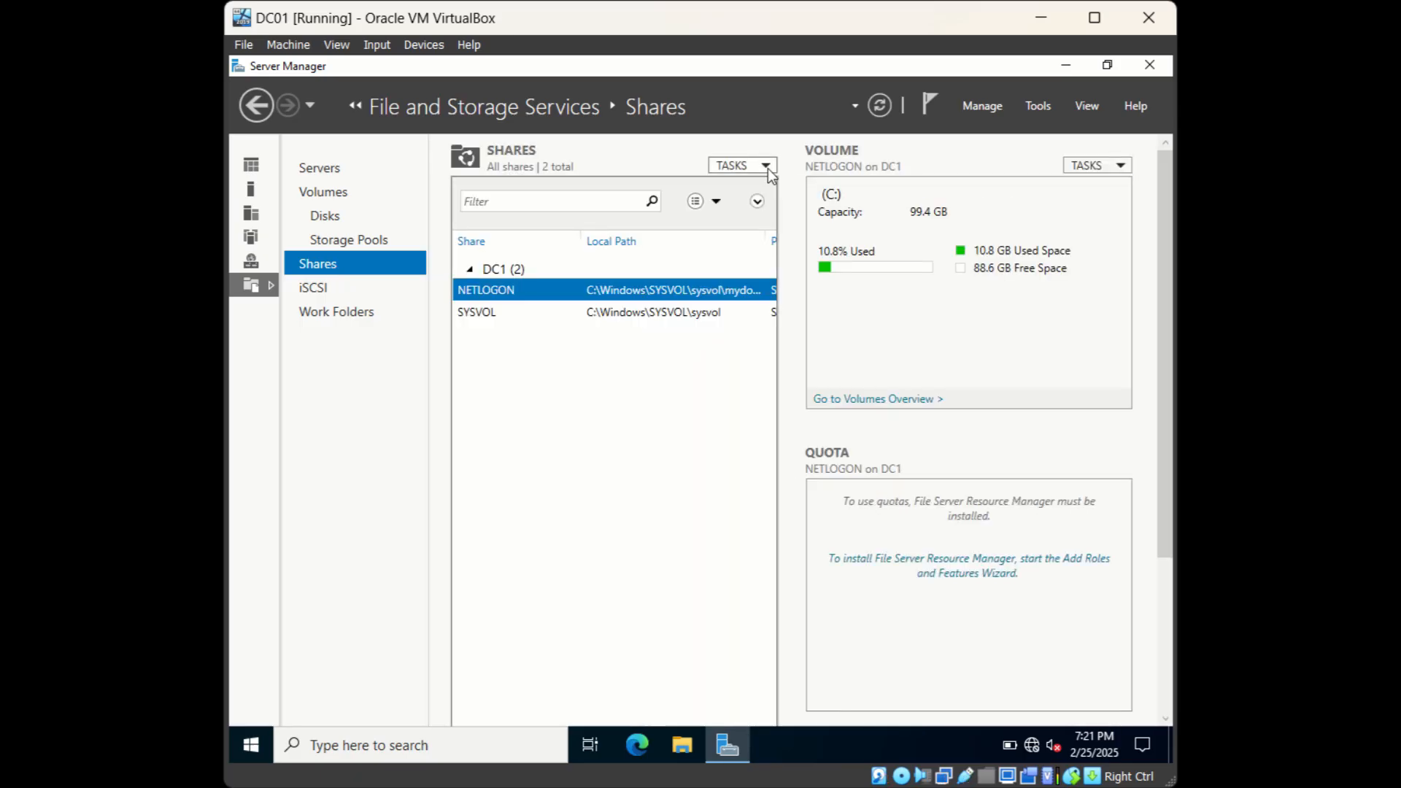
left_click(742, 166)
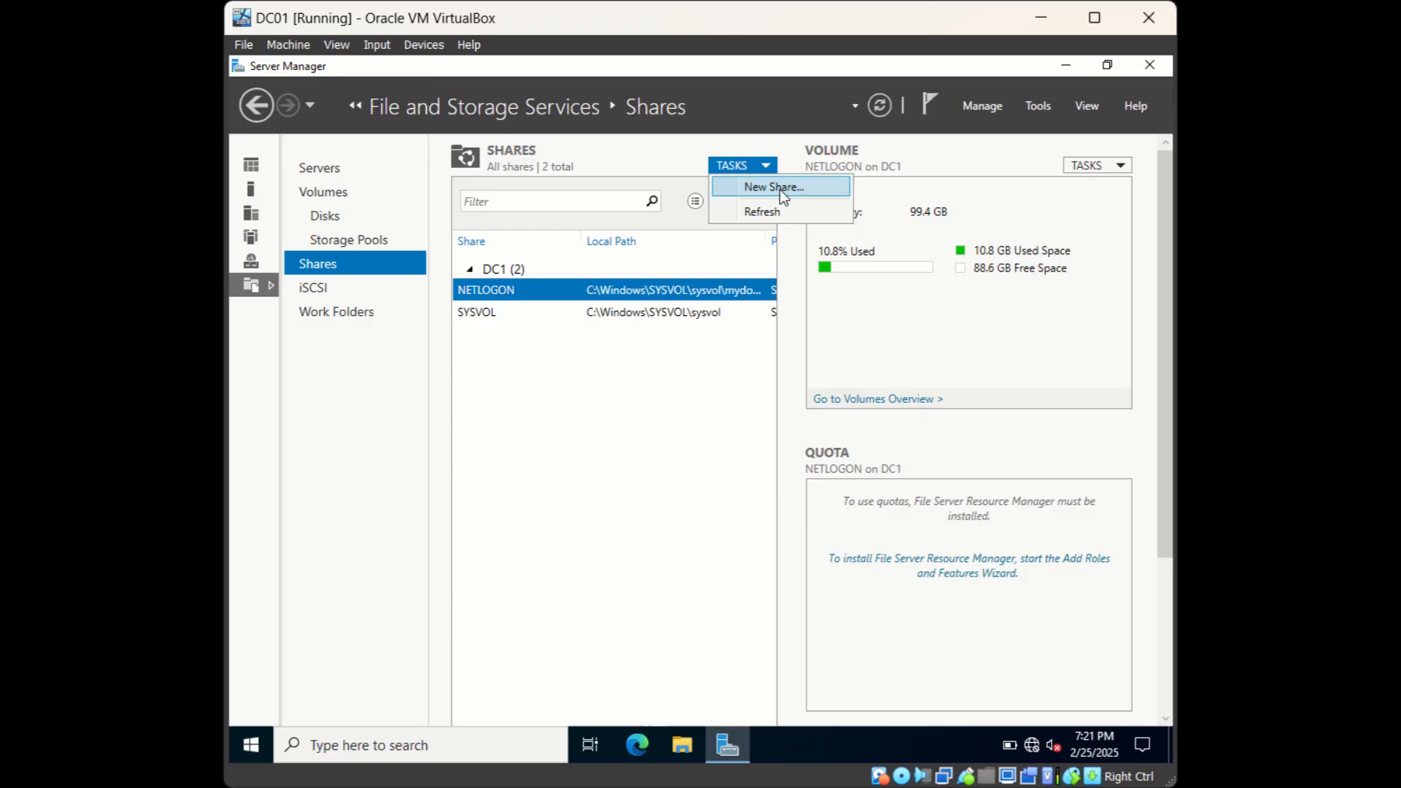
mouse_move(791, 197)
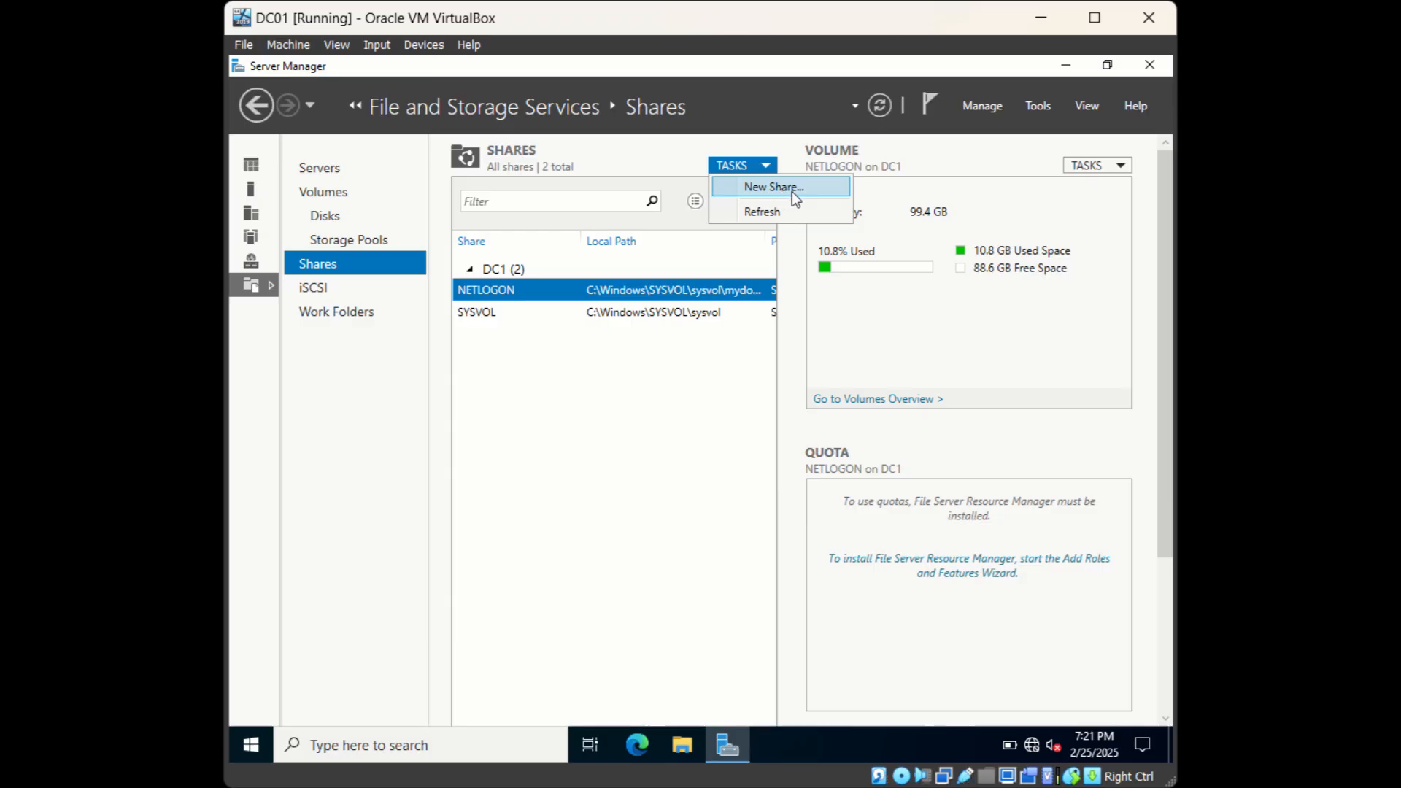
Start a New Share with the SMB Share - Quick profile, choosing a custom path location
left_click(771, 187)
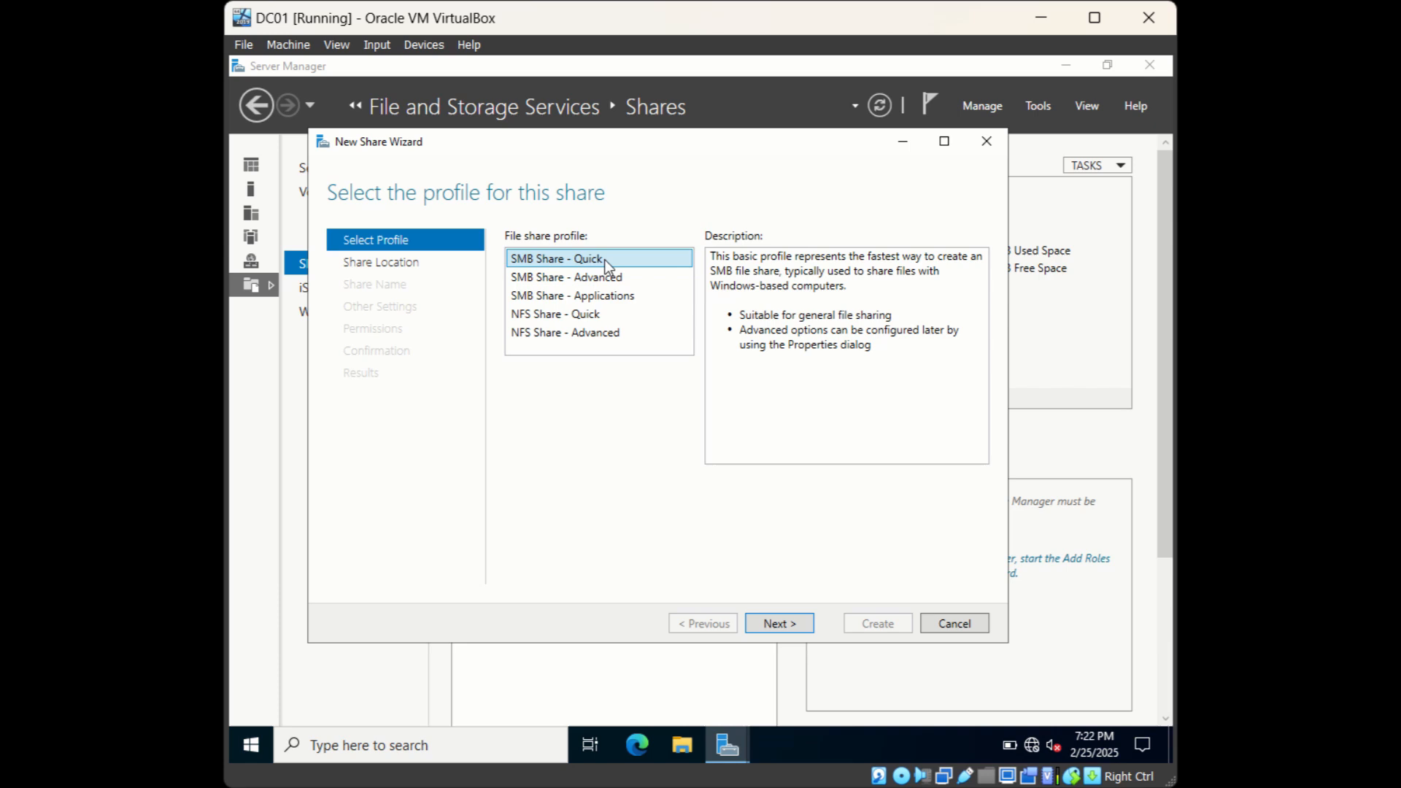
mouse_move(559, 271)
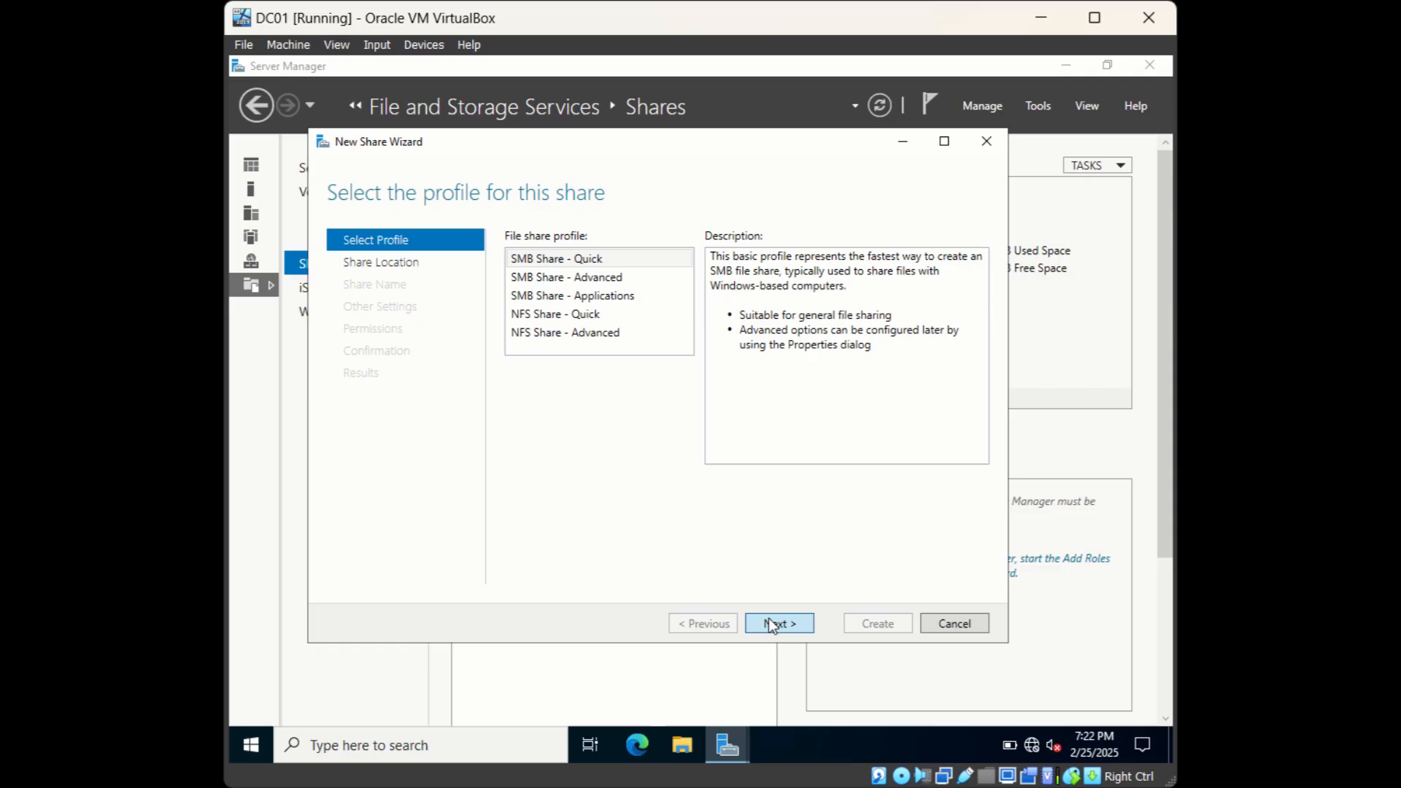
left_click(777, 622)
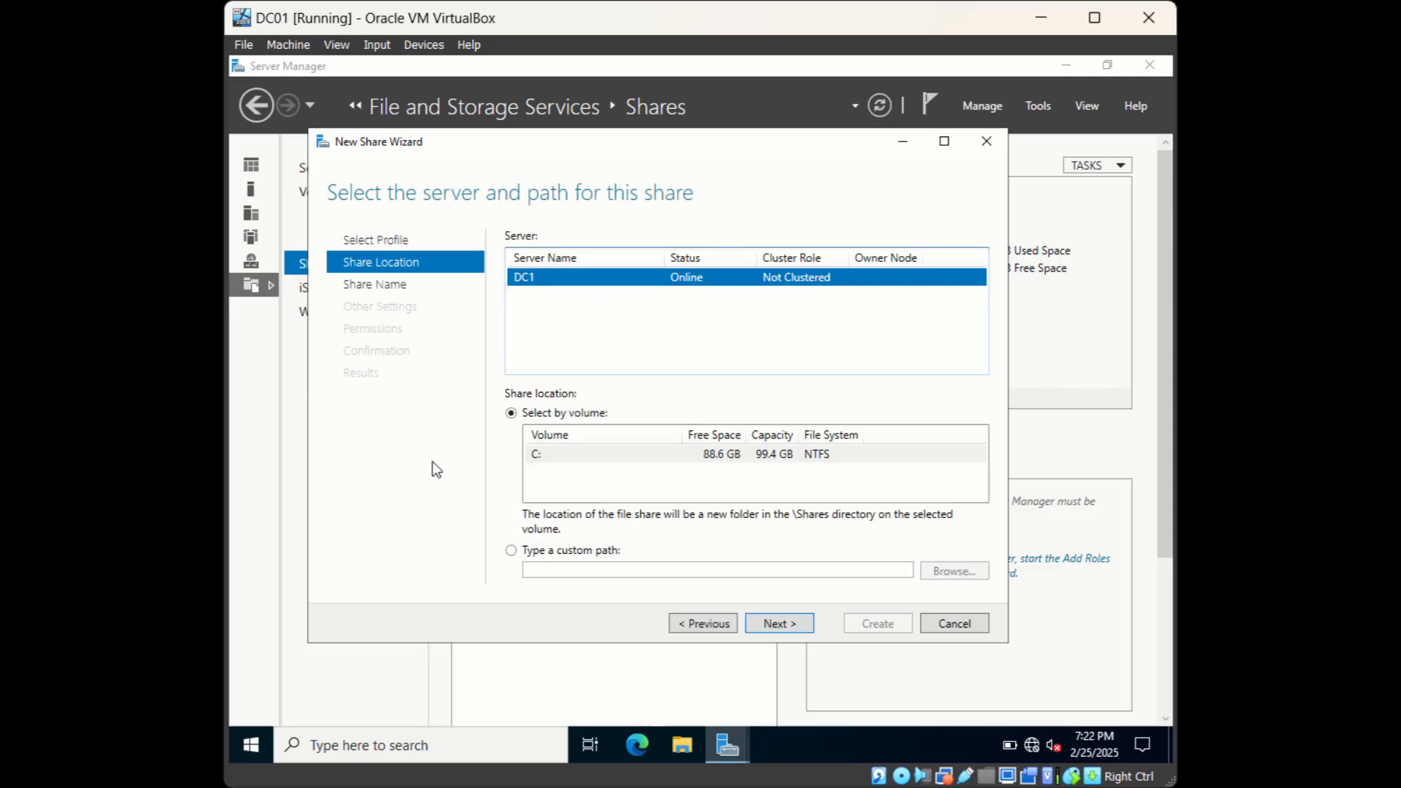
mouse_move(562, 349)
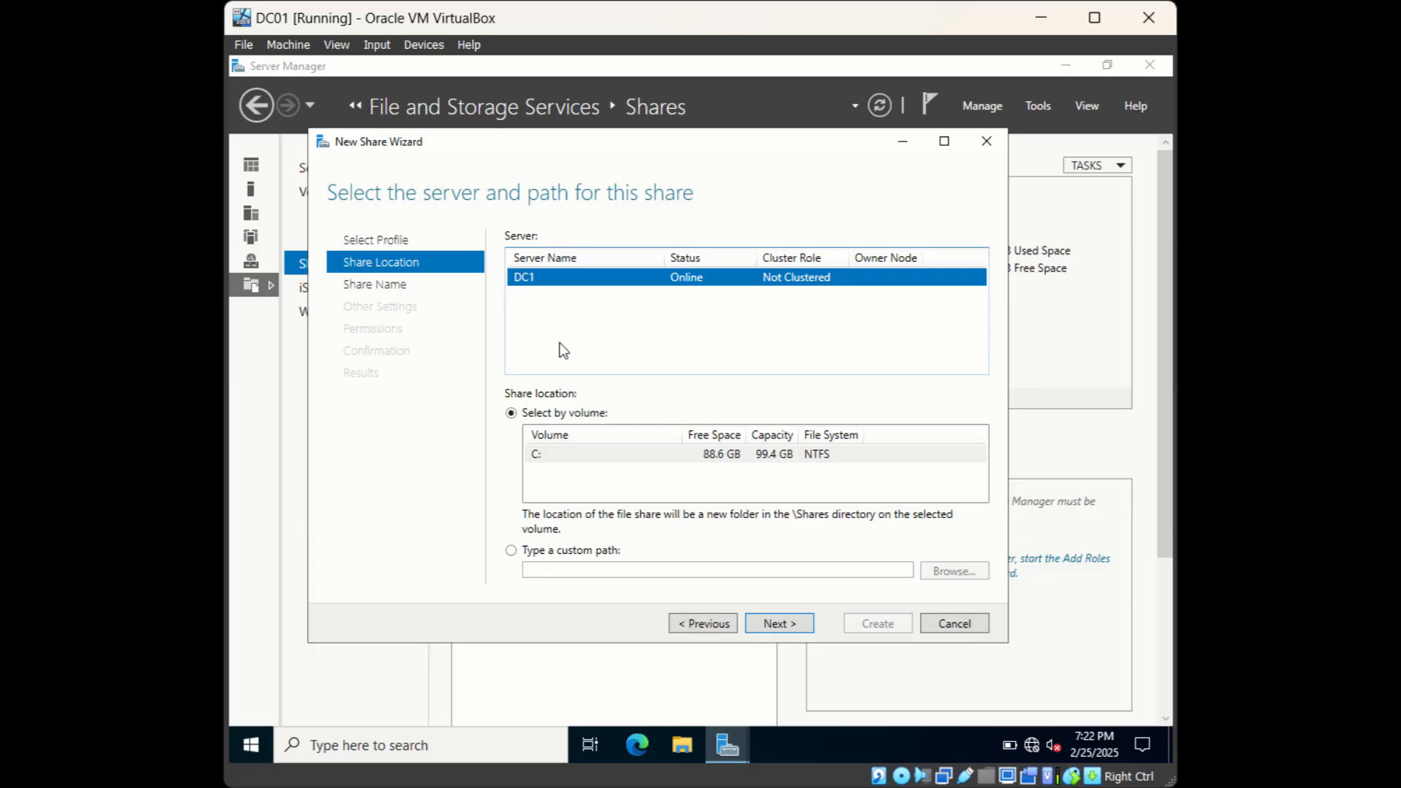
mouse_move(564, 314)
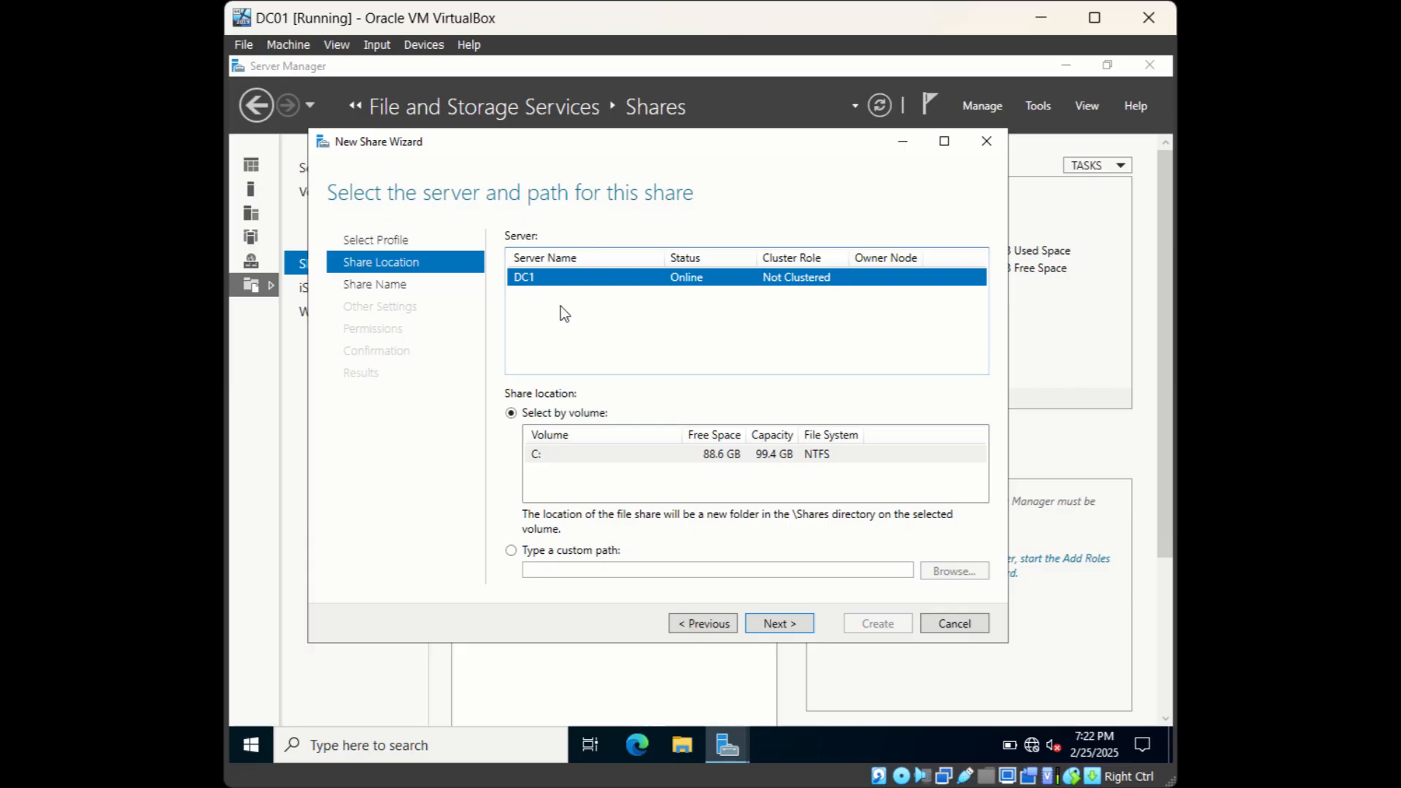
mouse_move(579, 323)
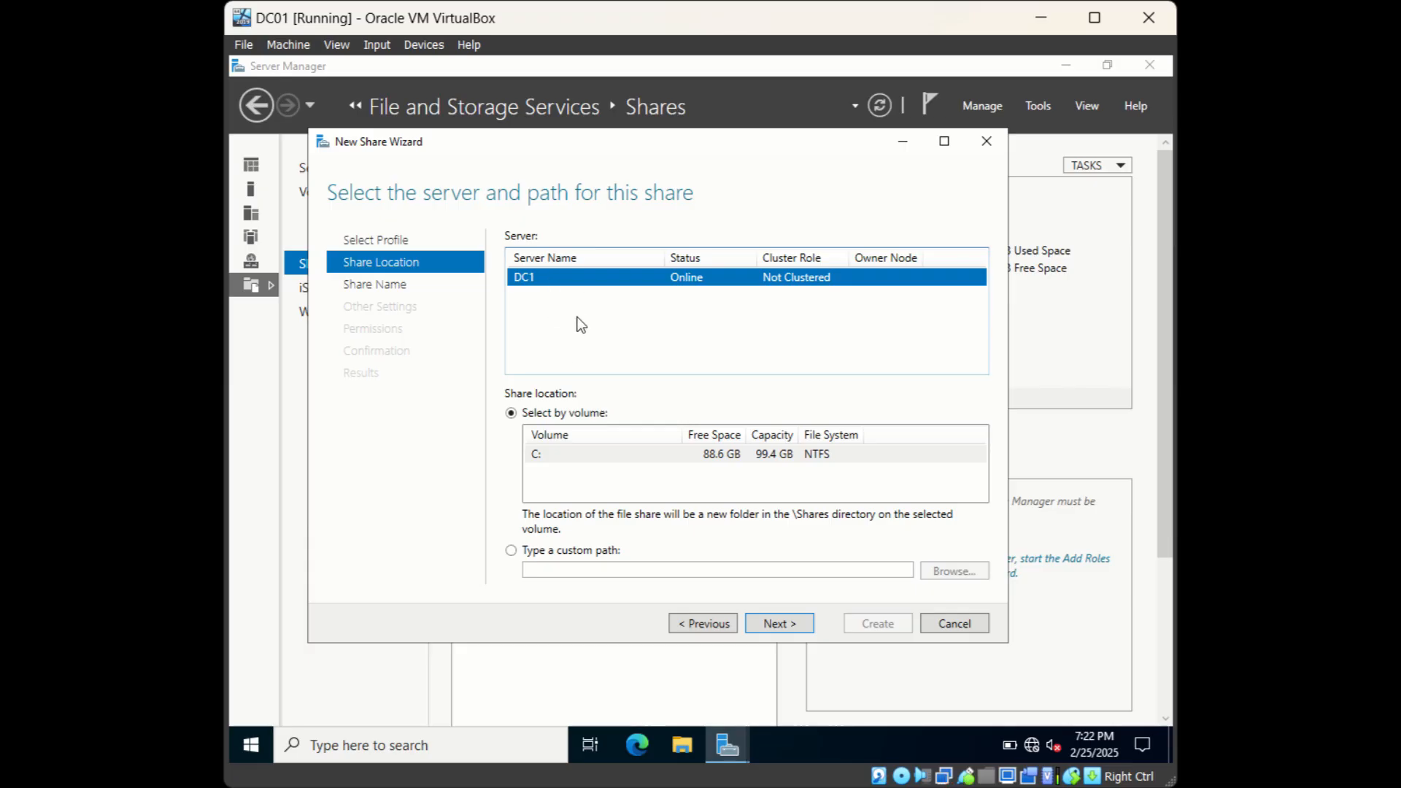
mouse_move(611, 409)
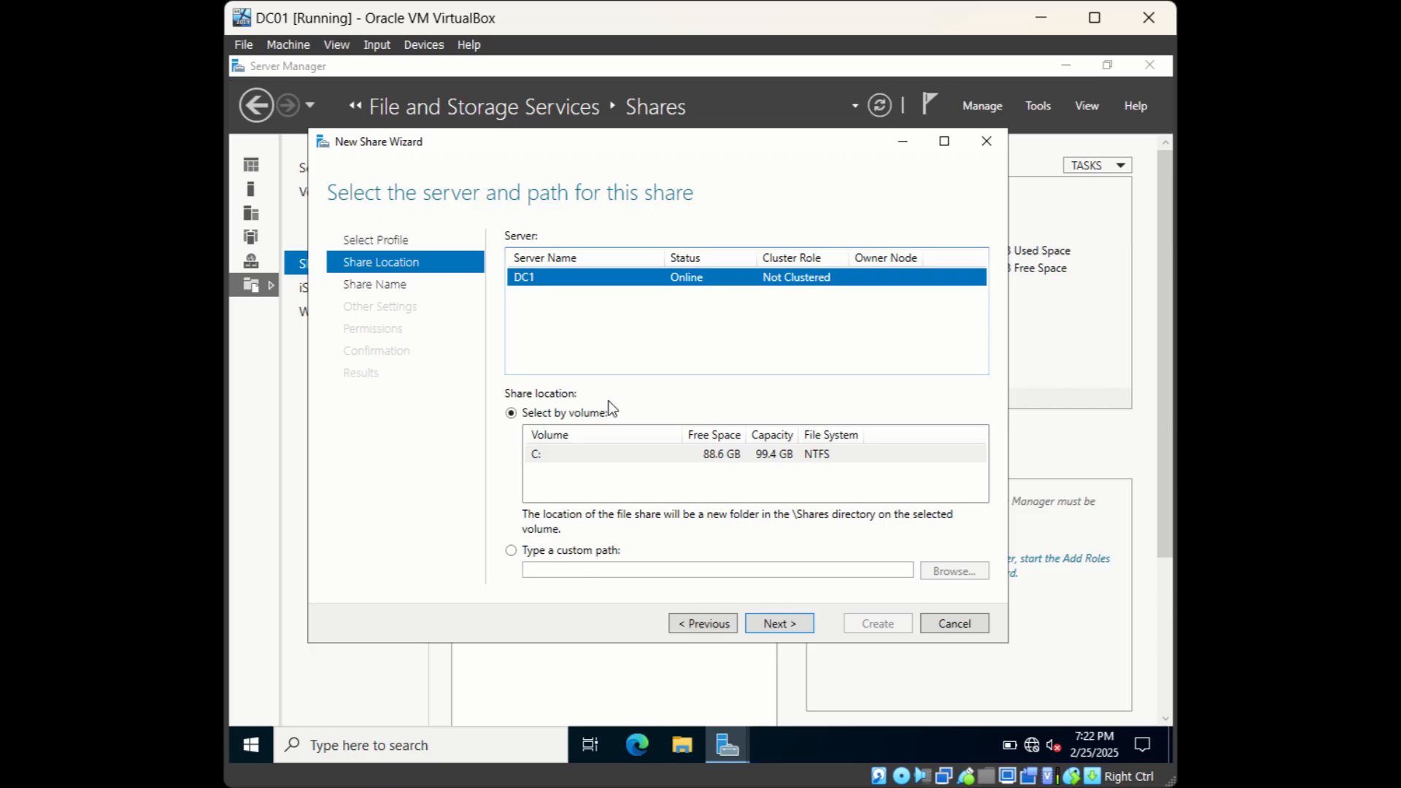
mouse_move(546, 410)
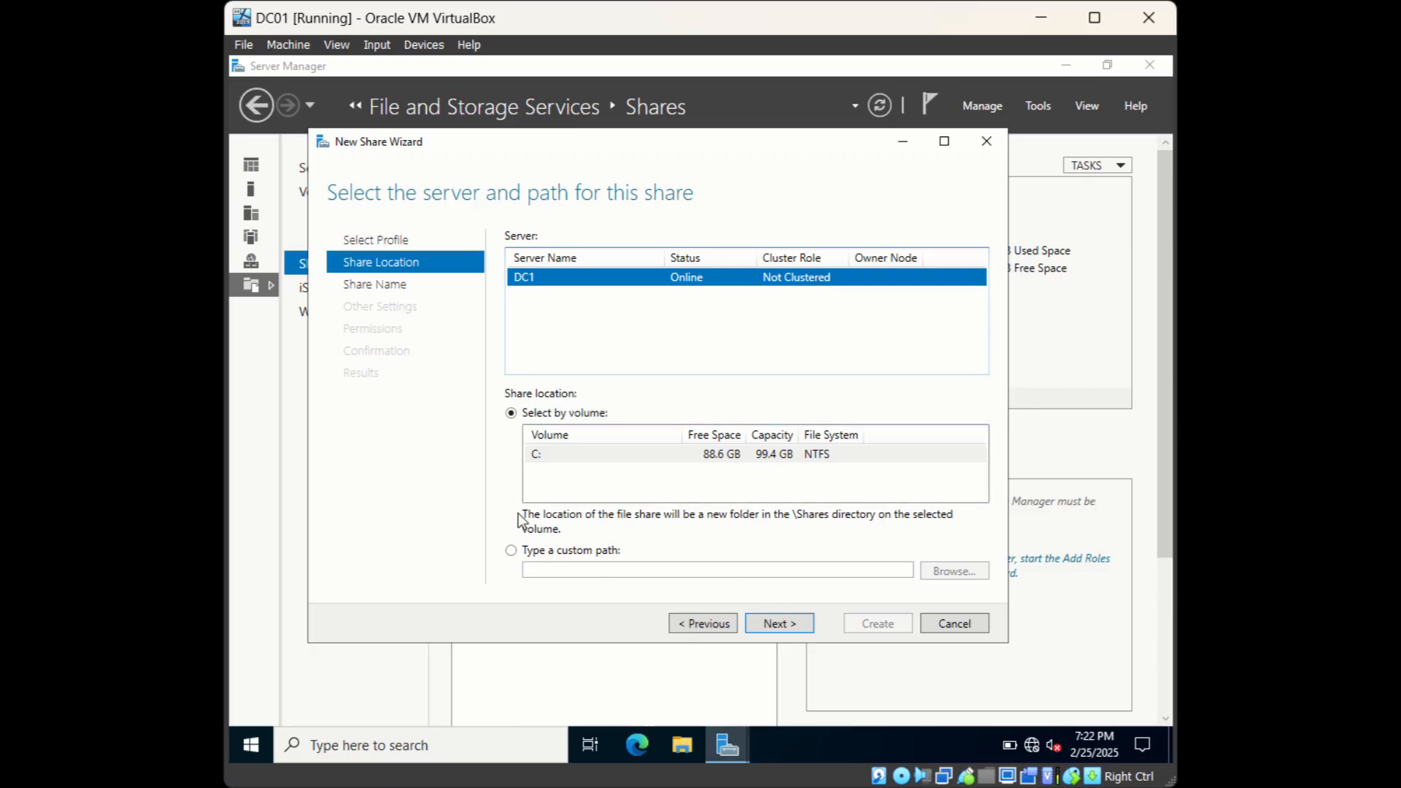
left_click(510, 549)
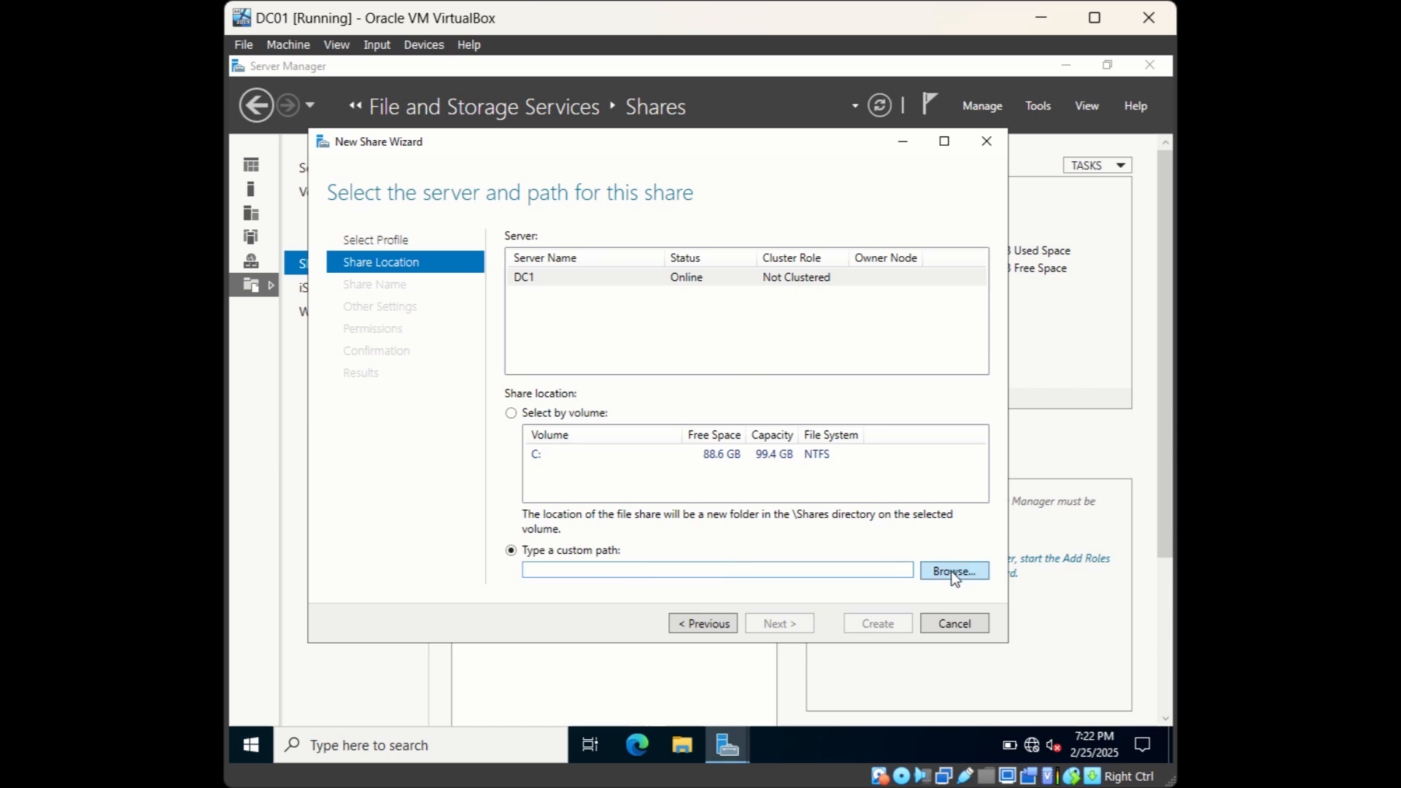
Browse to and select the C:\HR Documents folder as the share location
left_click(952, 571)
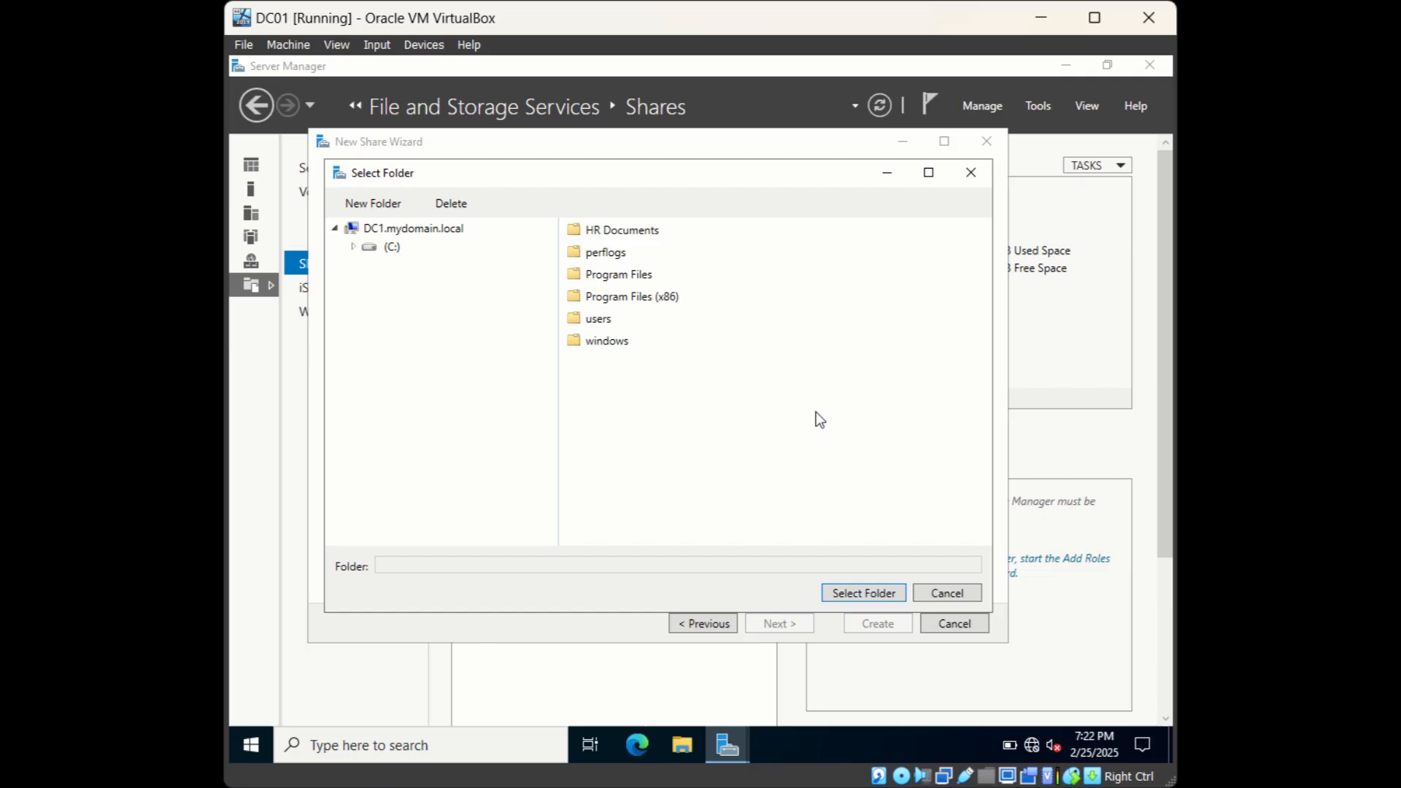
mouse_move(767, 421)
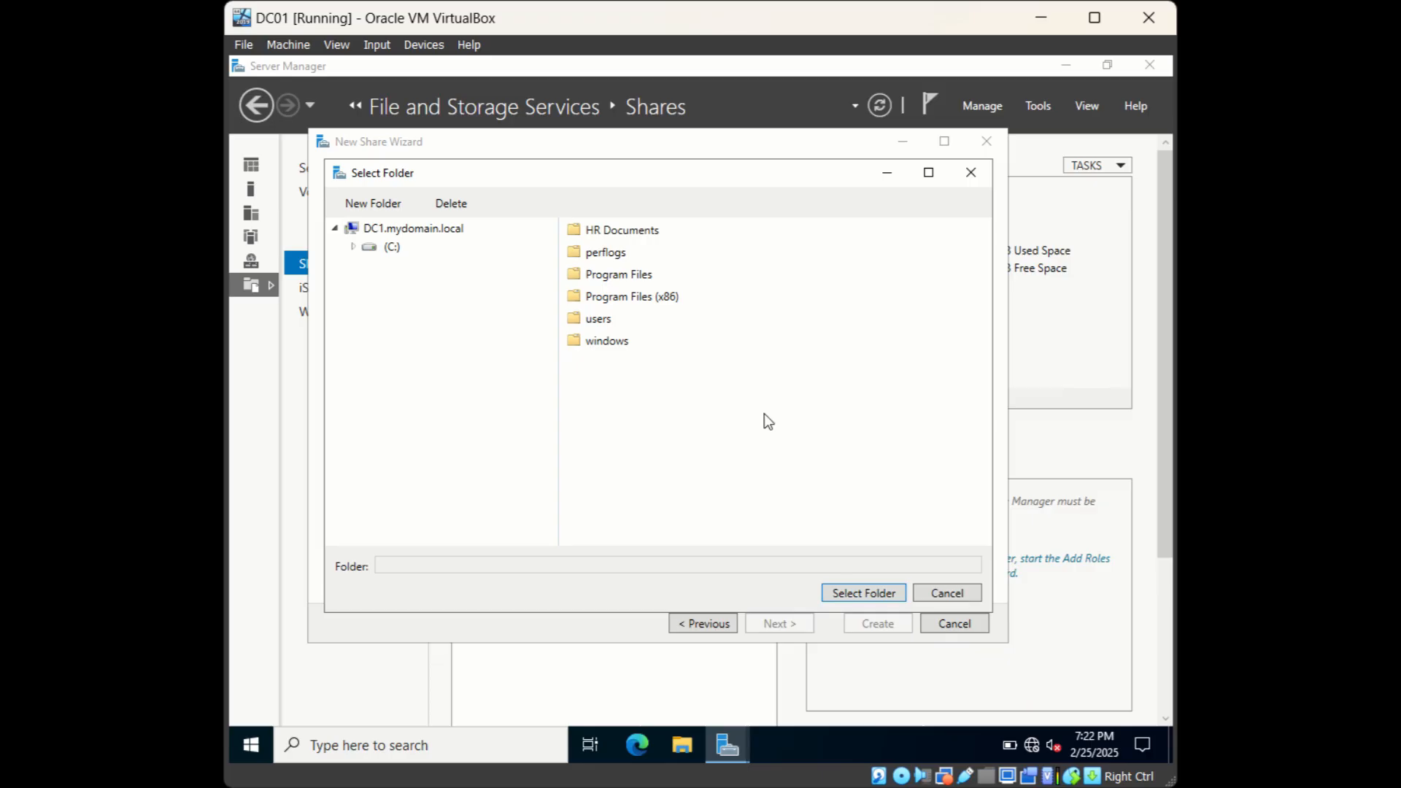
left_click(605, 252)
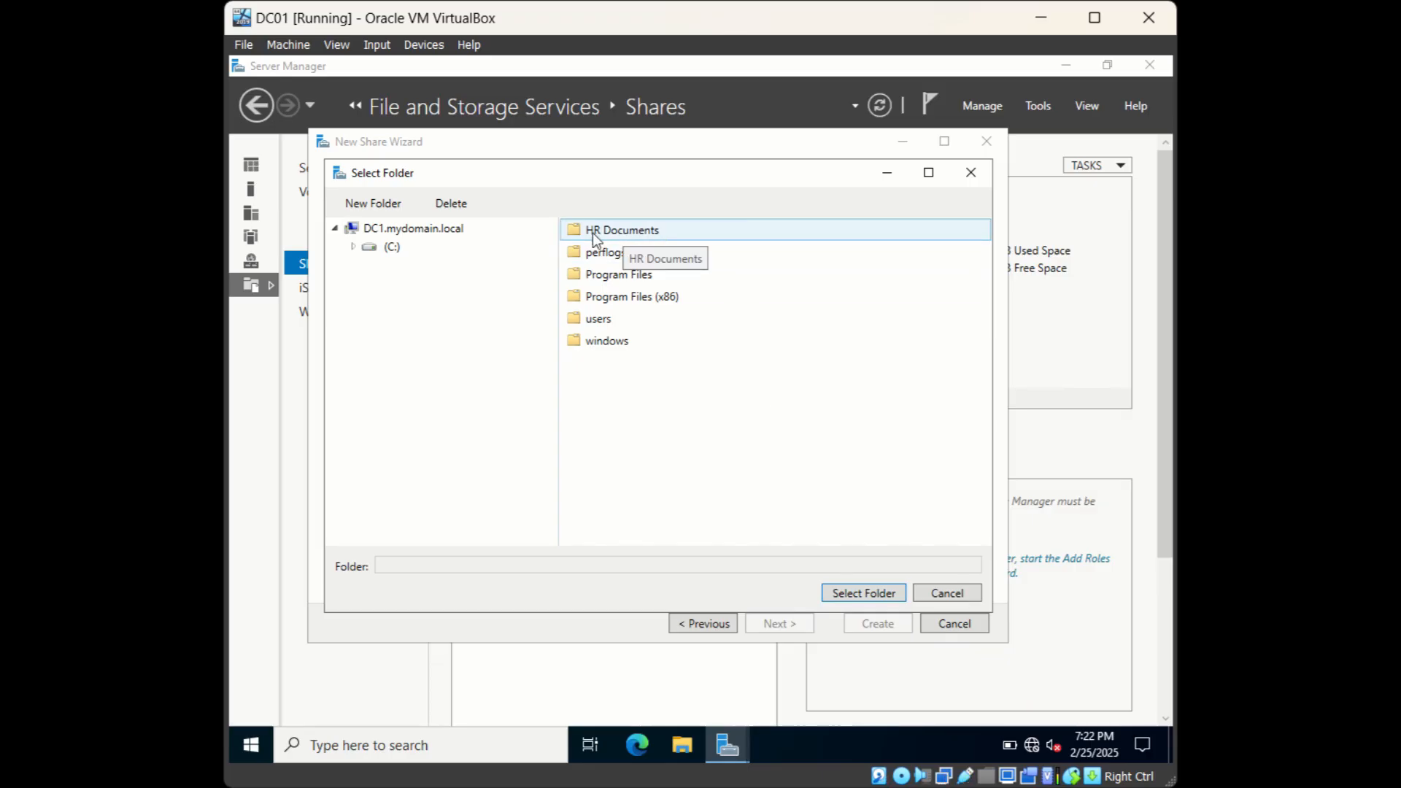
mouse_move(614, 239)
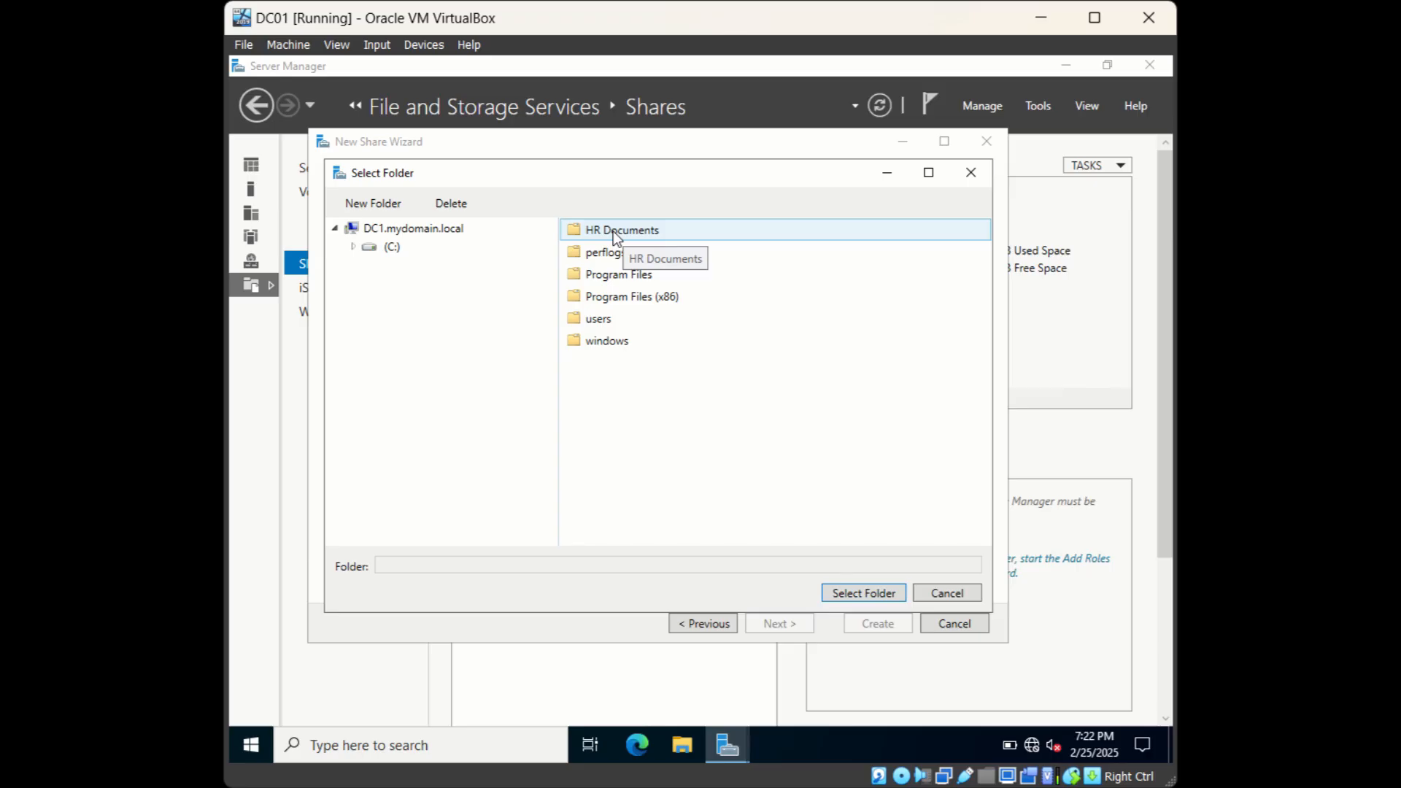
left_click(621, 230)
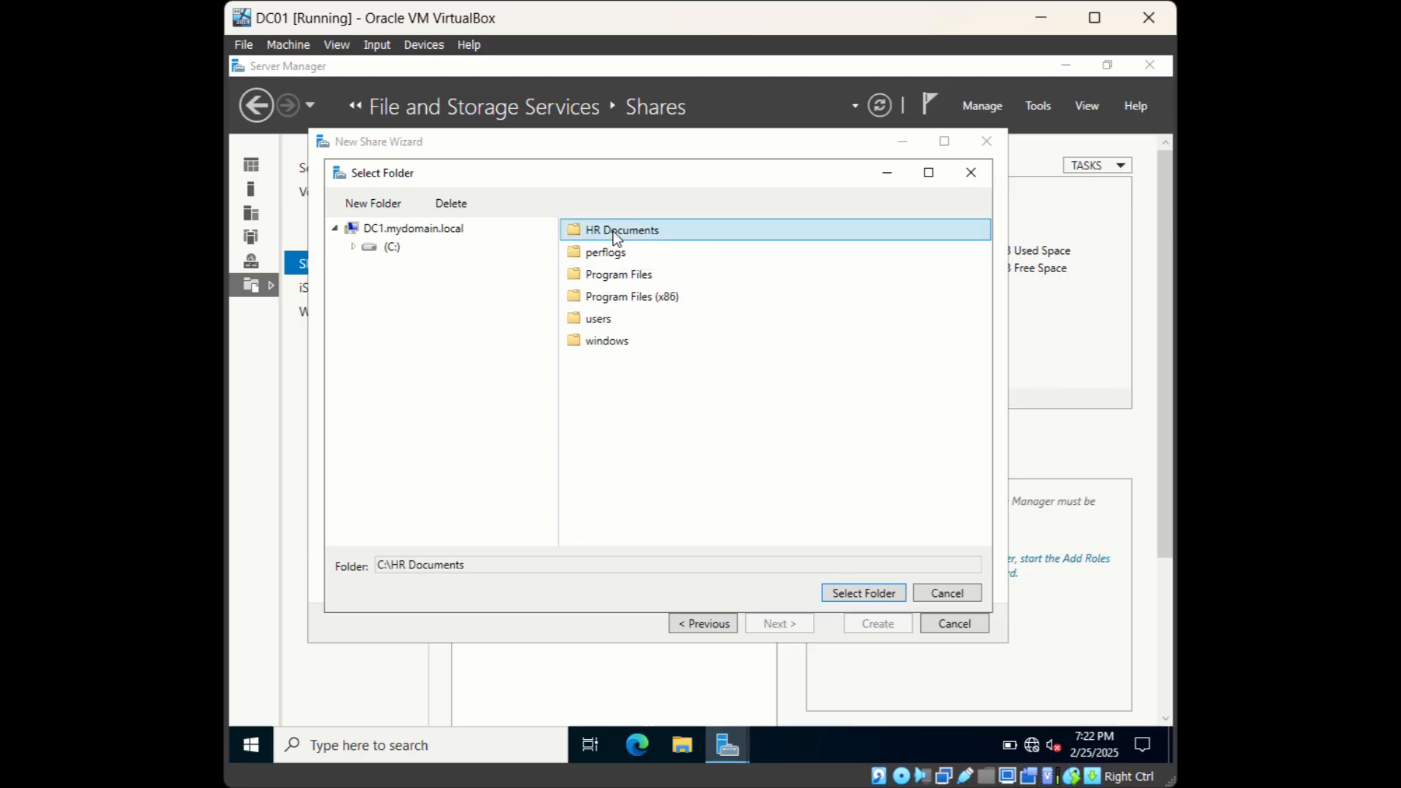
left_click(861, 593)
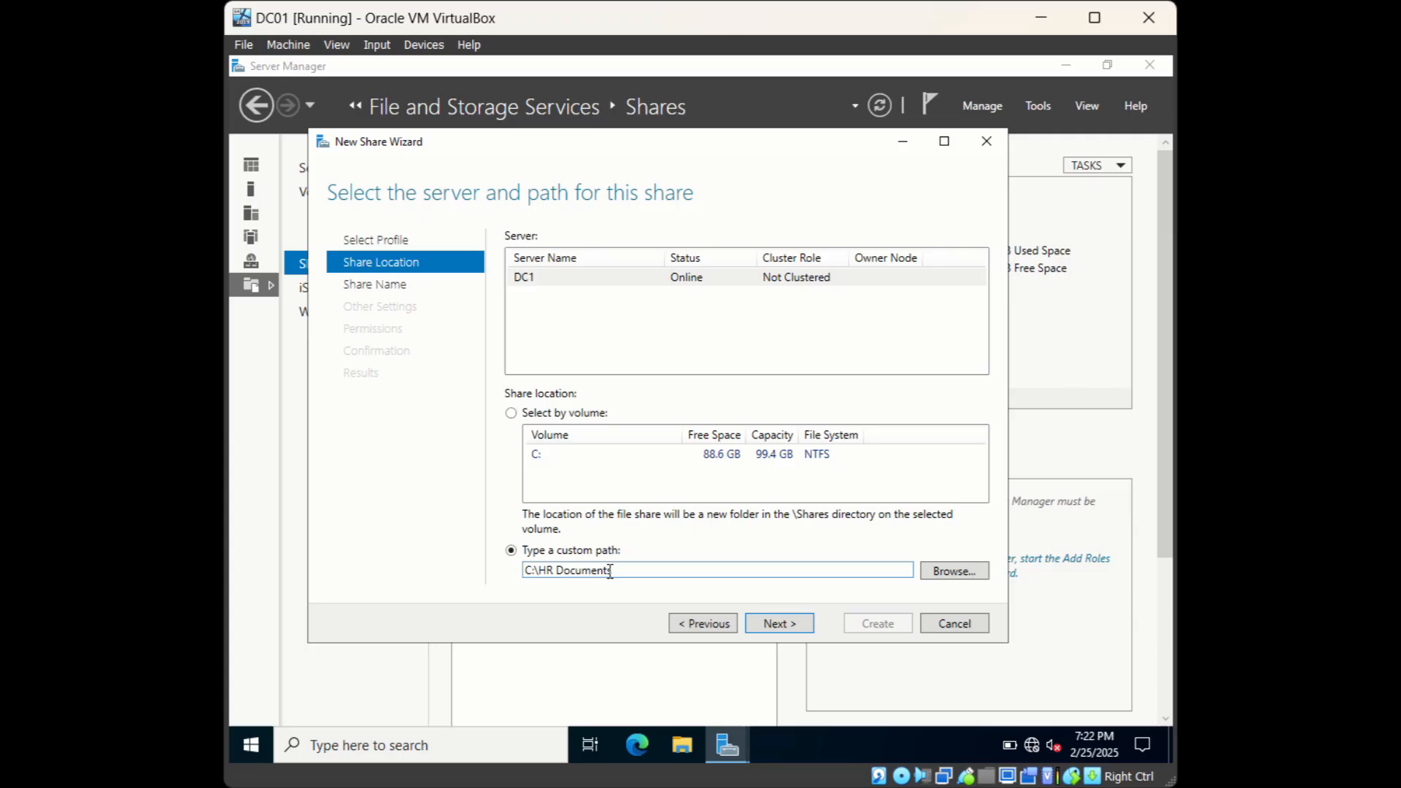
Confirm the C:\HR Documents path and advance to the share name page
triple_click(715, 570)
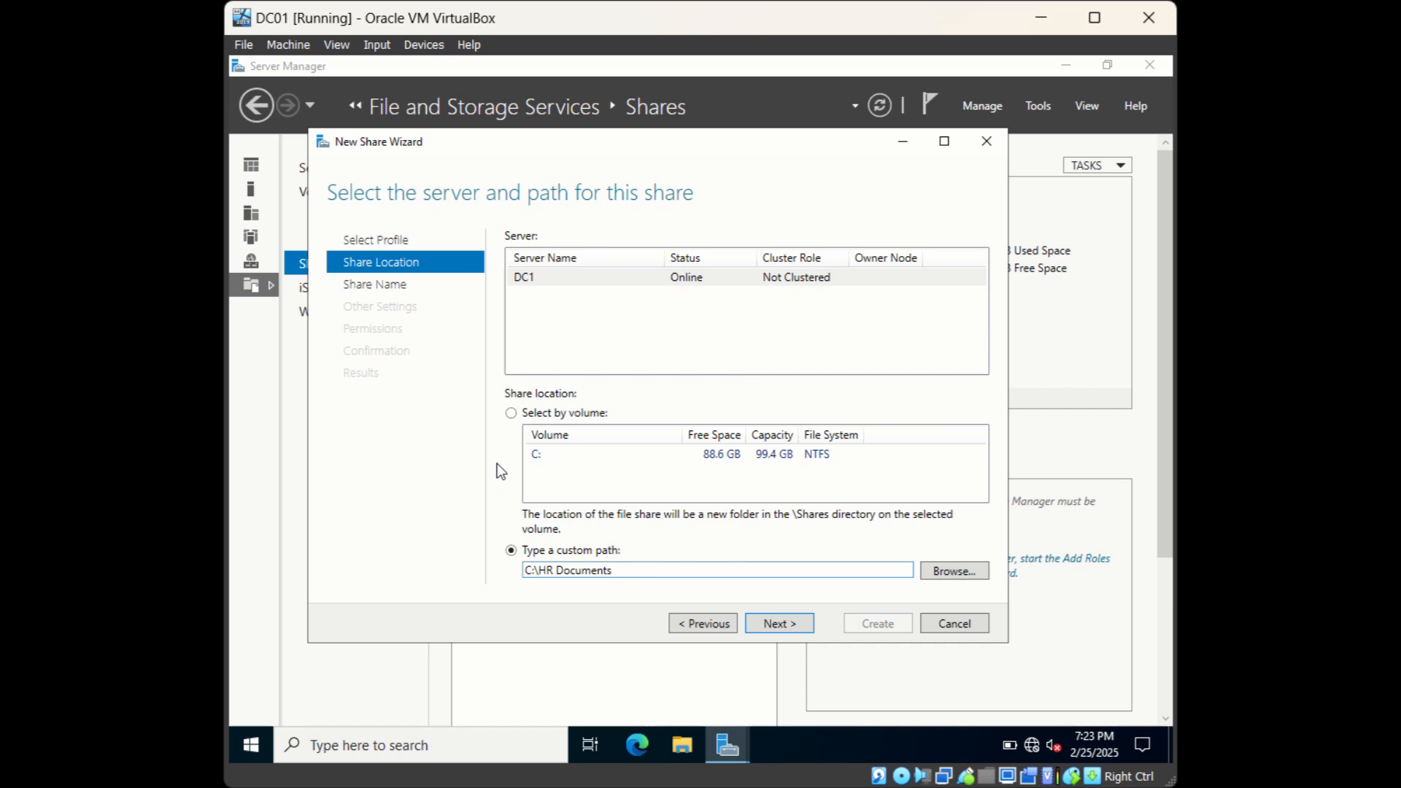
mouse_move(779, 622)
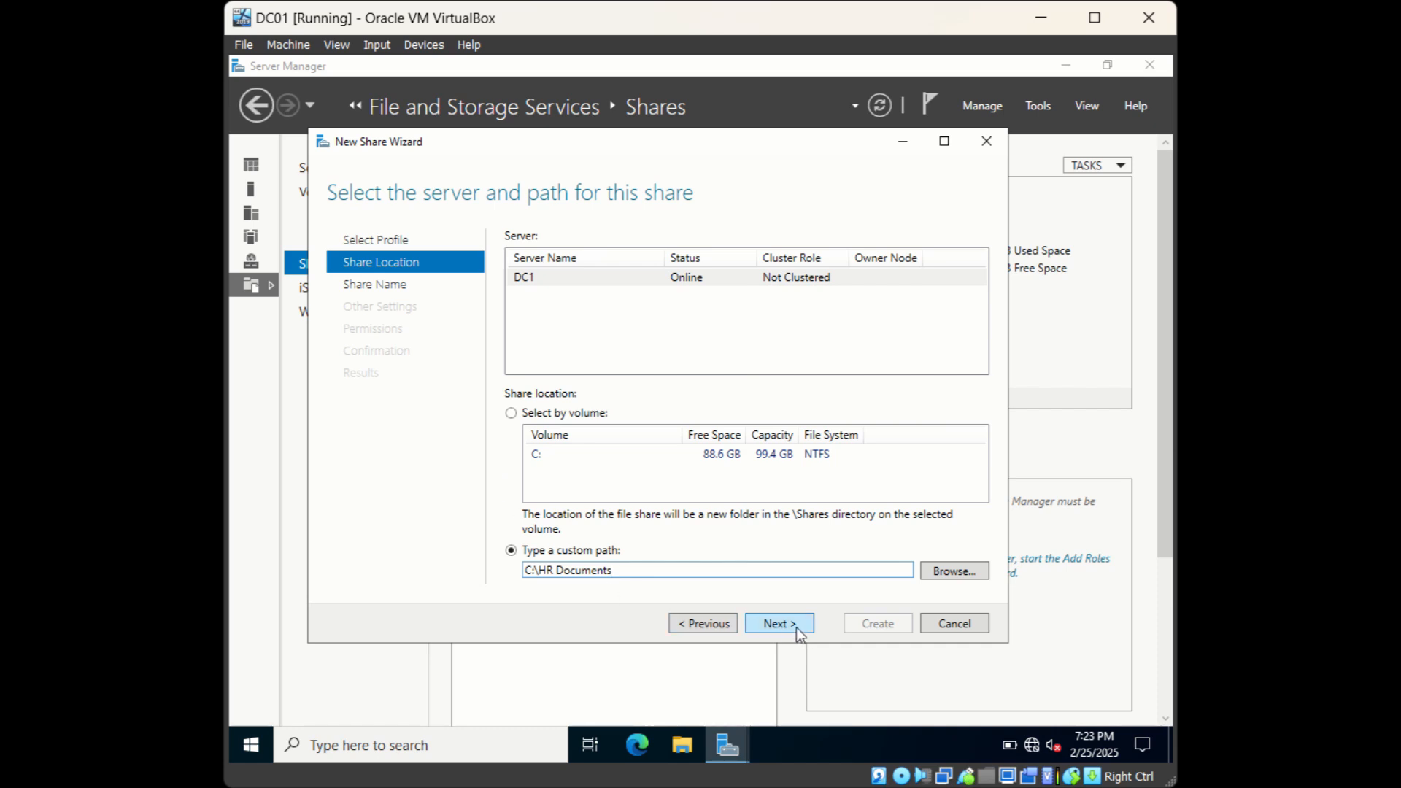
left_click(777, 622)
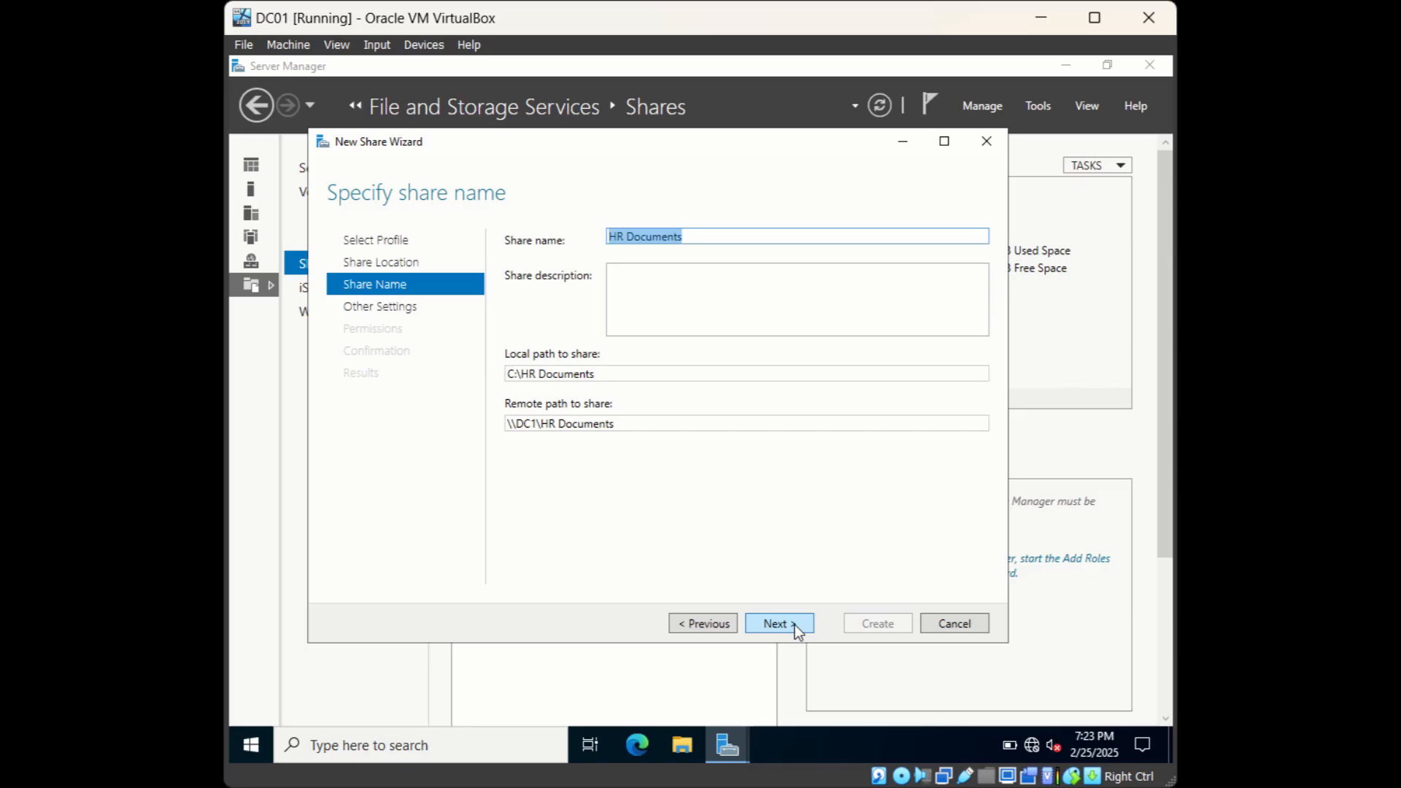
left_click(705, 236)
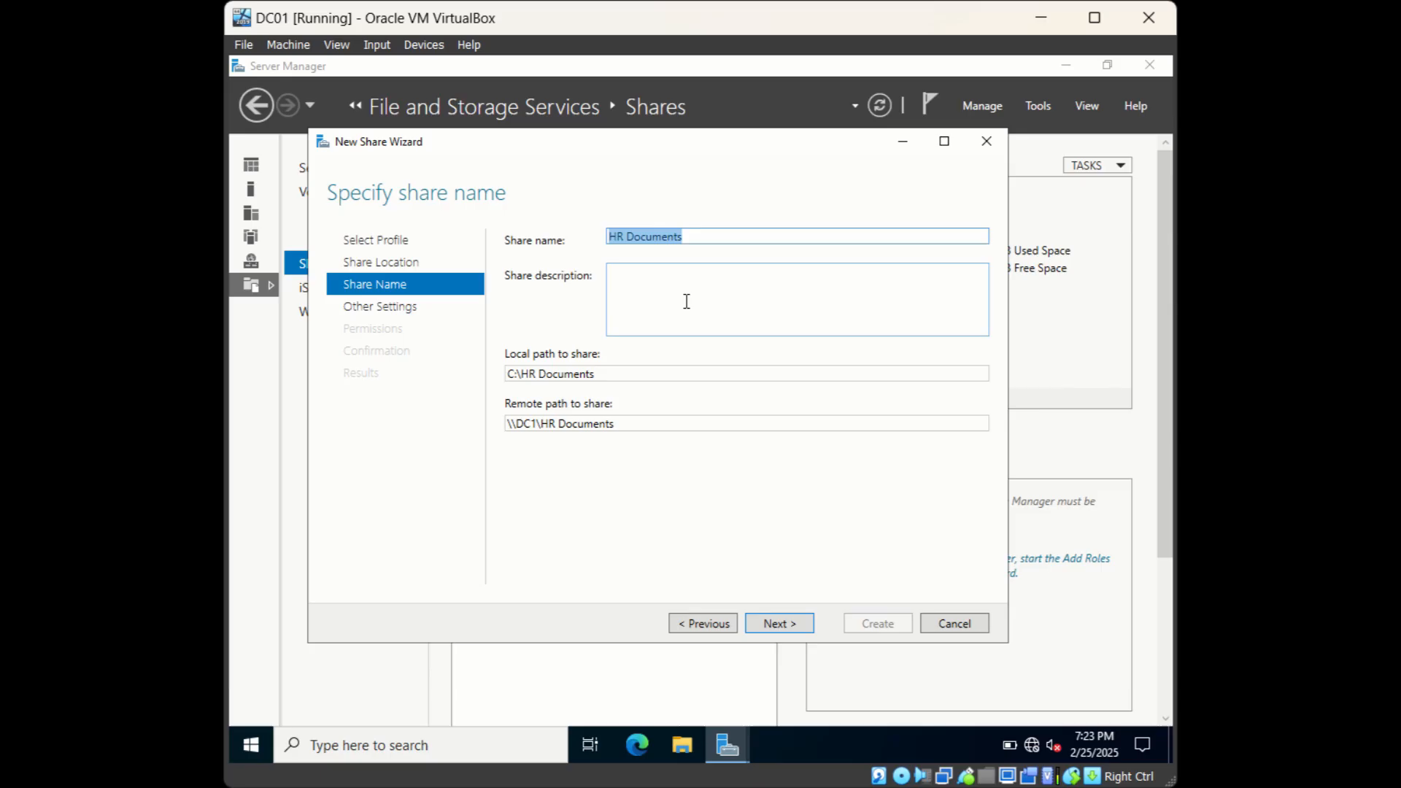
left_click(796, 299)
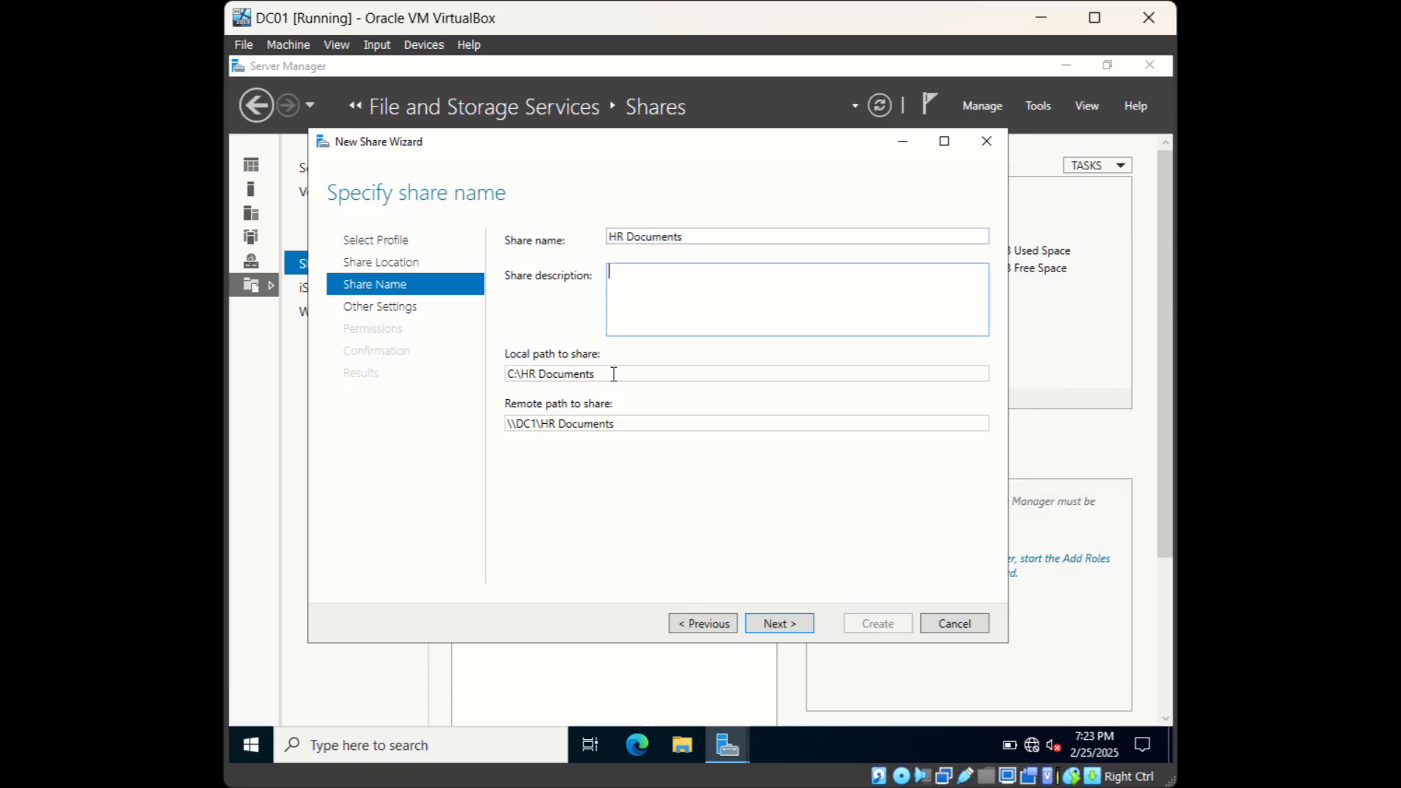
double_click(550, 373)
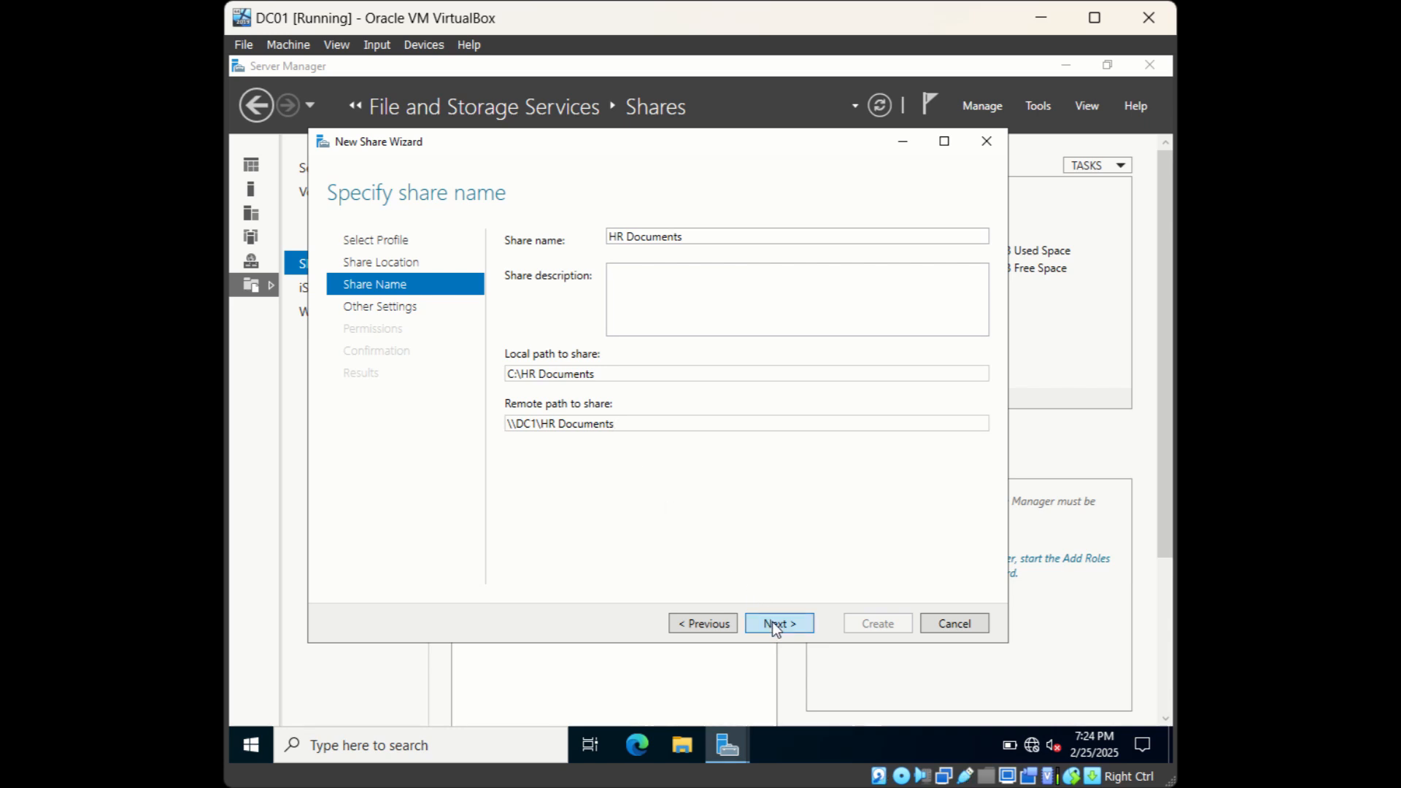
Enable access-based enumeration in Other Settings and advance to the Permissions page
left_click(779, 623)
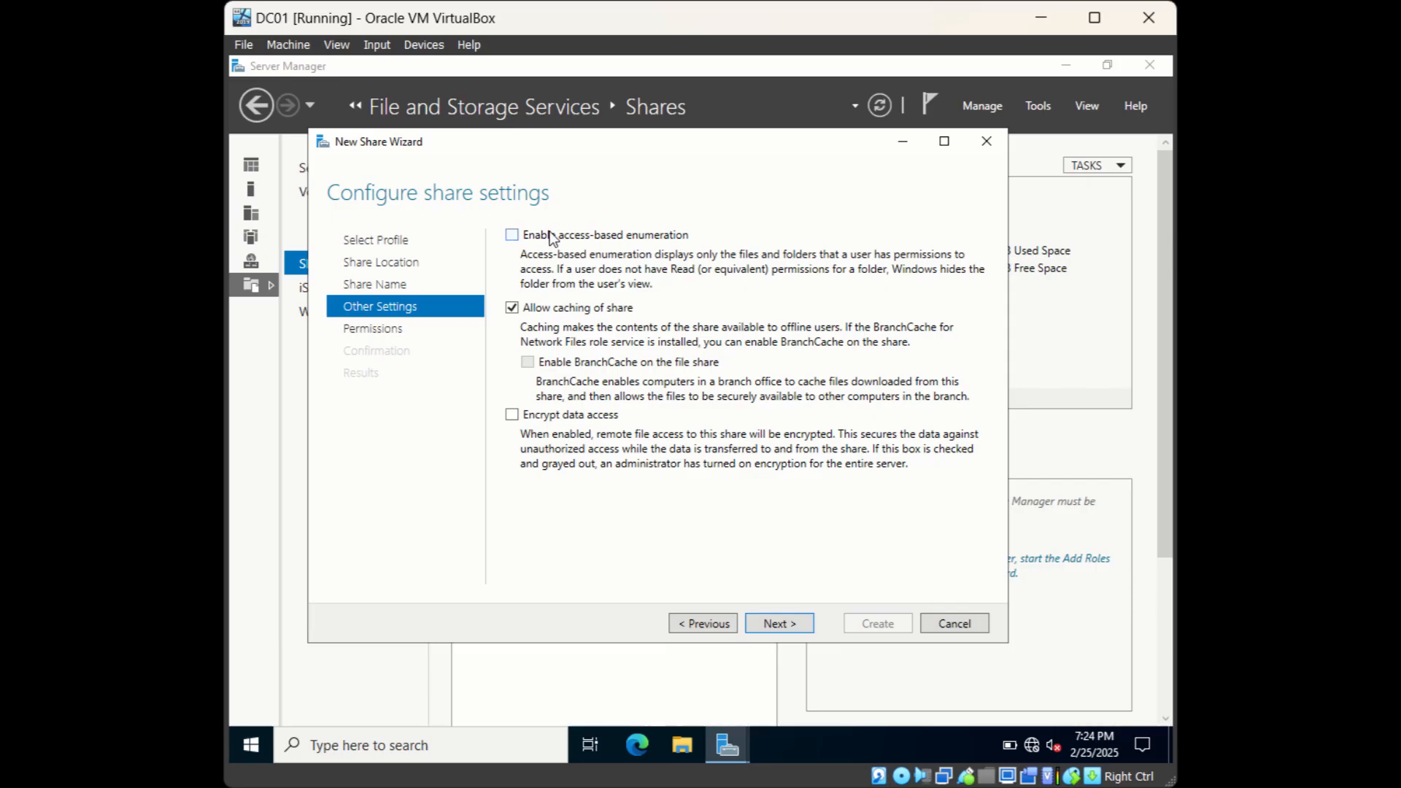
mouse_move(592, 251)
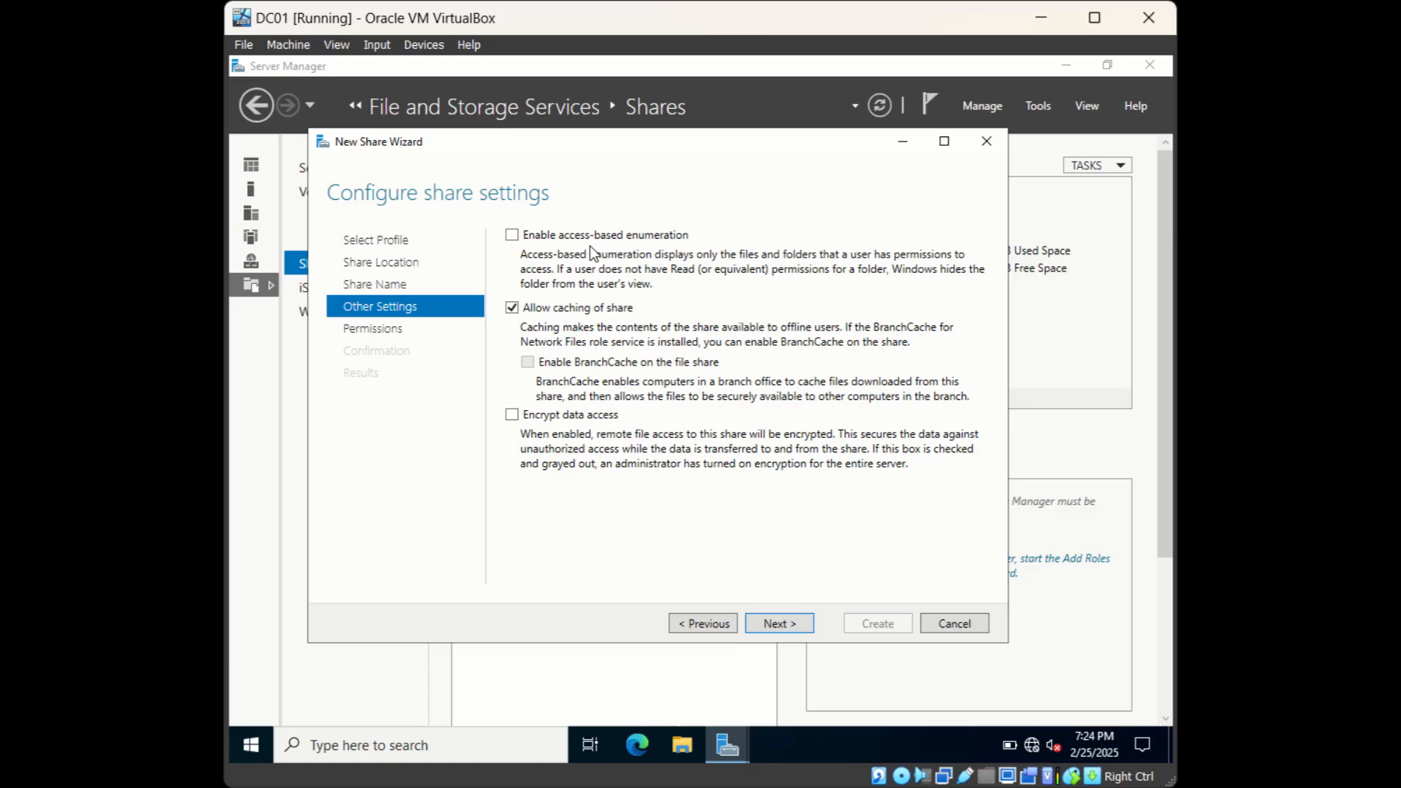
mouse_move(700, 248)
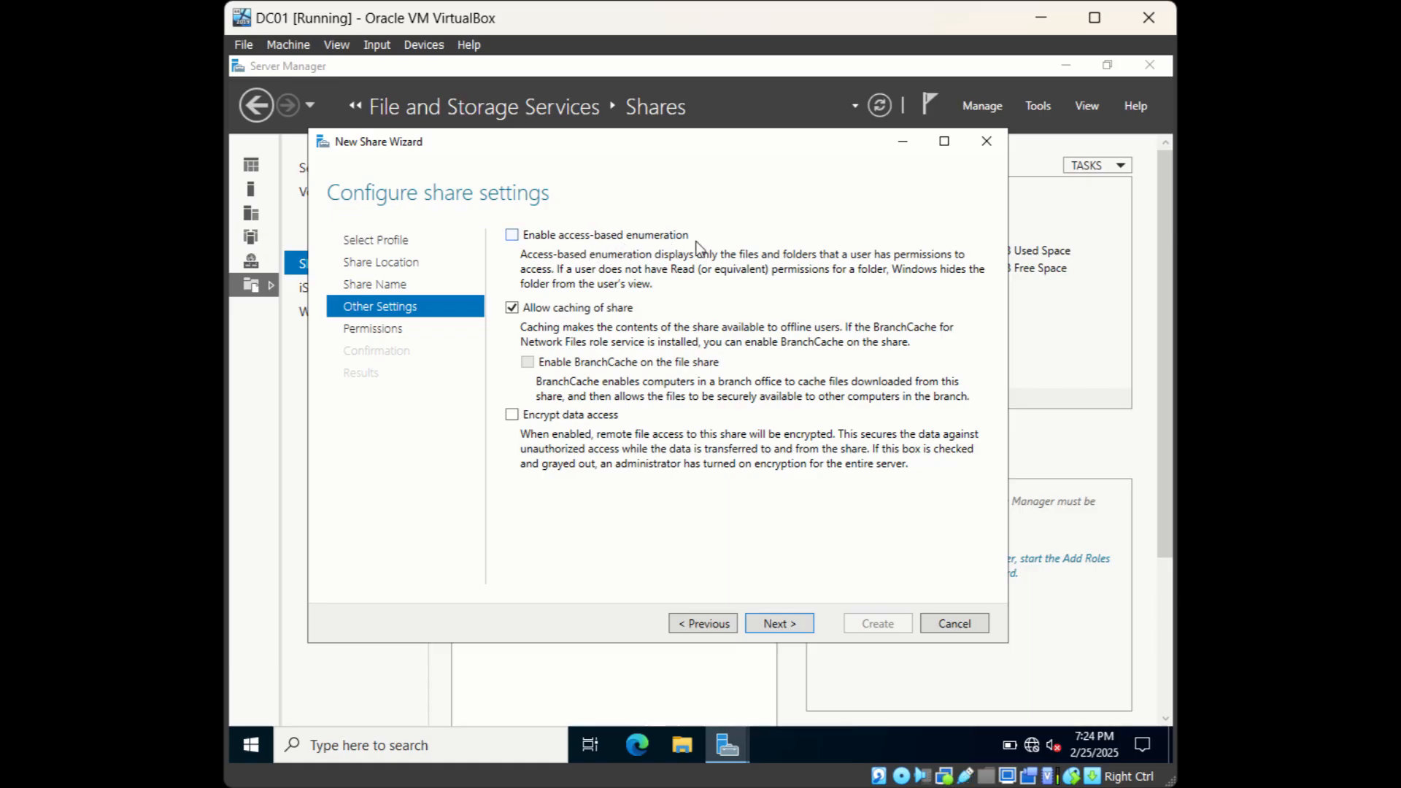
left_click(512, 235)
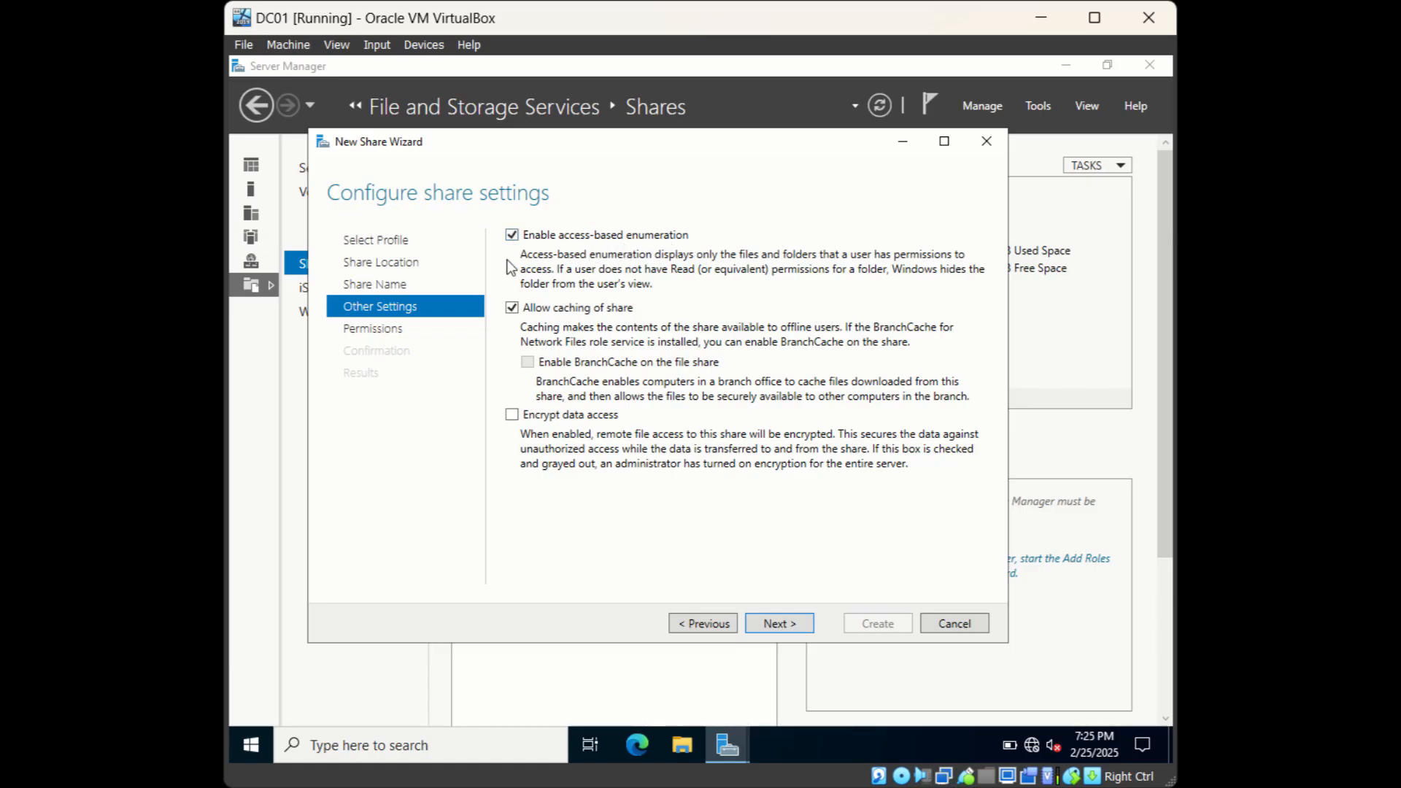
mouse_move(508, 275)
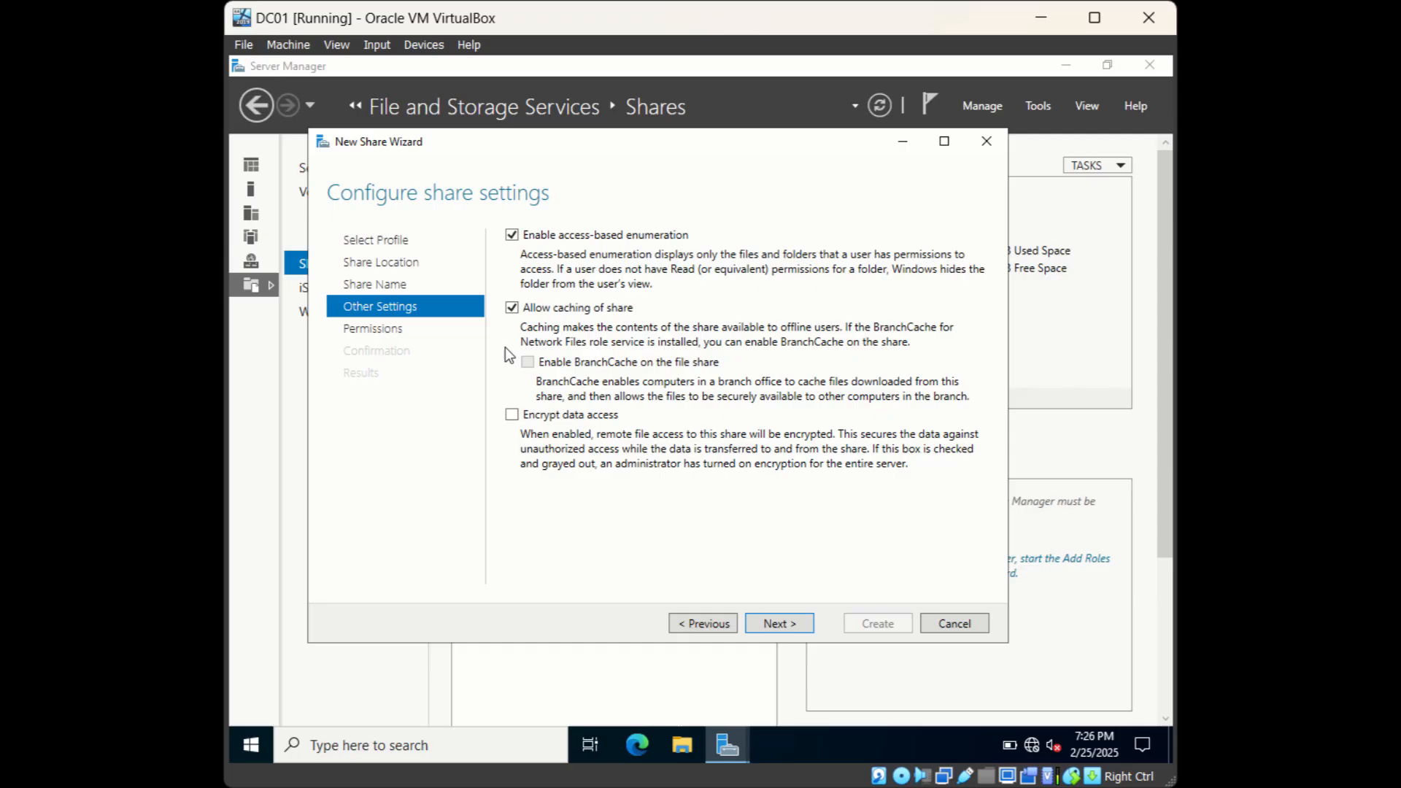
mouse_move(516, 328)
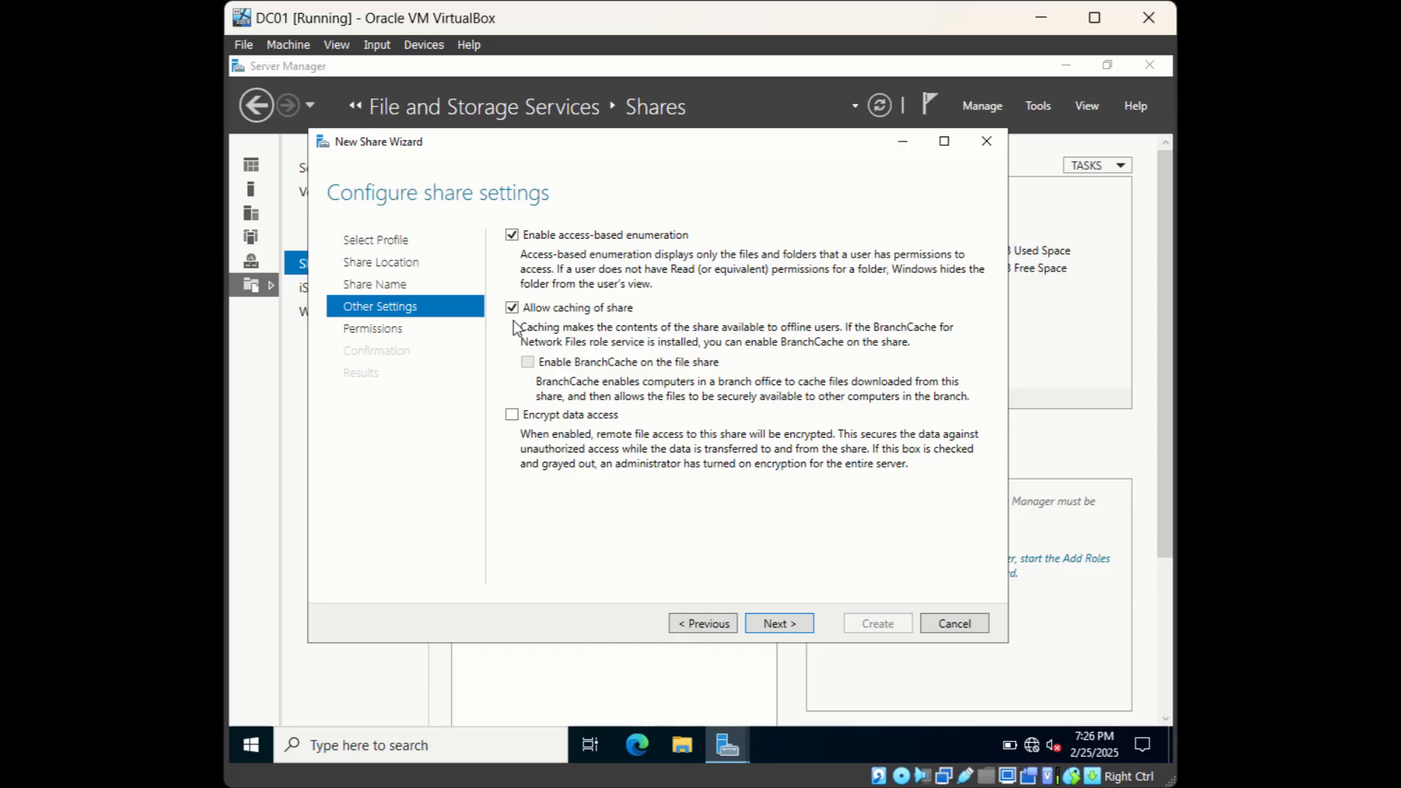
mouse_move(675, 342)
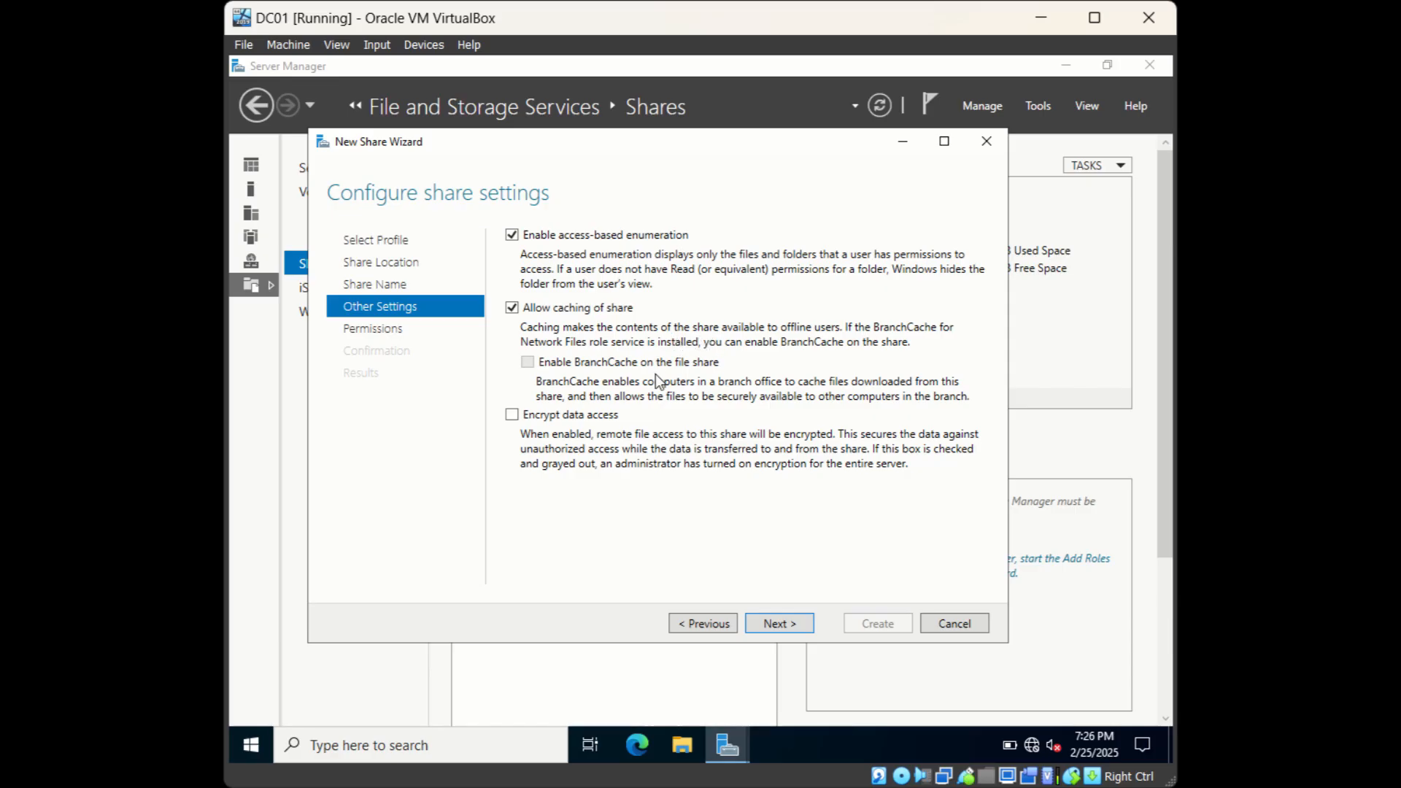
mouse_move(617, 273)
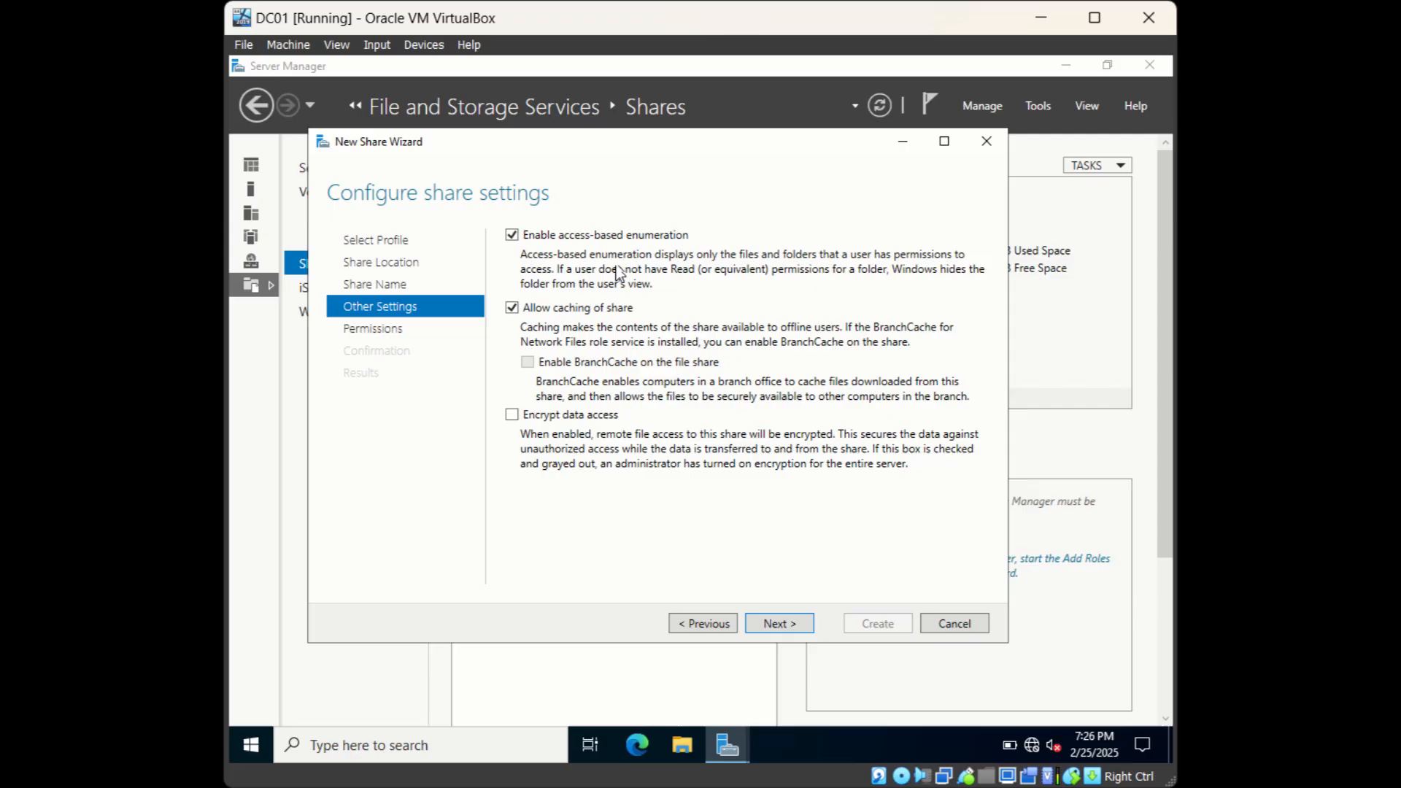
mouse_move(777, 623)
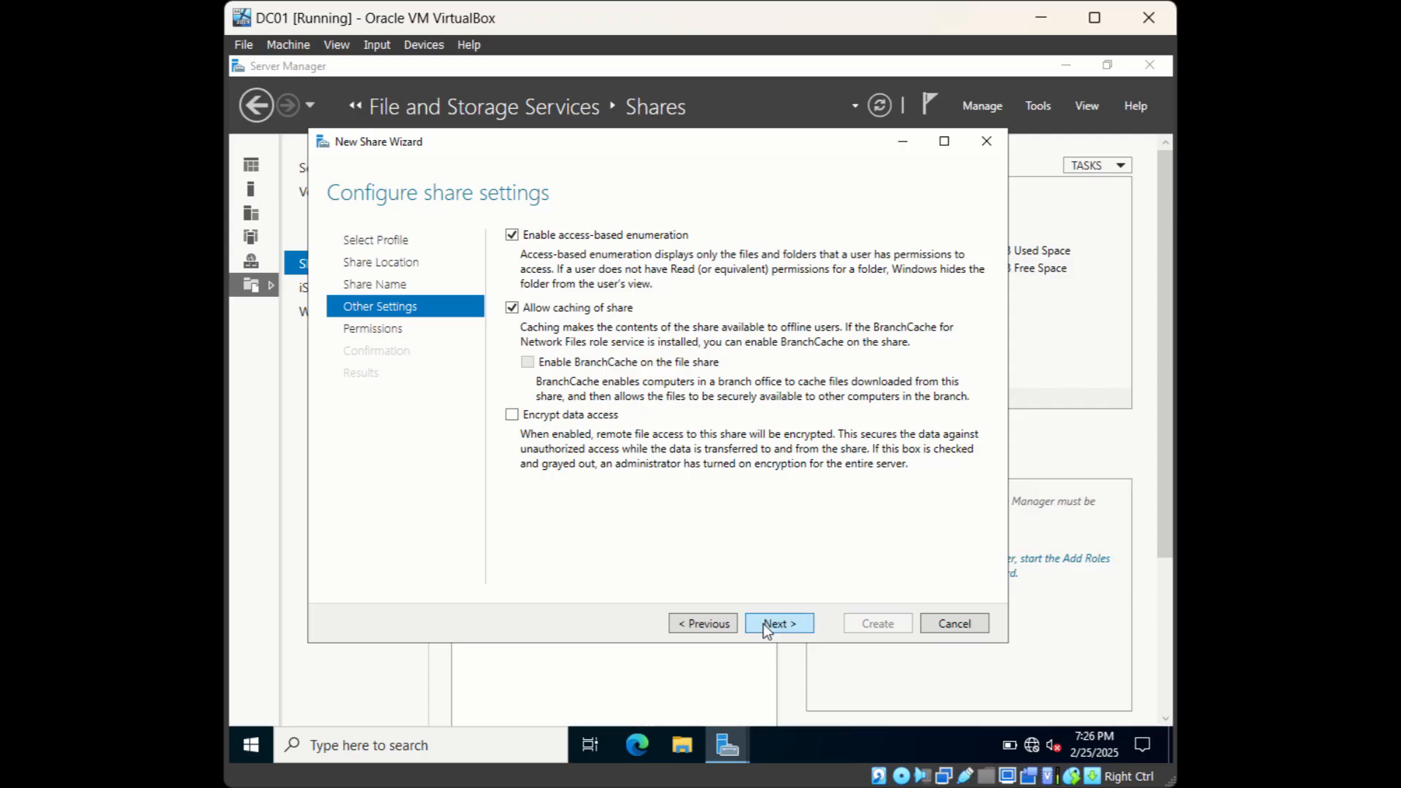
left_click(777, 622)
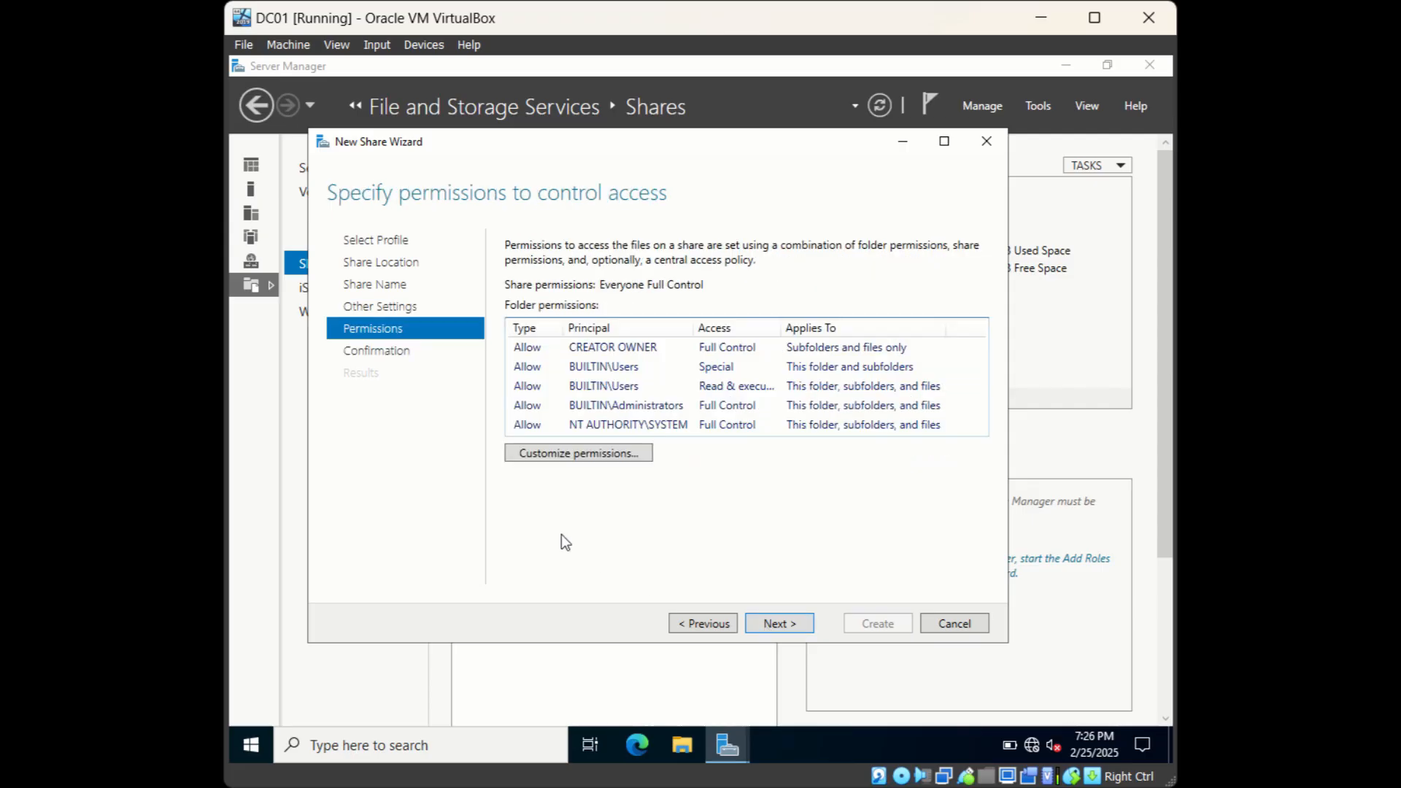
mouse_move(669, 505)
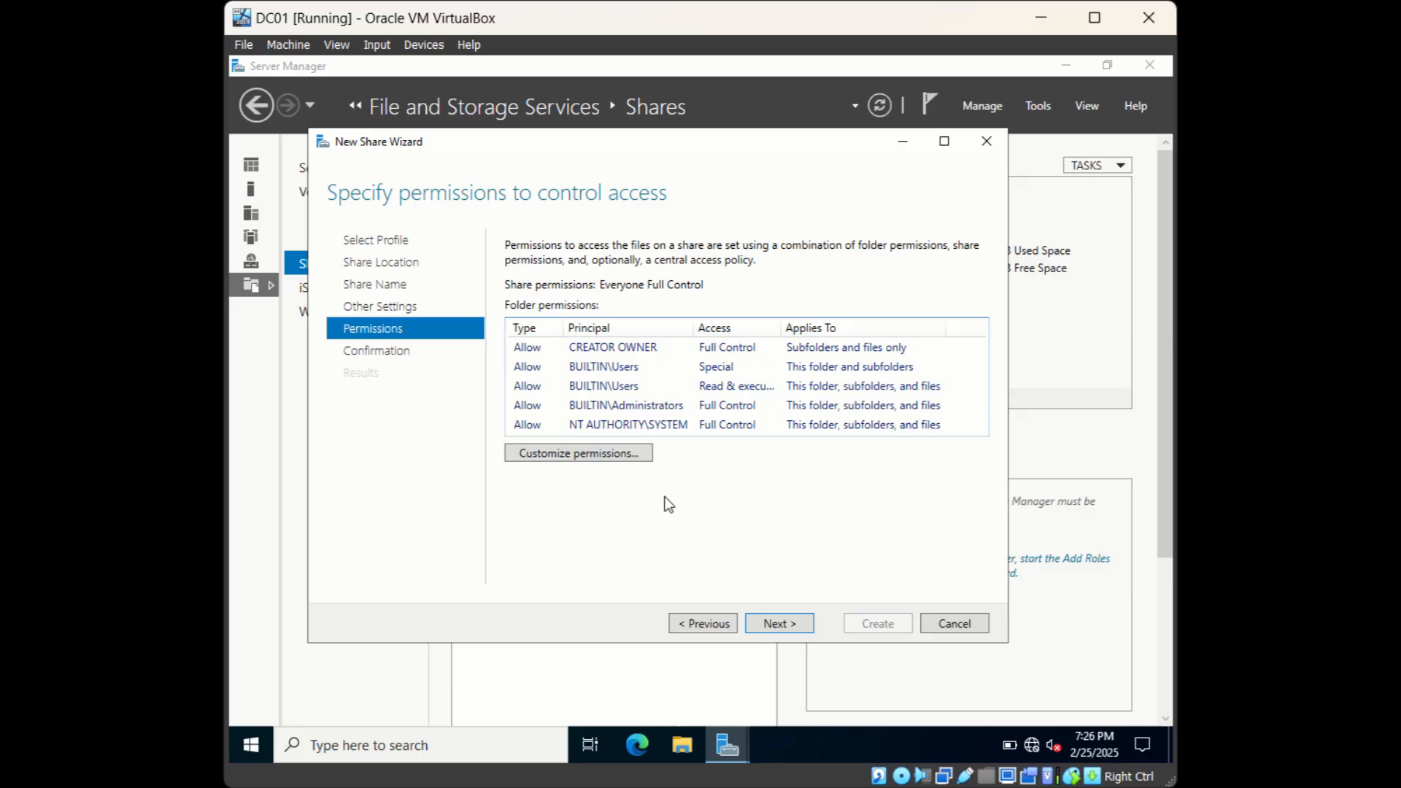
mouse_move(644, 488)
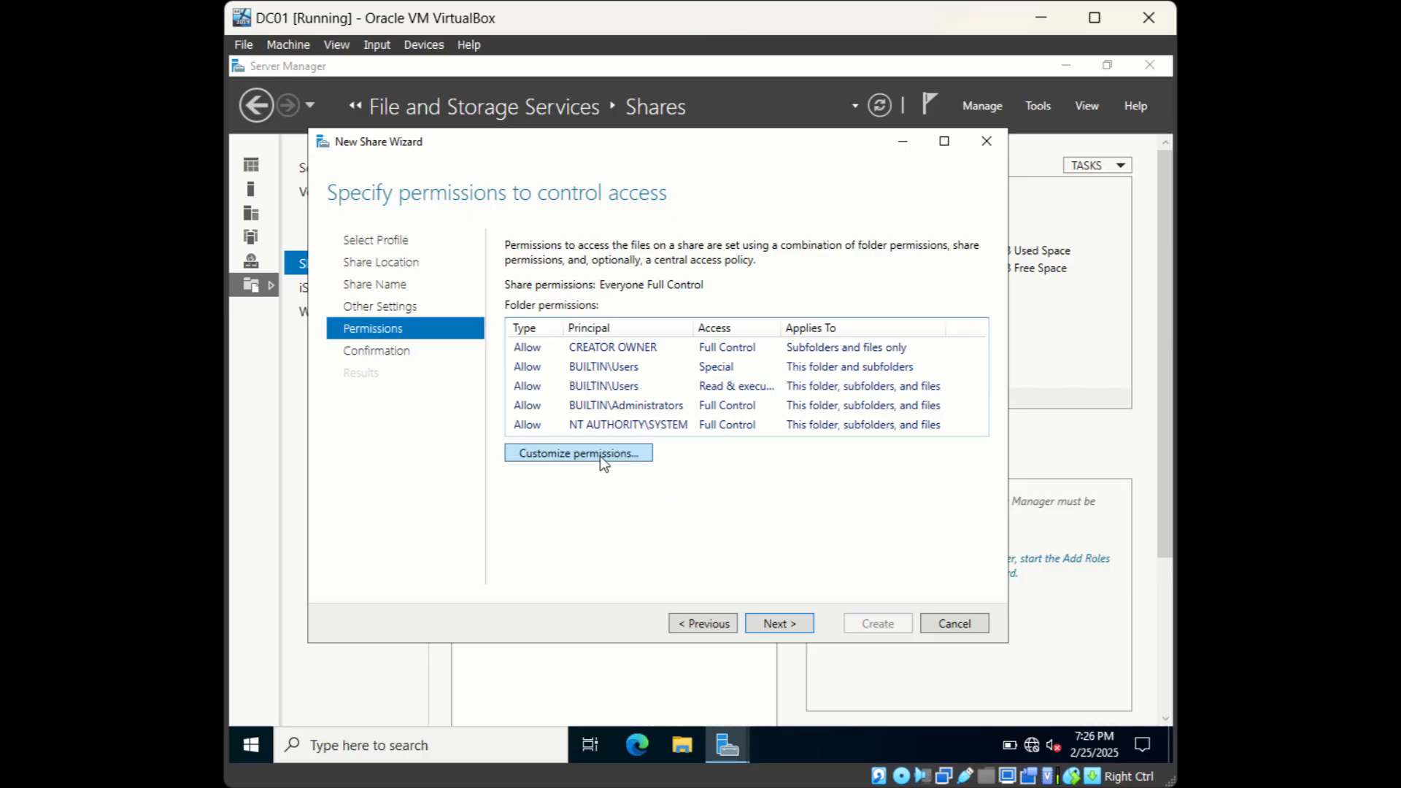
Open Customize permissions to view Advanced Security Settings for C:\HR Documents
left_click(576, 453)
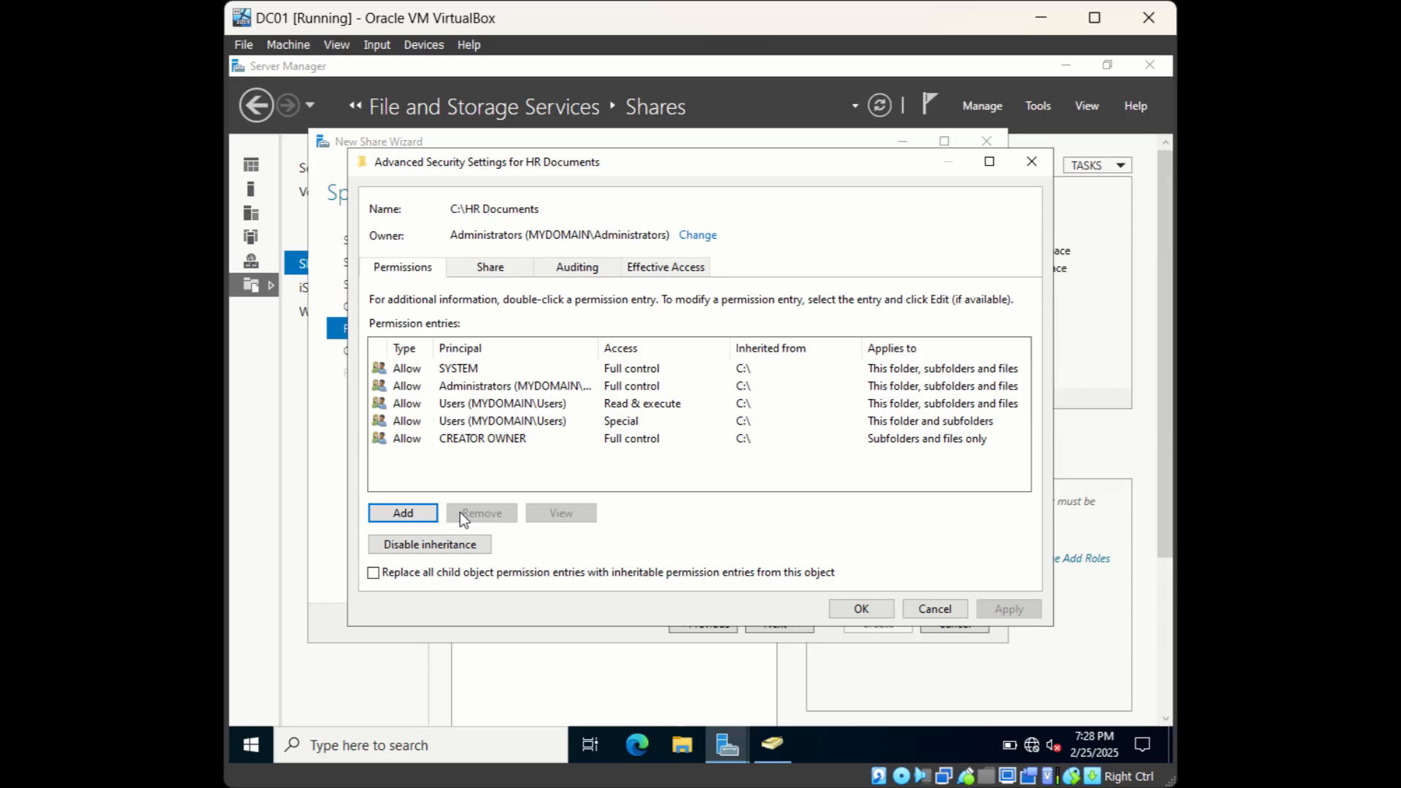
mouse_move(559, 414)
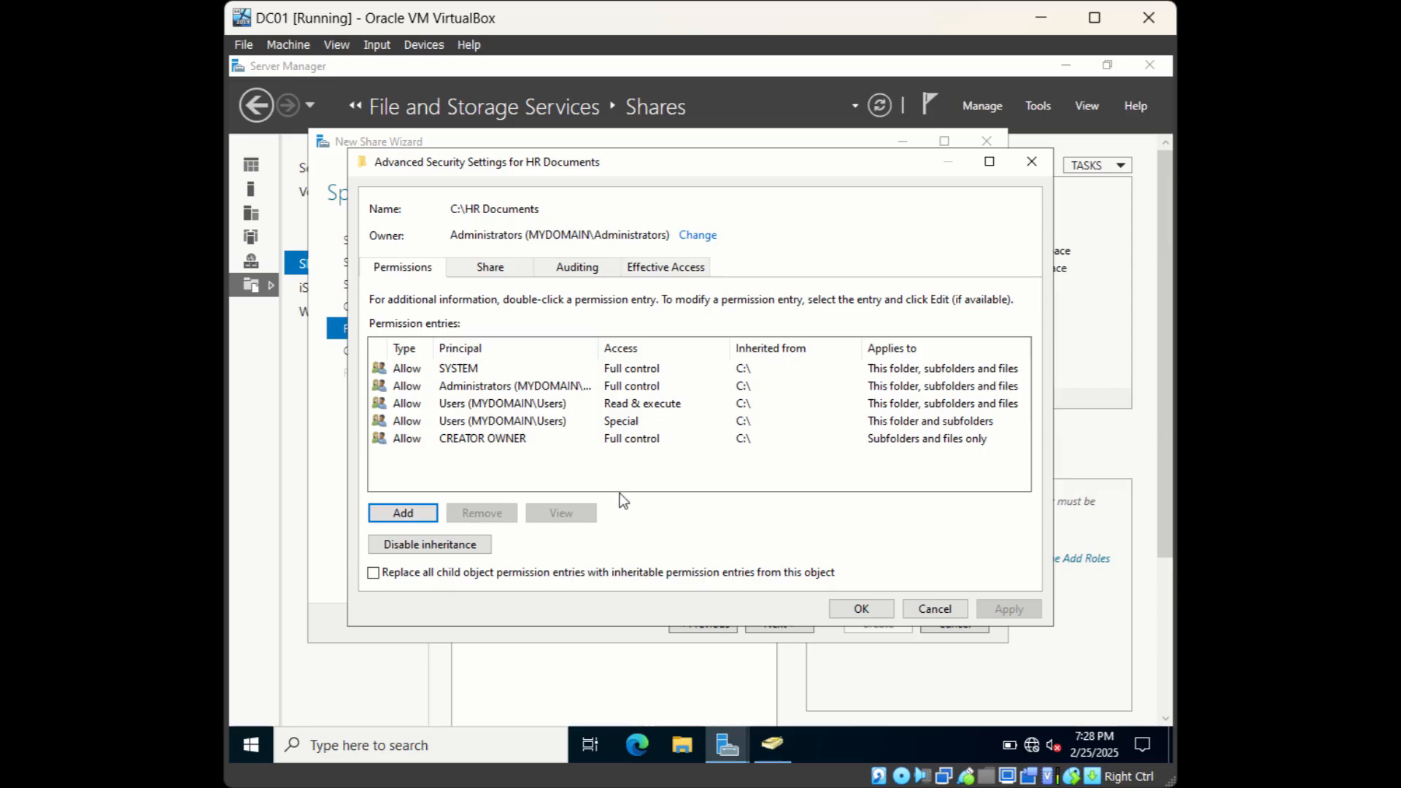
mouse_move(438, 545)
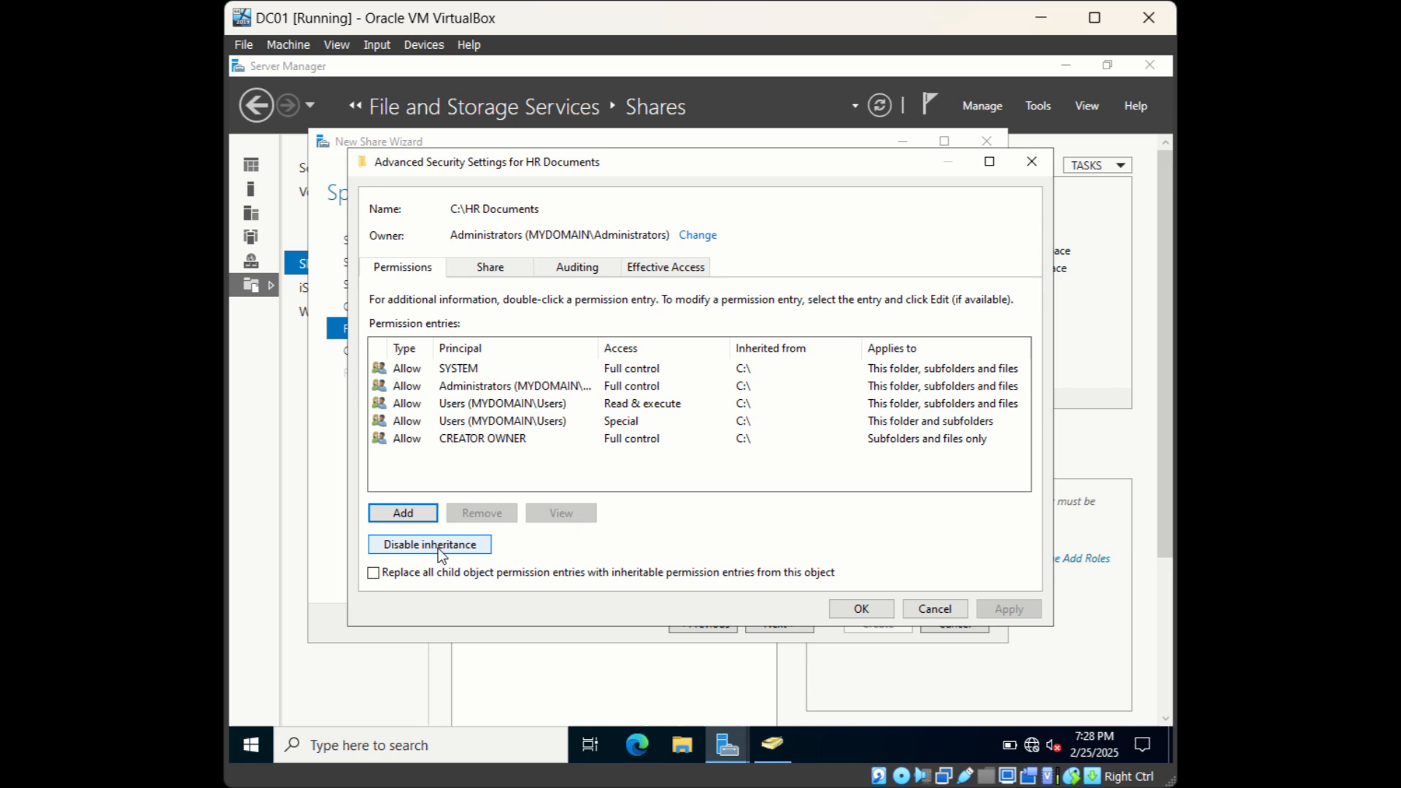
Disable inheritance converting to explicit permissions, remove the Users entry, and add an entry
left_click(429, 544)
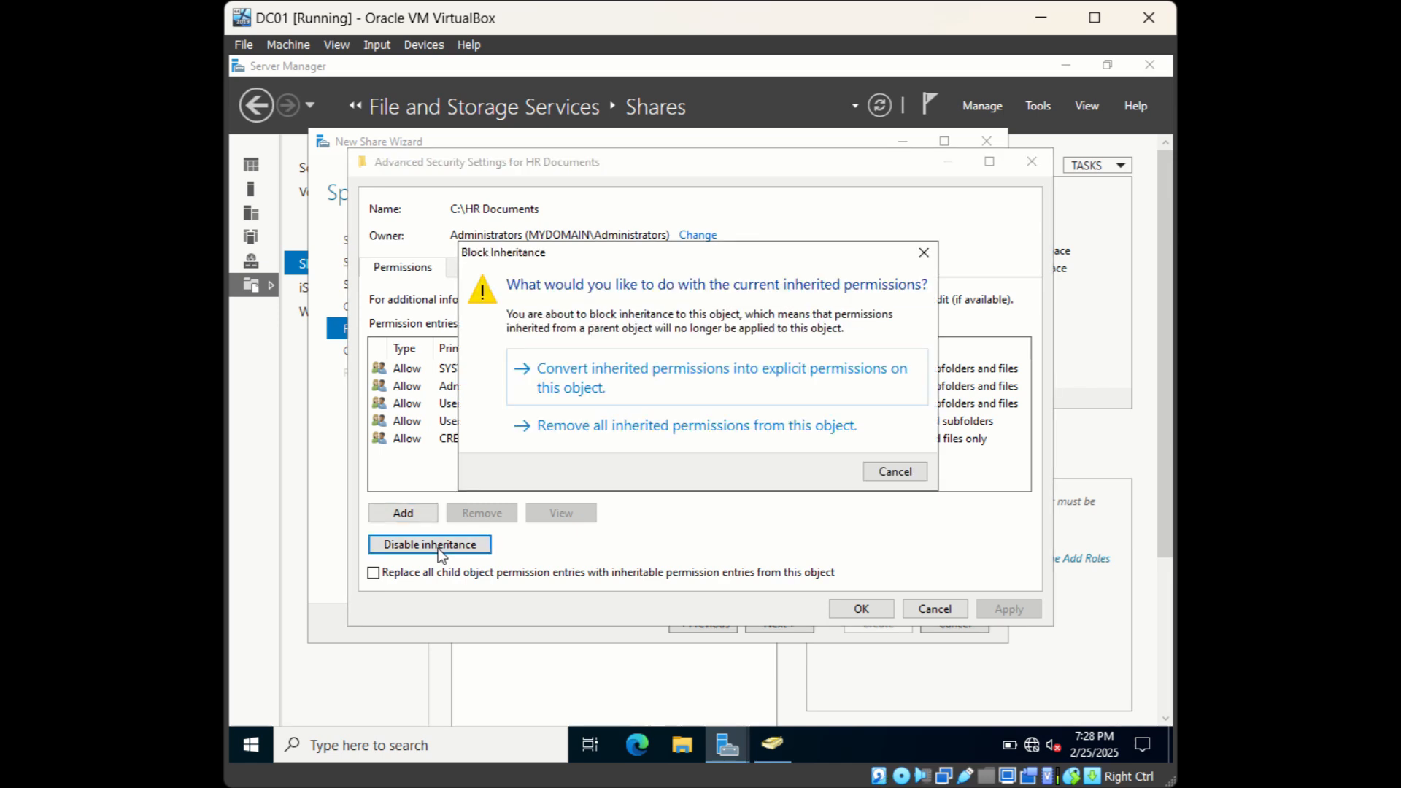
mouse_move(578, 377)
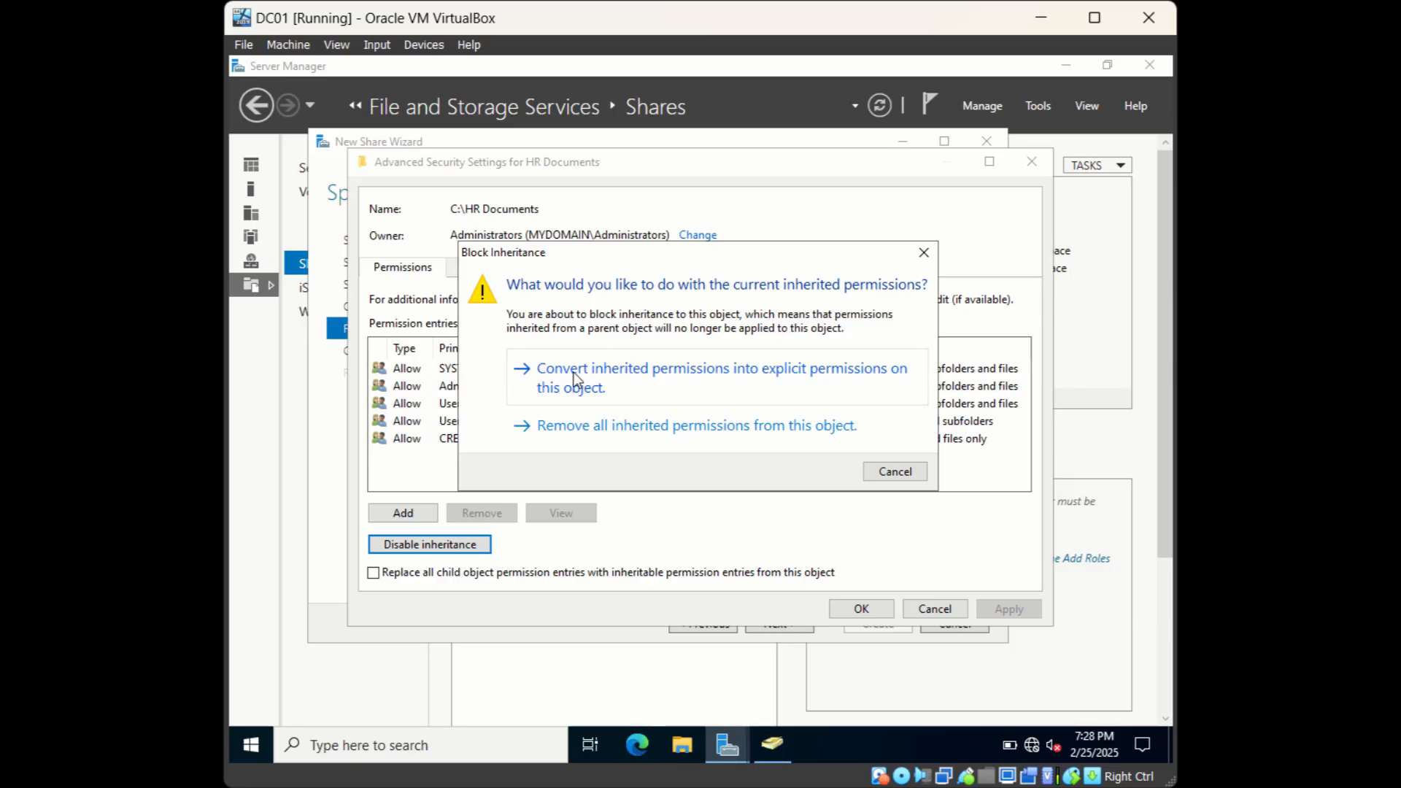
mouse_move(617, 381)
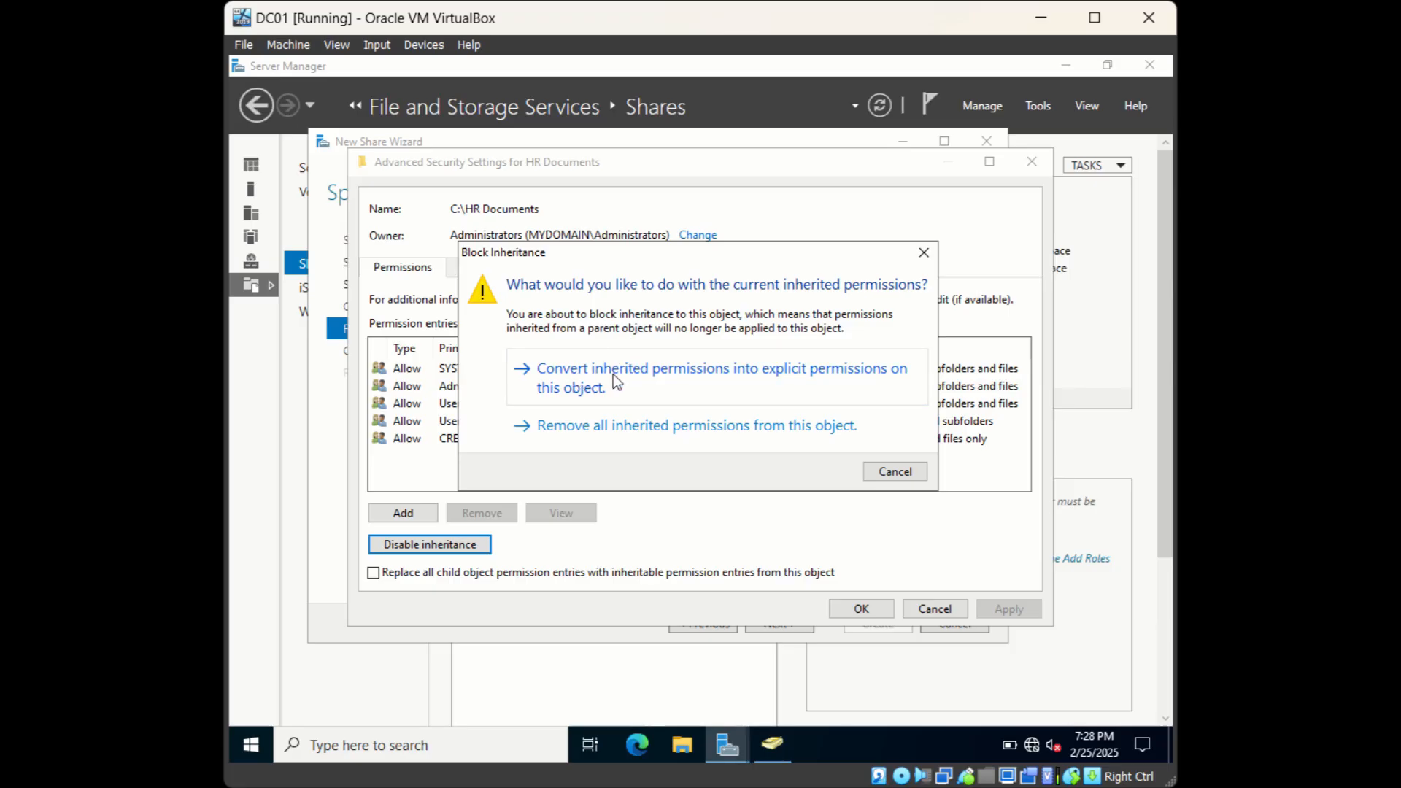
mouse_move(764, 386)
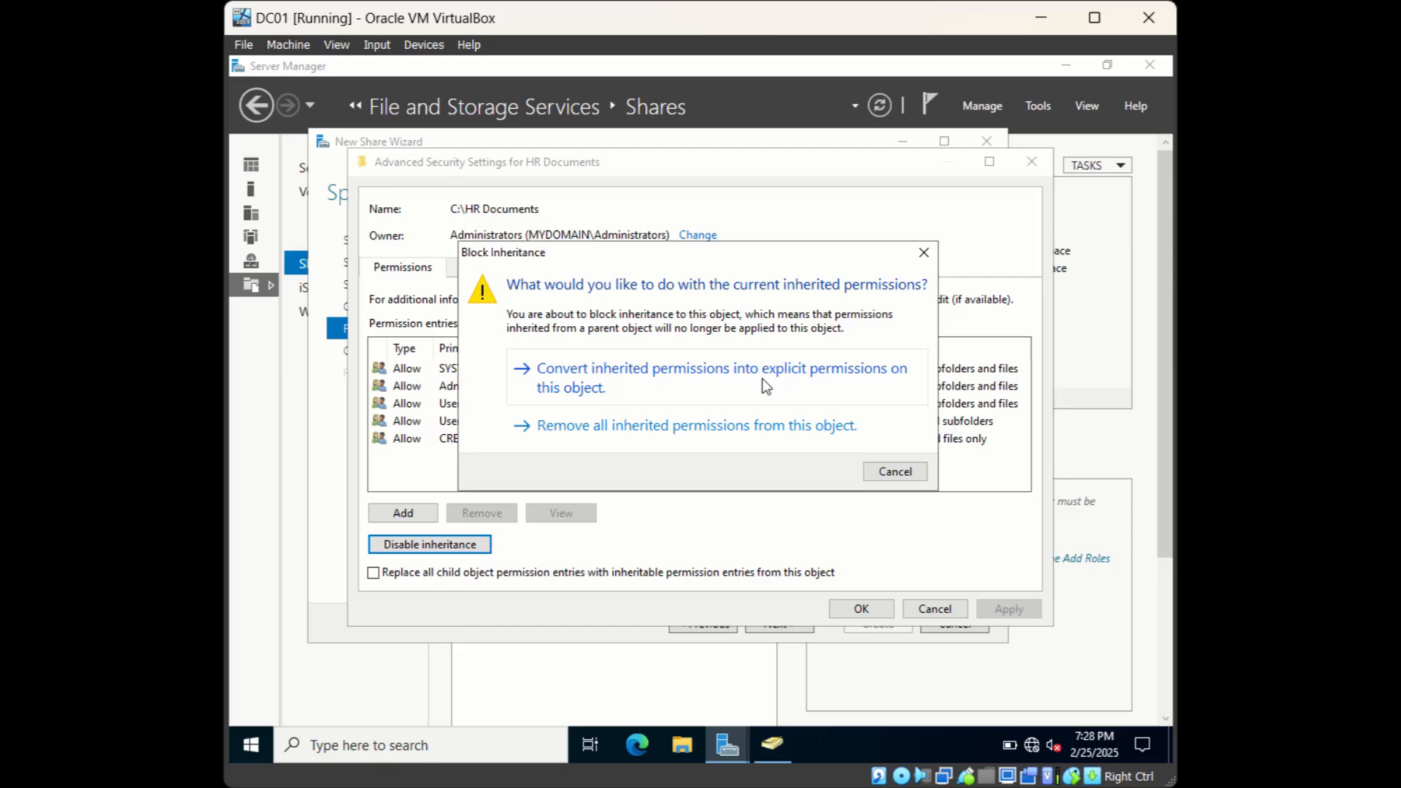
left_click(722, 378)
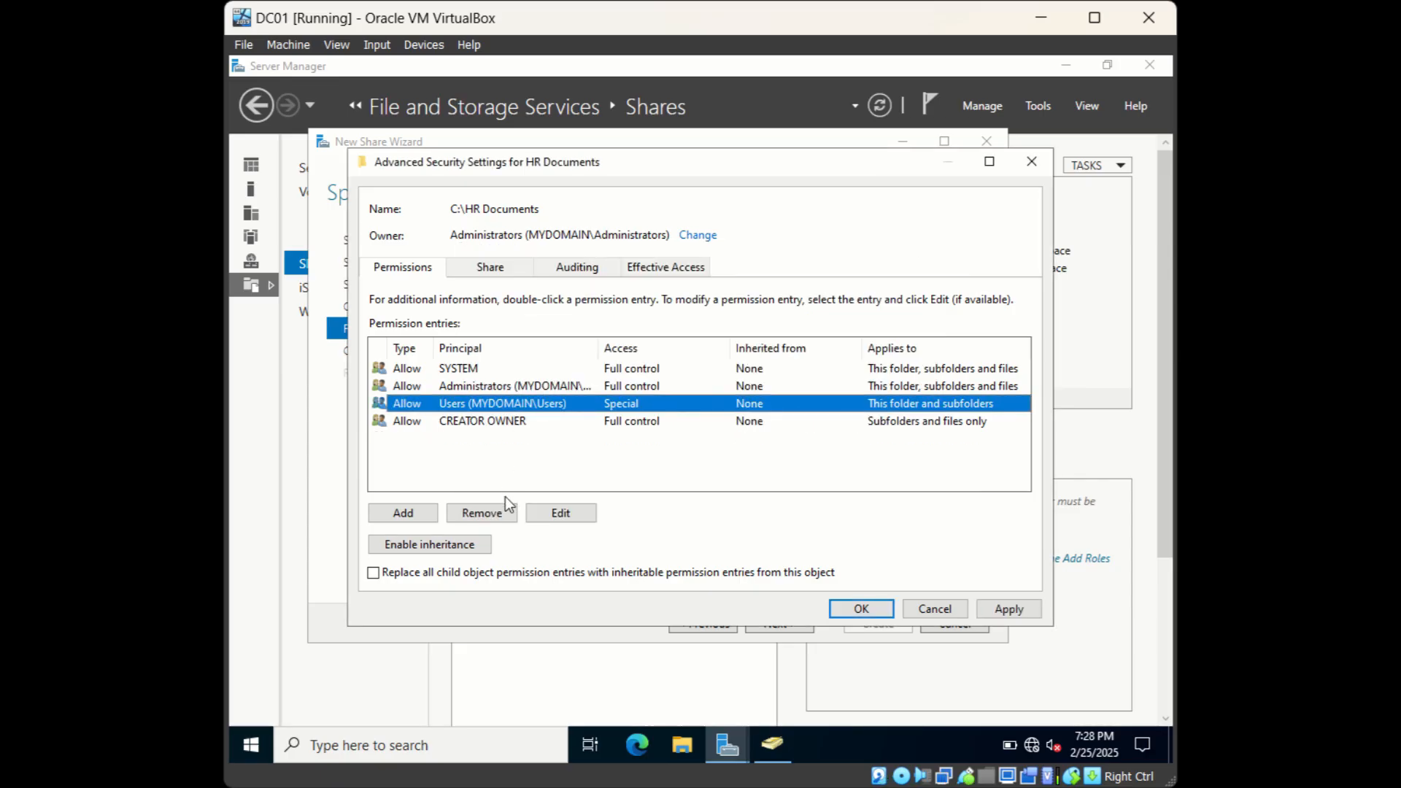
left_click(481, 512)
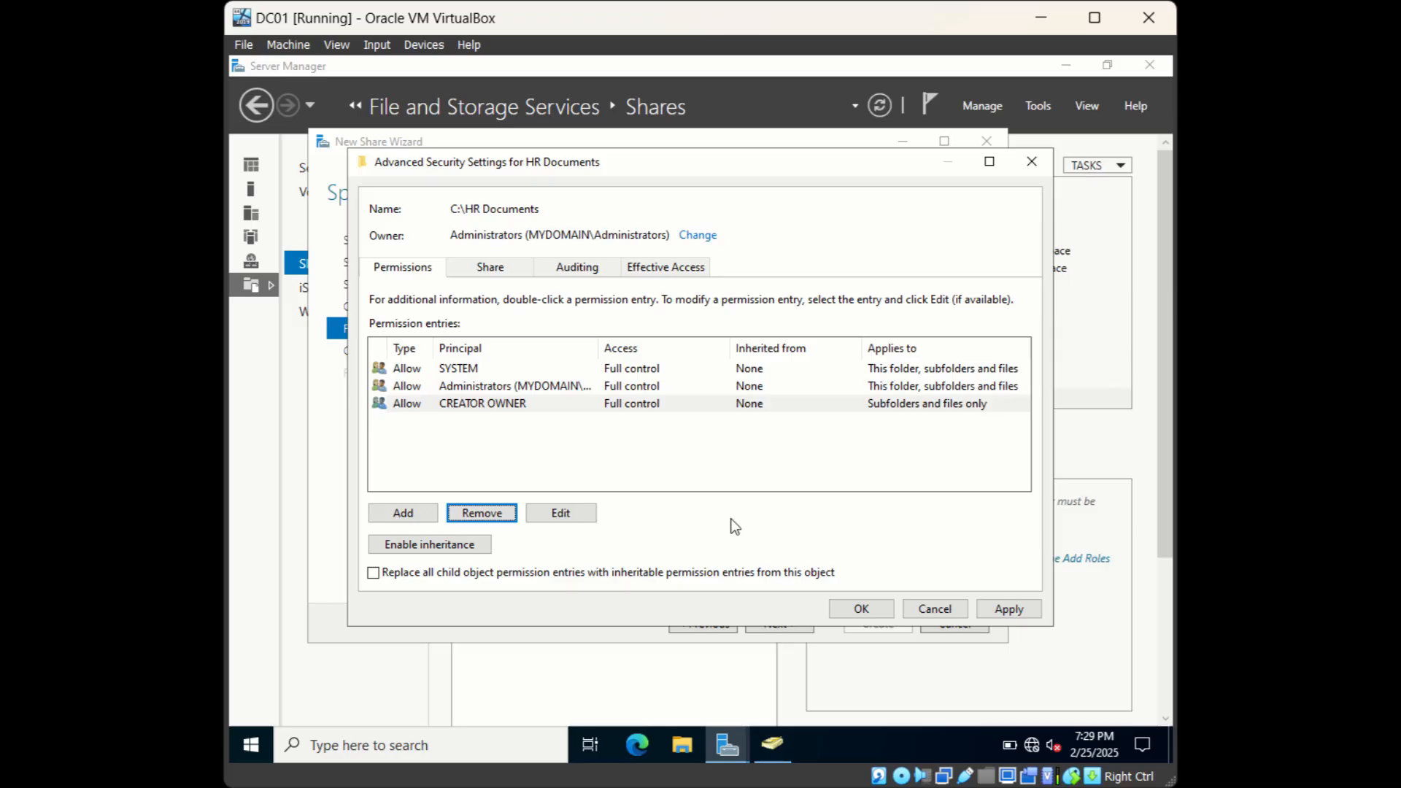
mouse_move(630, 462)
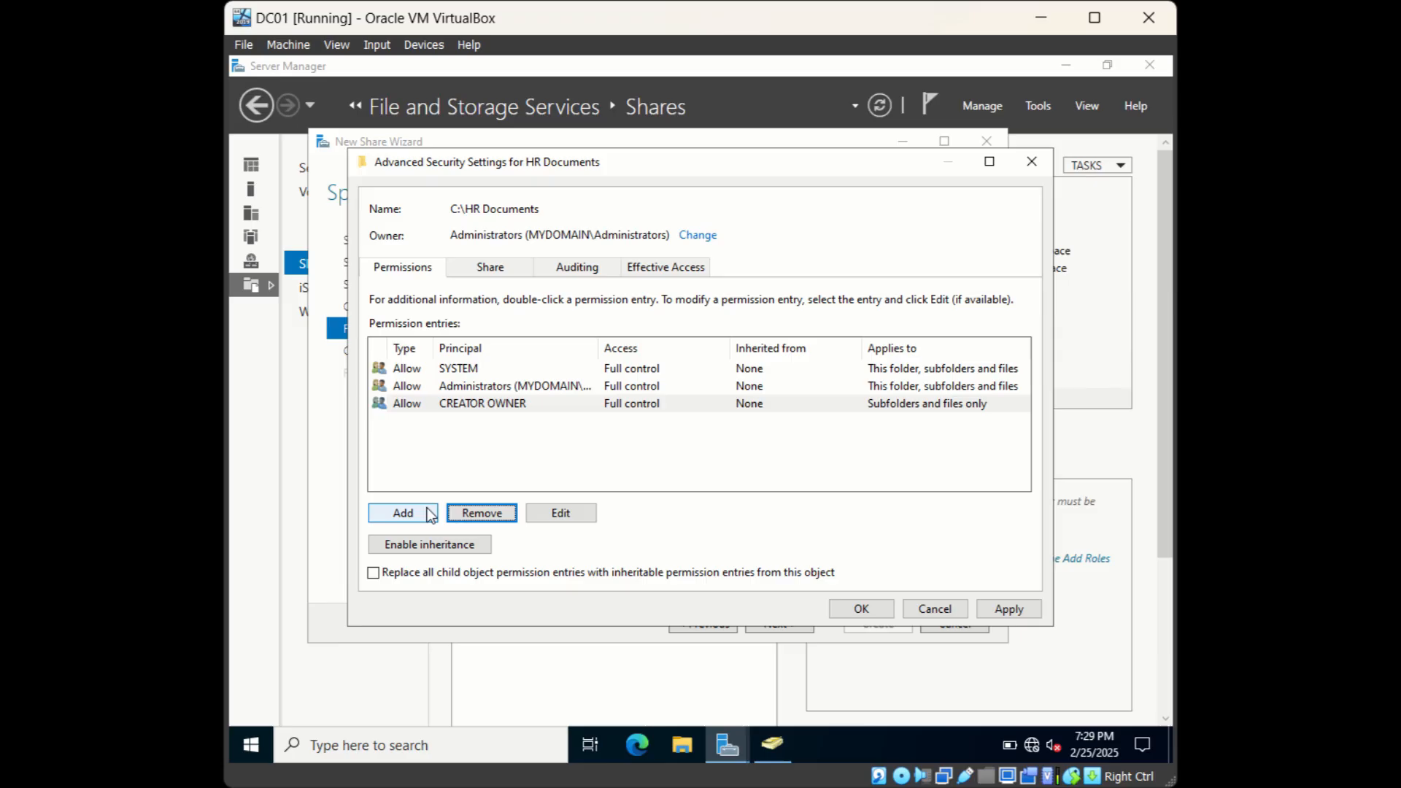
left_click(402, 512)
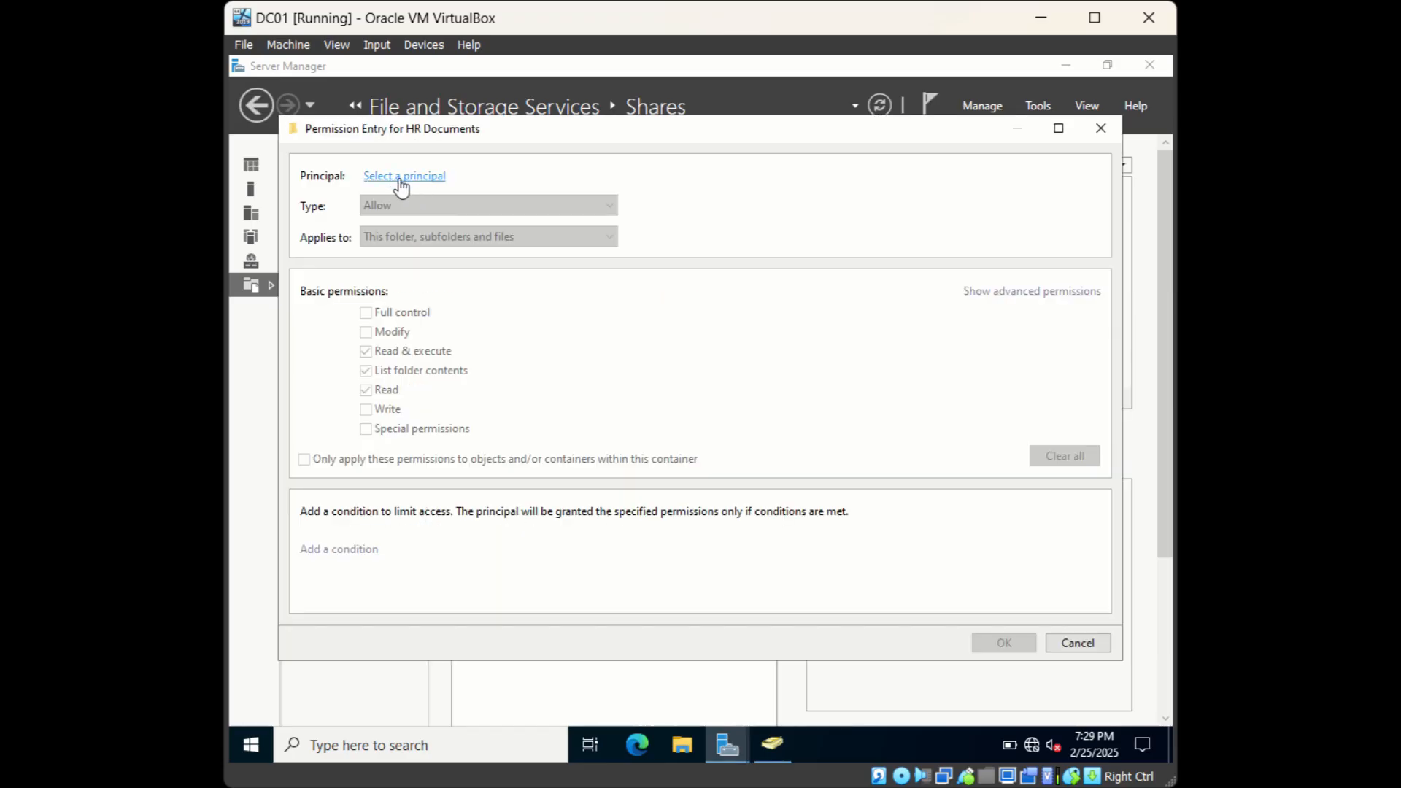
Select 'HR Group' as the principal for the new permission entry
left_click(404, 176)
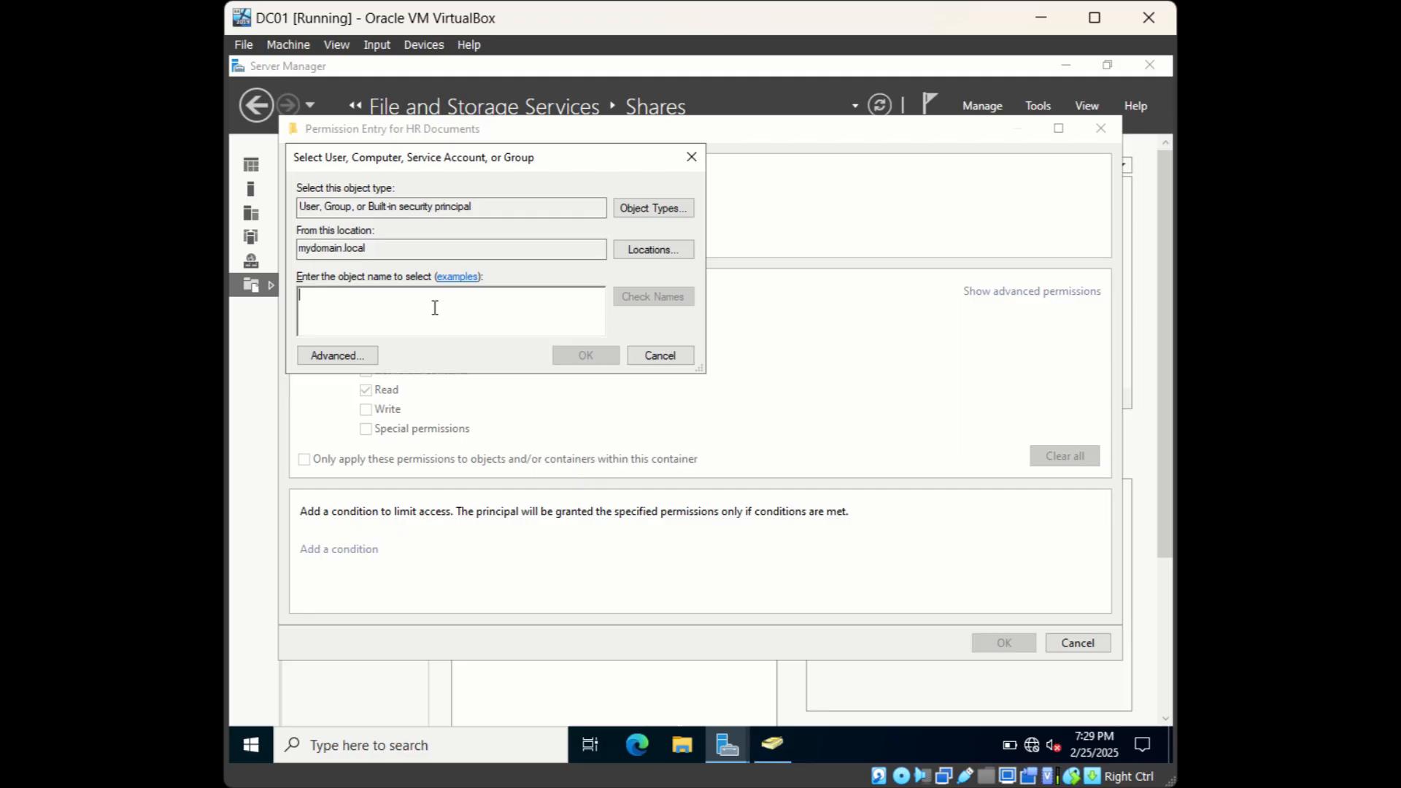
type("HR")
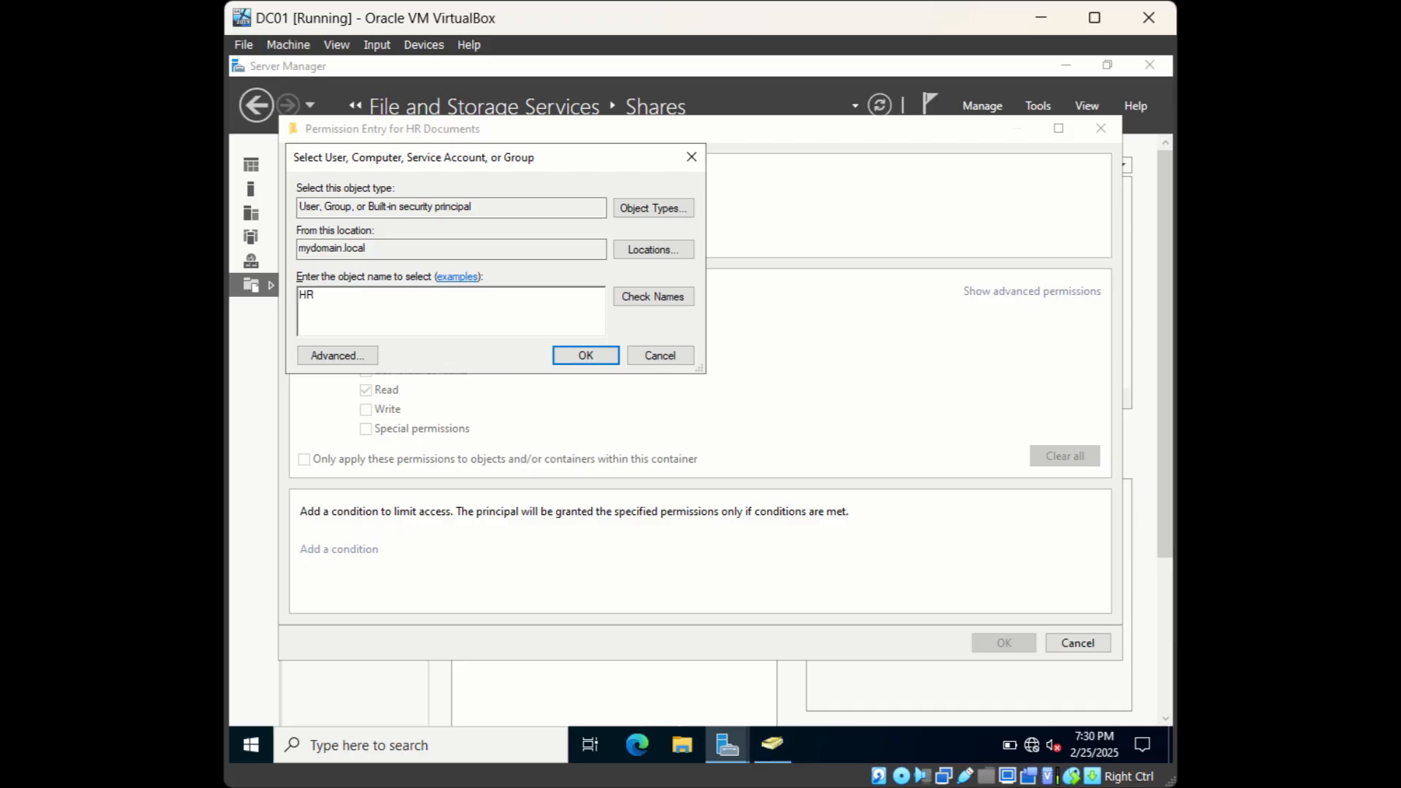
type("Group")
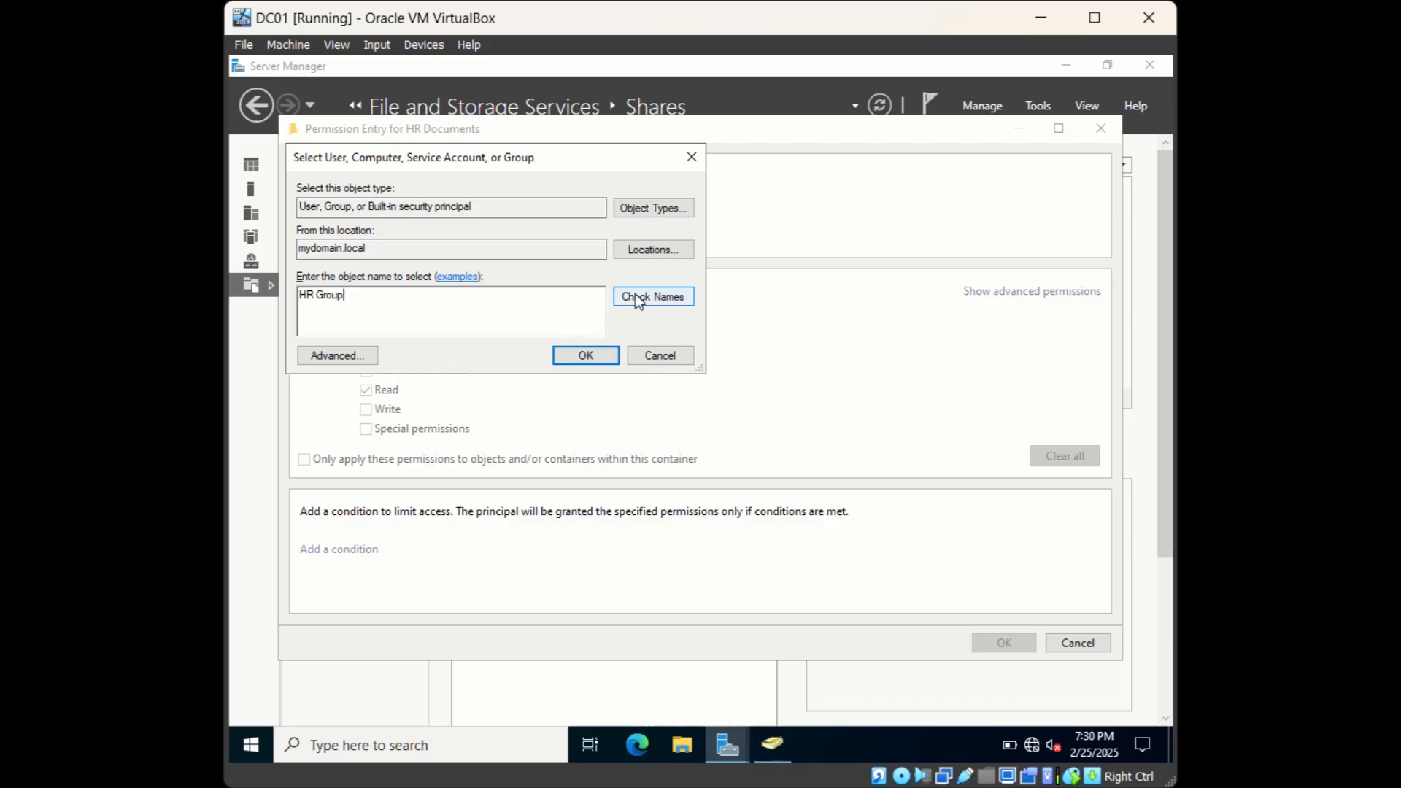
left_click(652, 295)
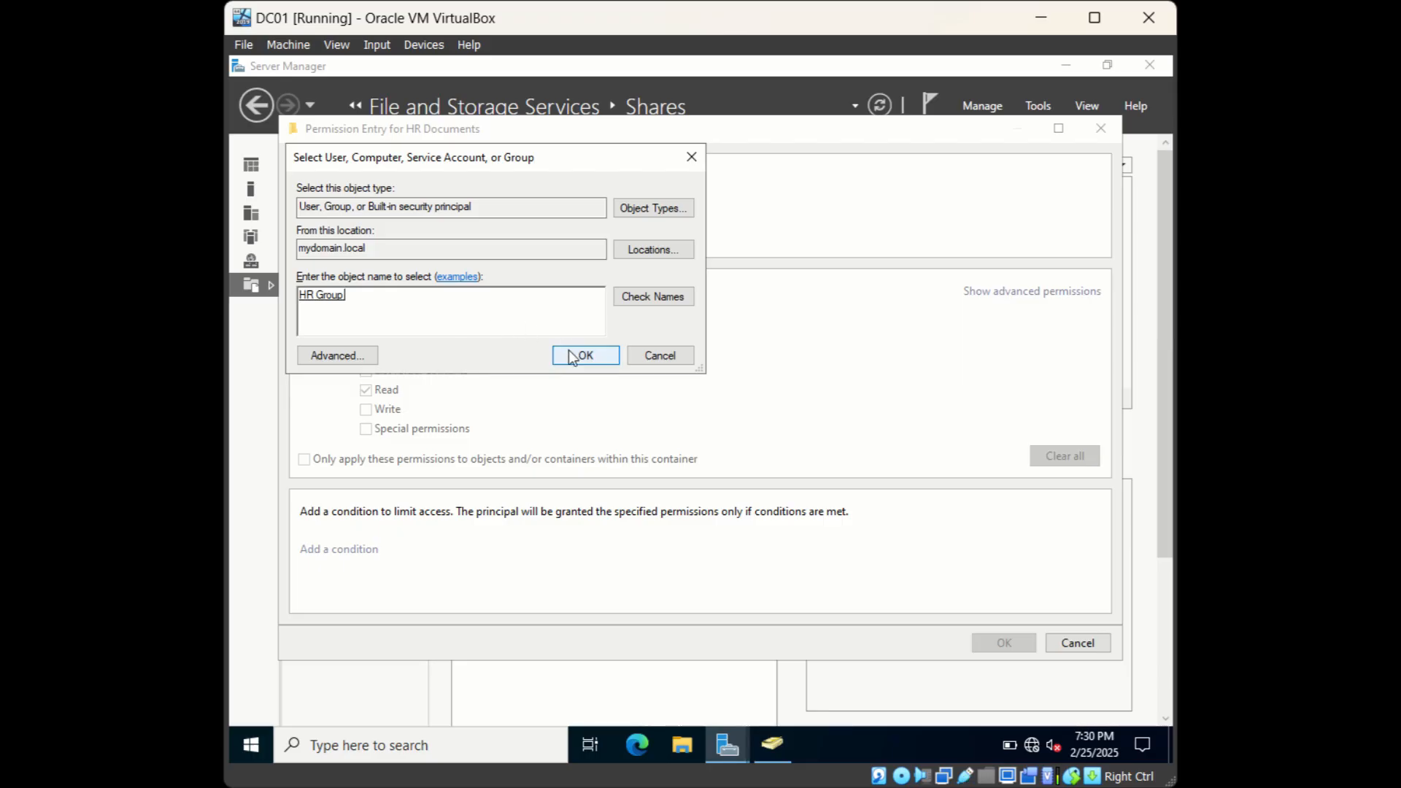
left_click(585, 355)
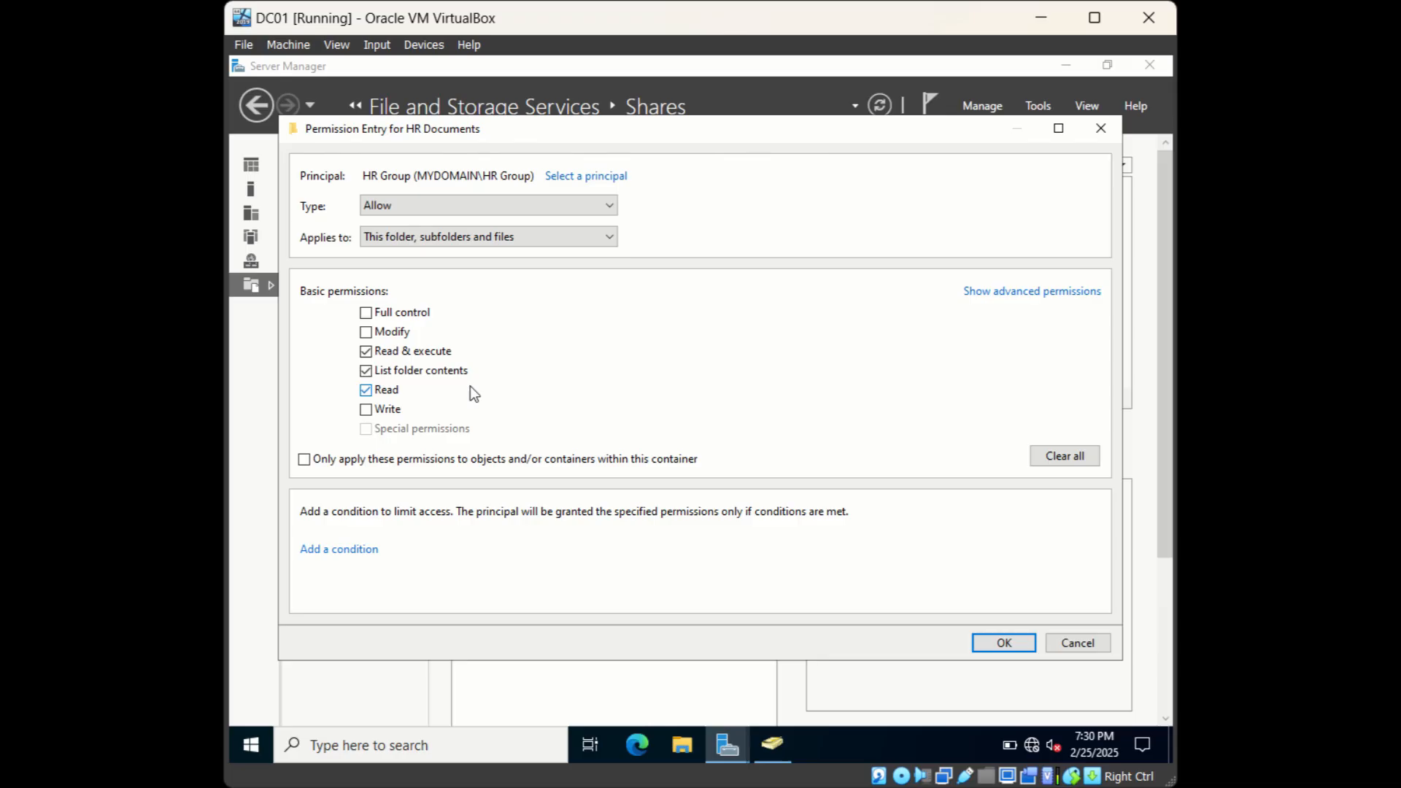
mouse_move(429, 394)
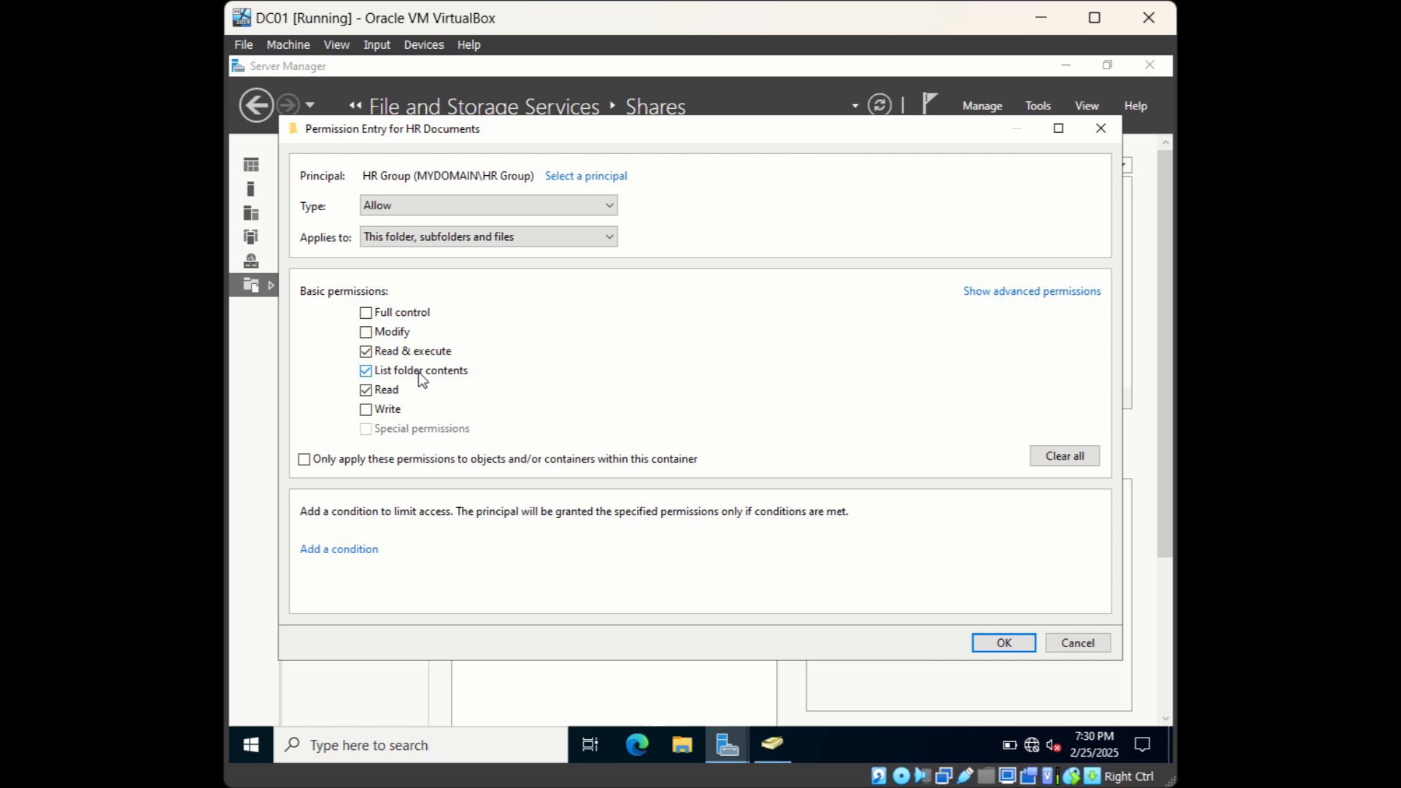
mouse_move(351, 385)
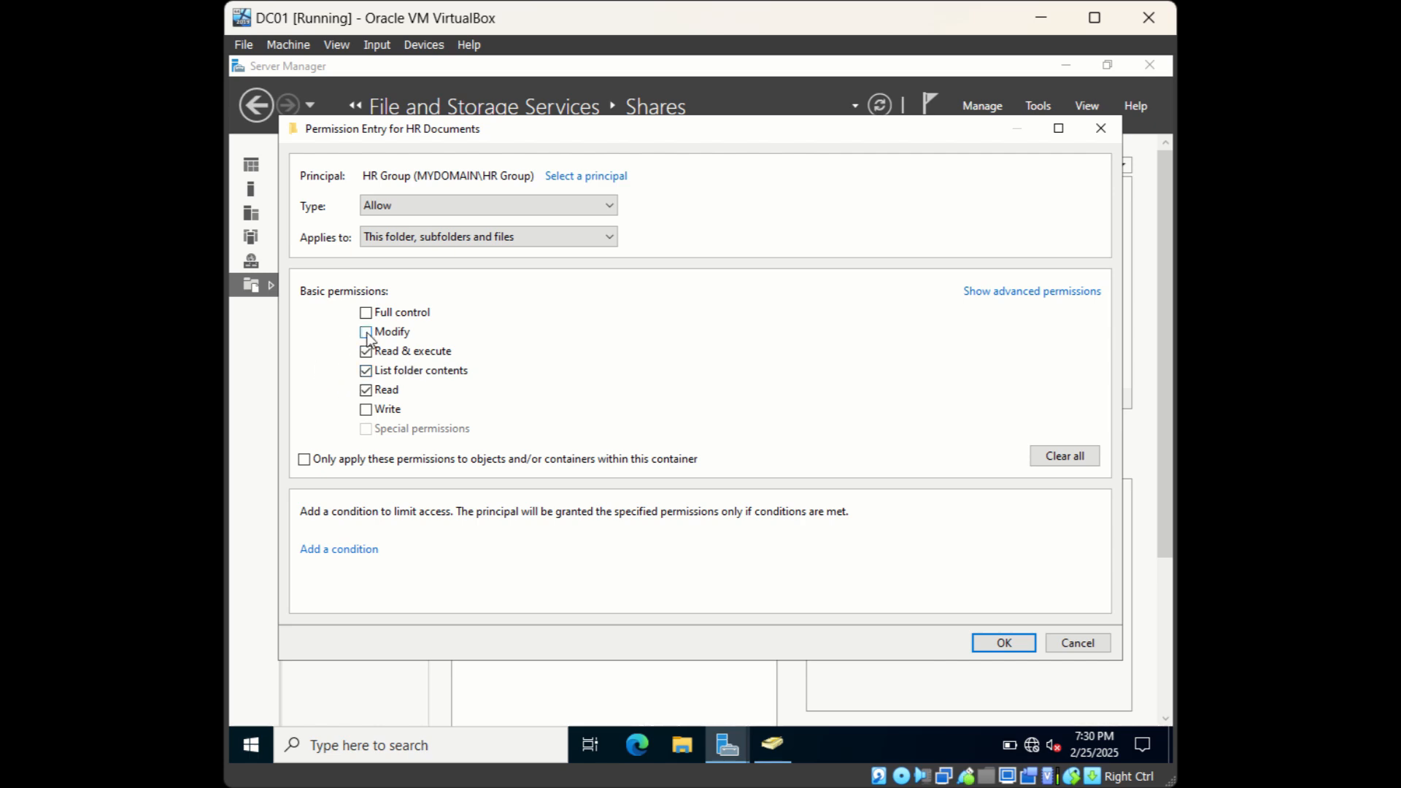
Grant HR Group Modify access and apply the folder's security settings
left_click(365, 331)
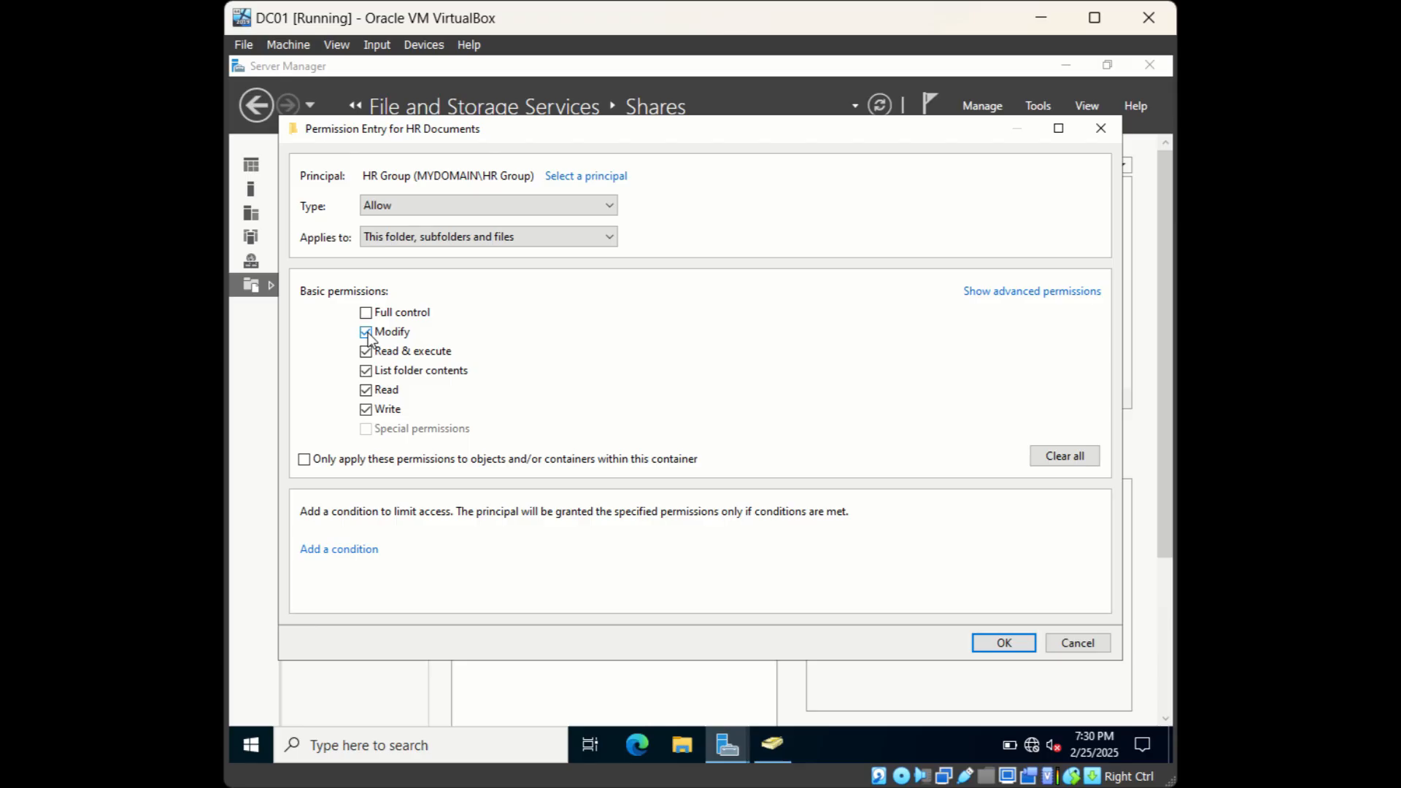
left_click(366, 331)
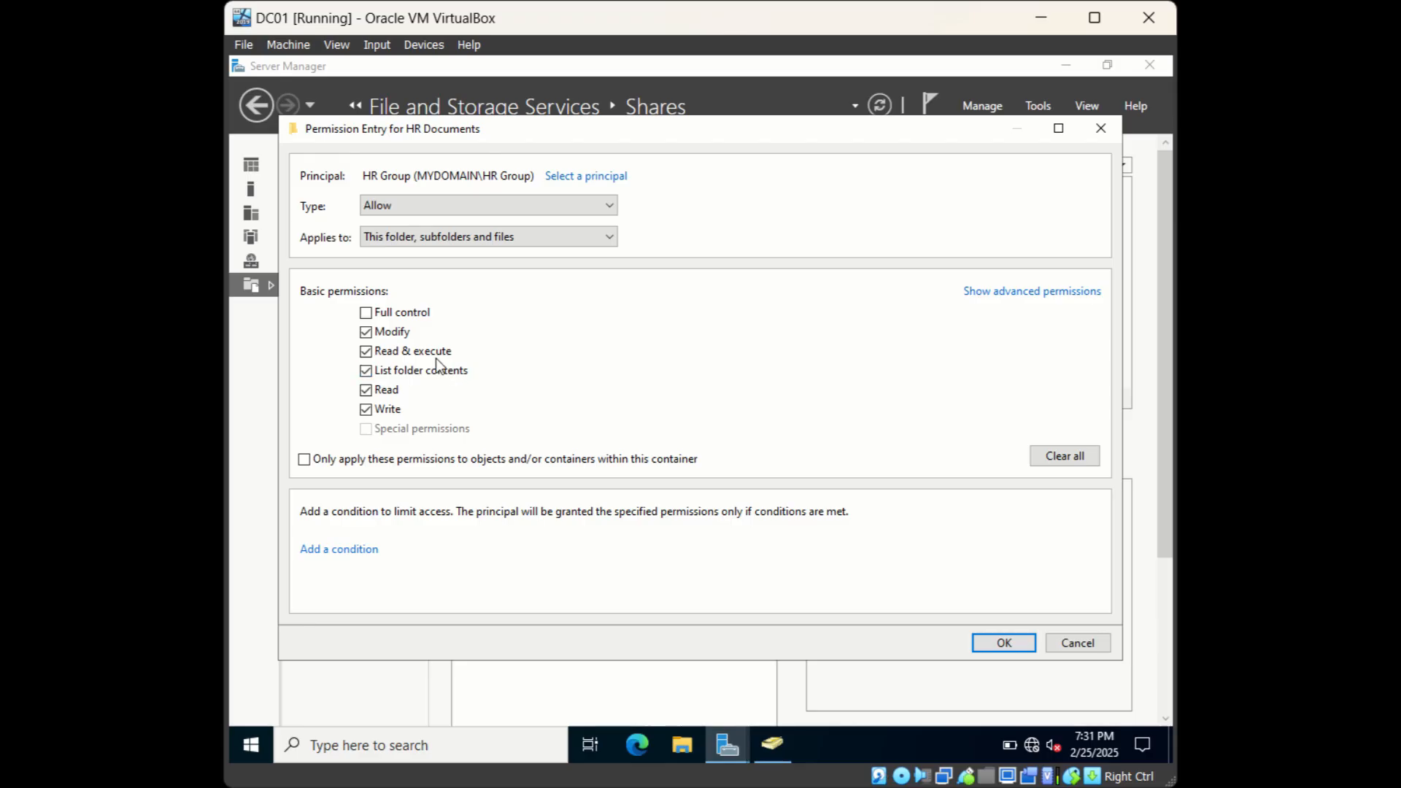
mouse_move(924, 635)
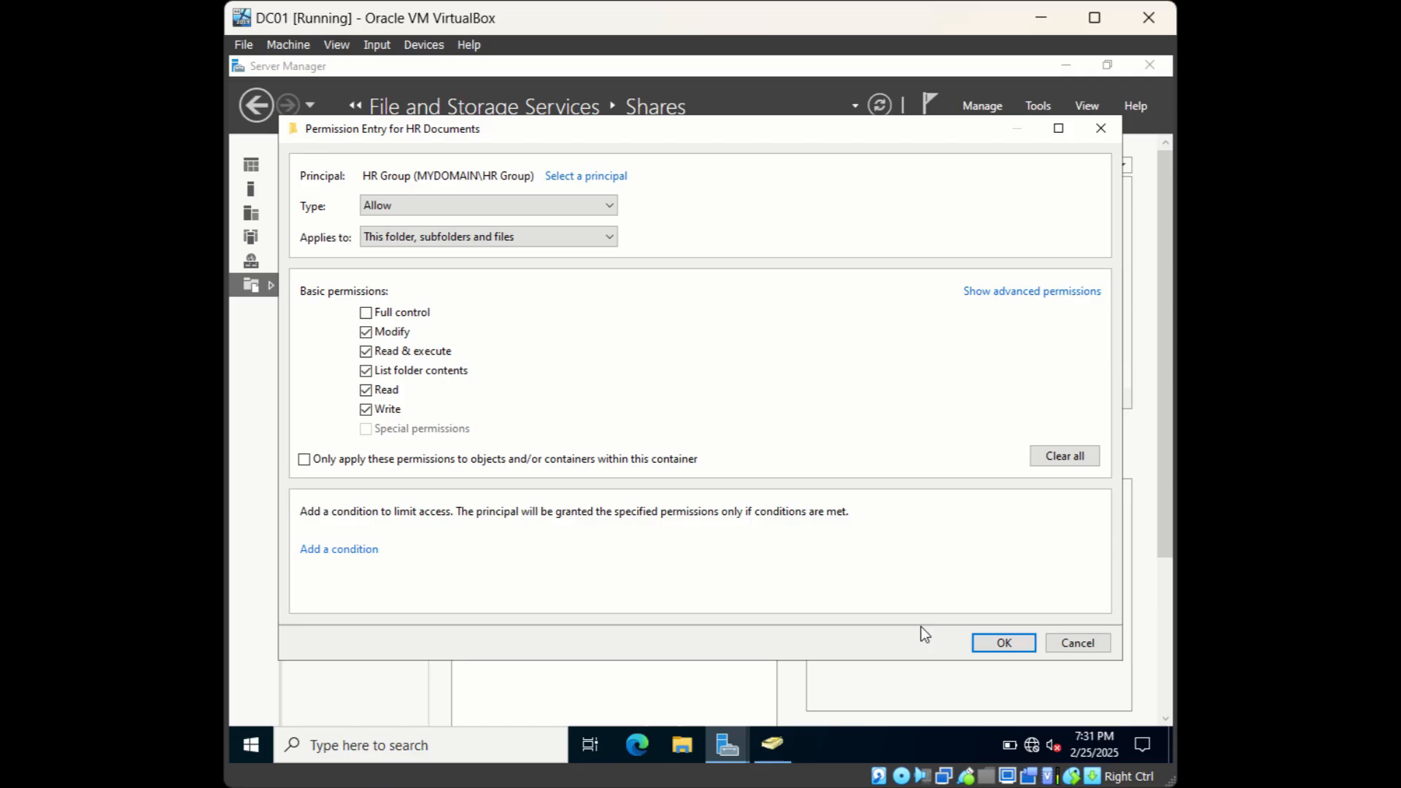
left_click(1002, 642)
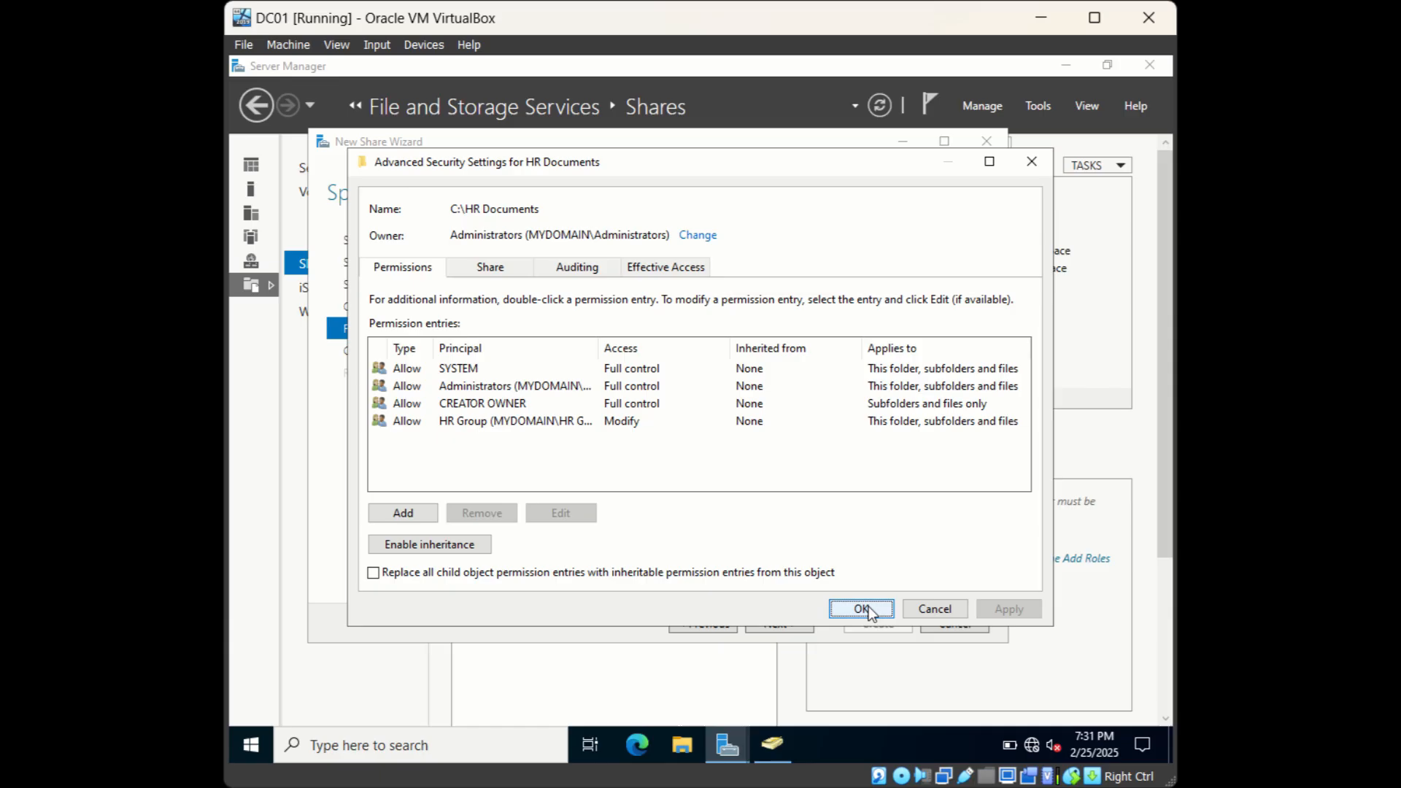
left_click(861, 608)
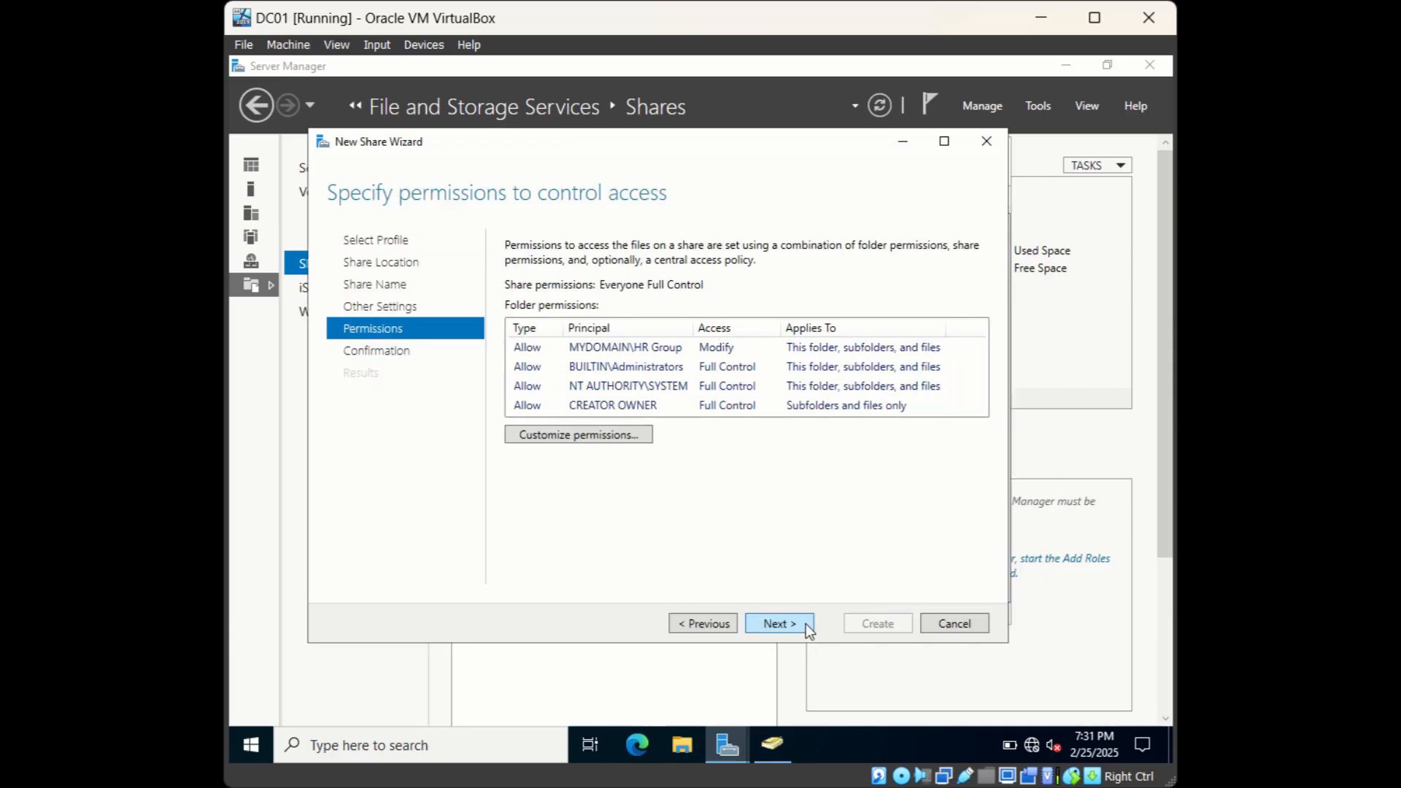
Review the selections, create the HR Documents share, and close the completed wizard
left_click(779, 622)
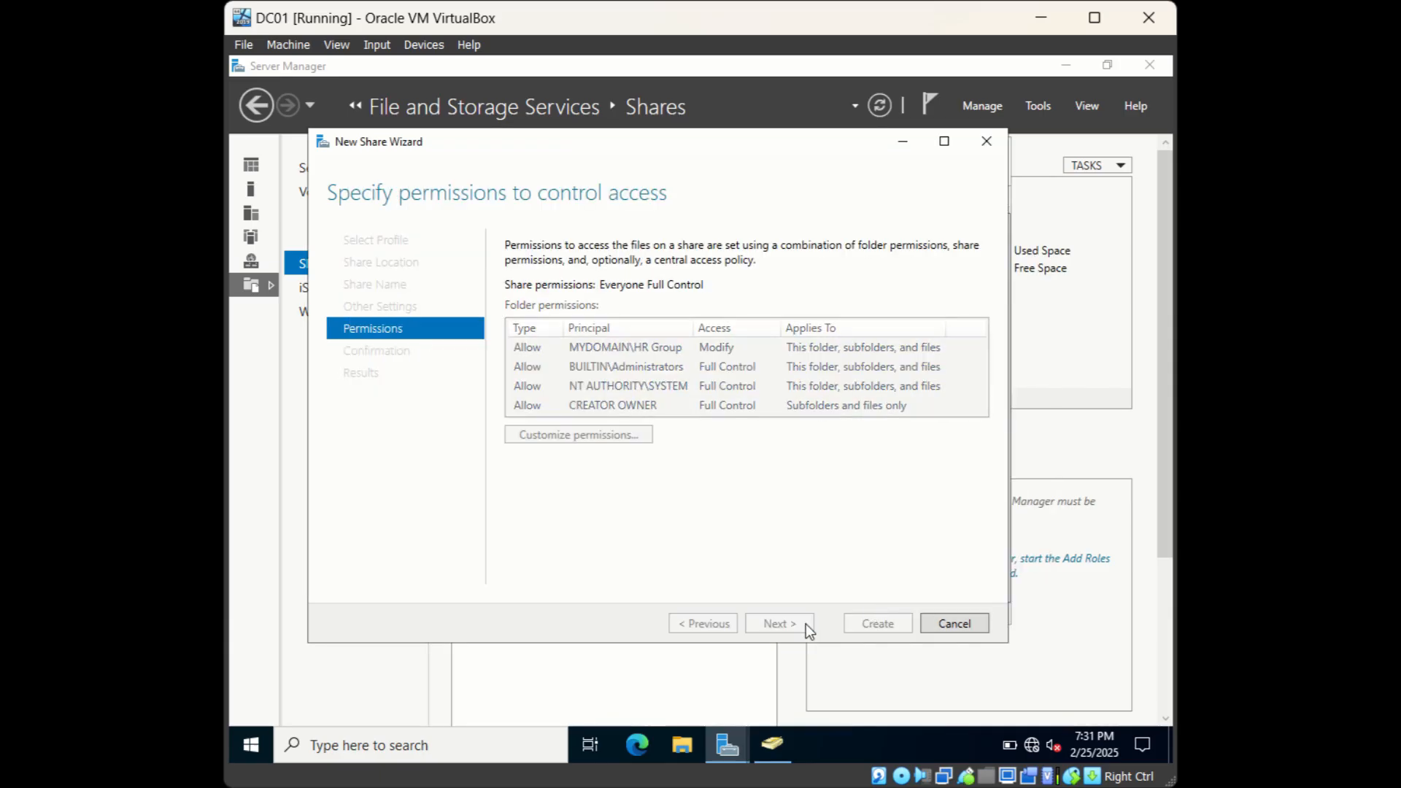
left_click(779, 622)
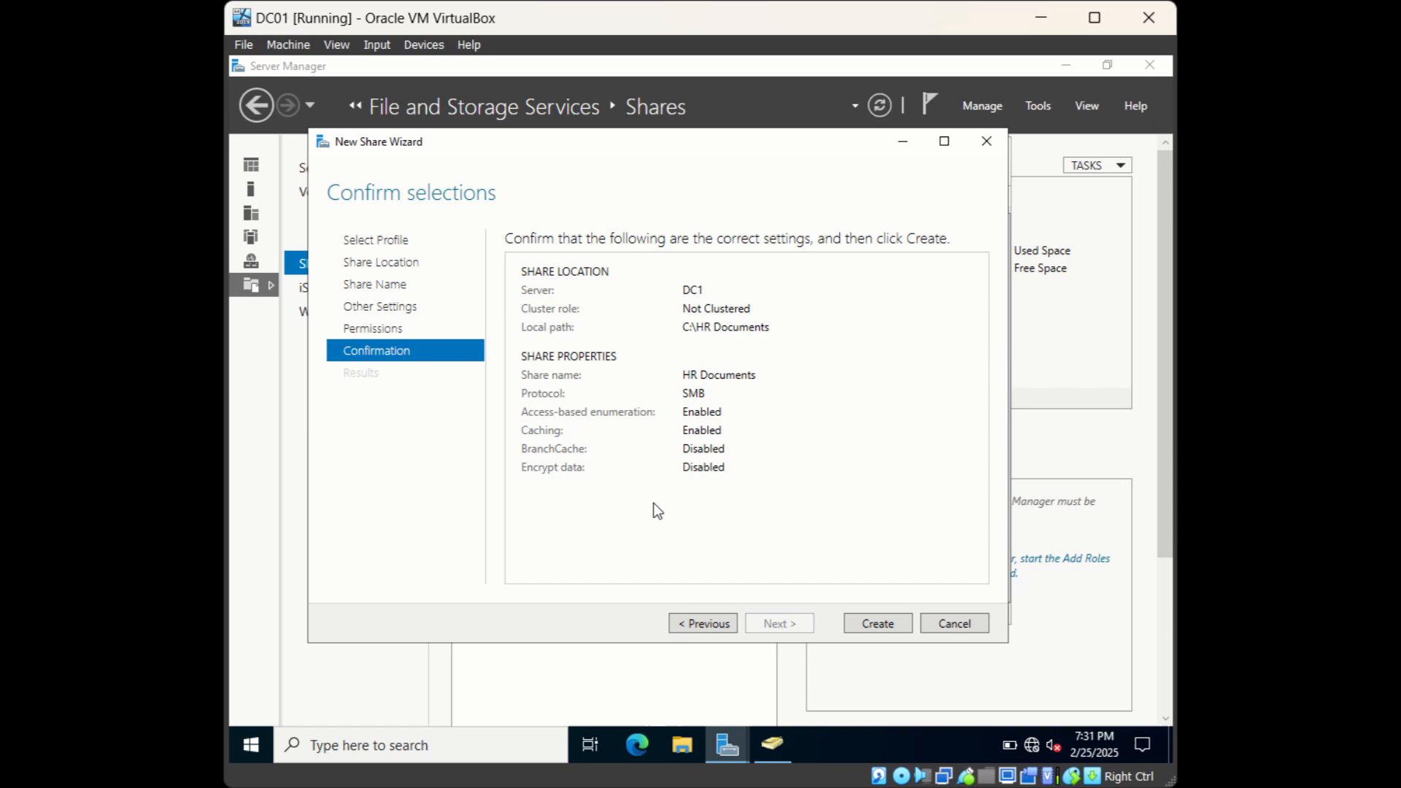
mouse_move(767, 530)
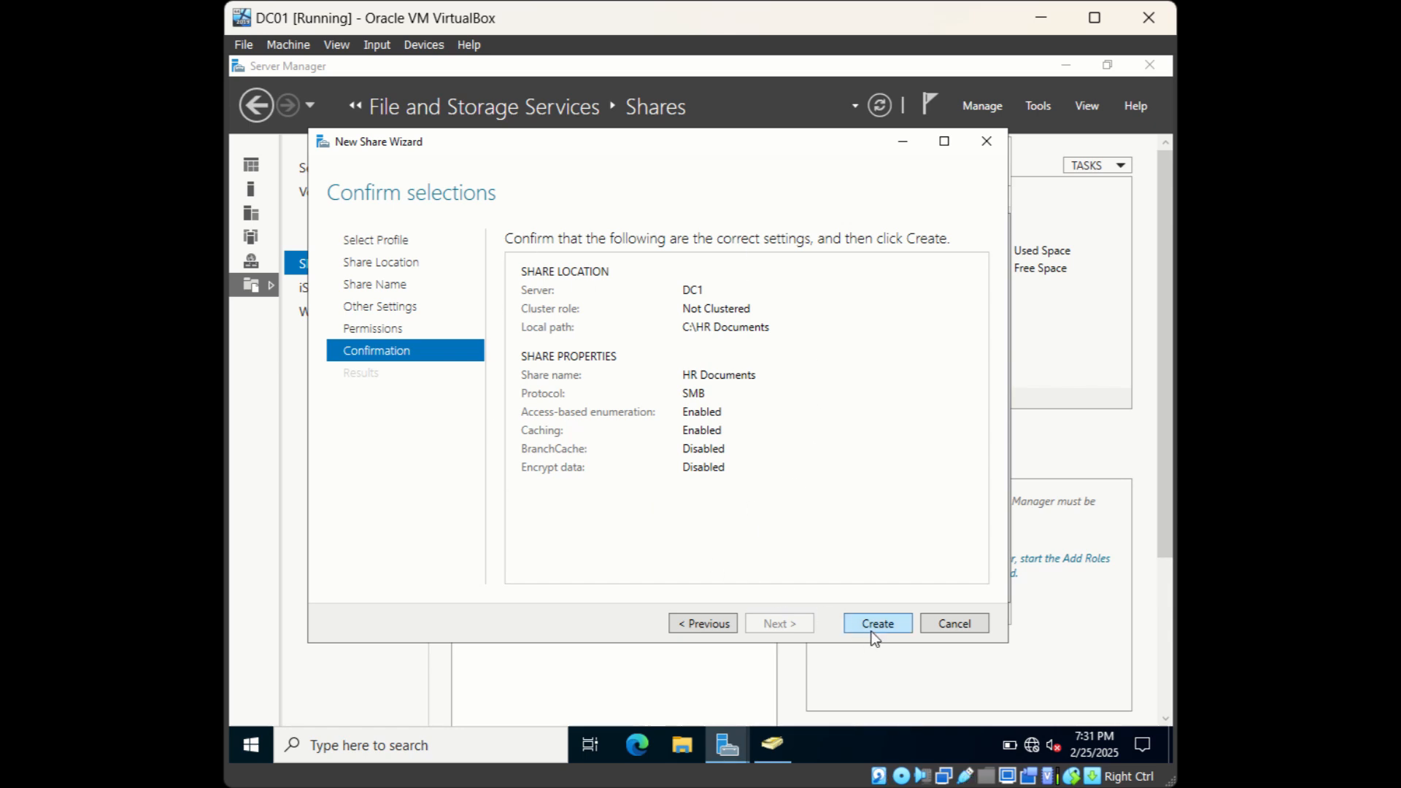
left_click(876, 622)
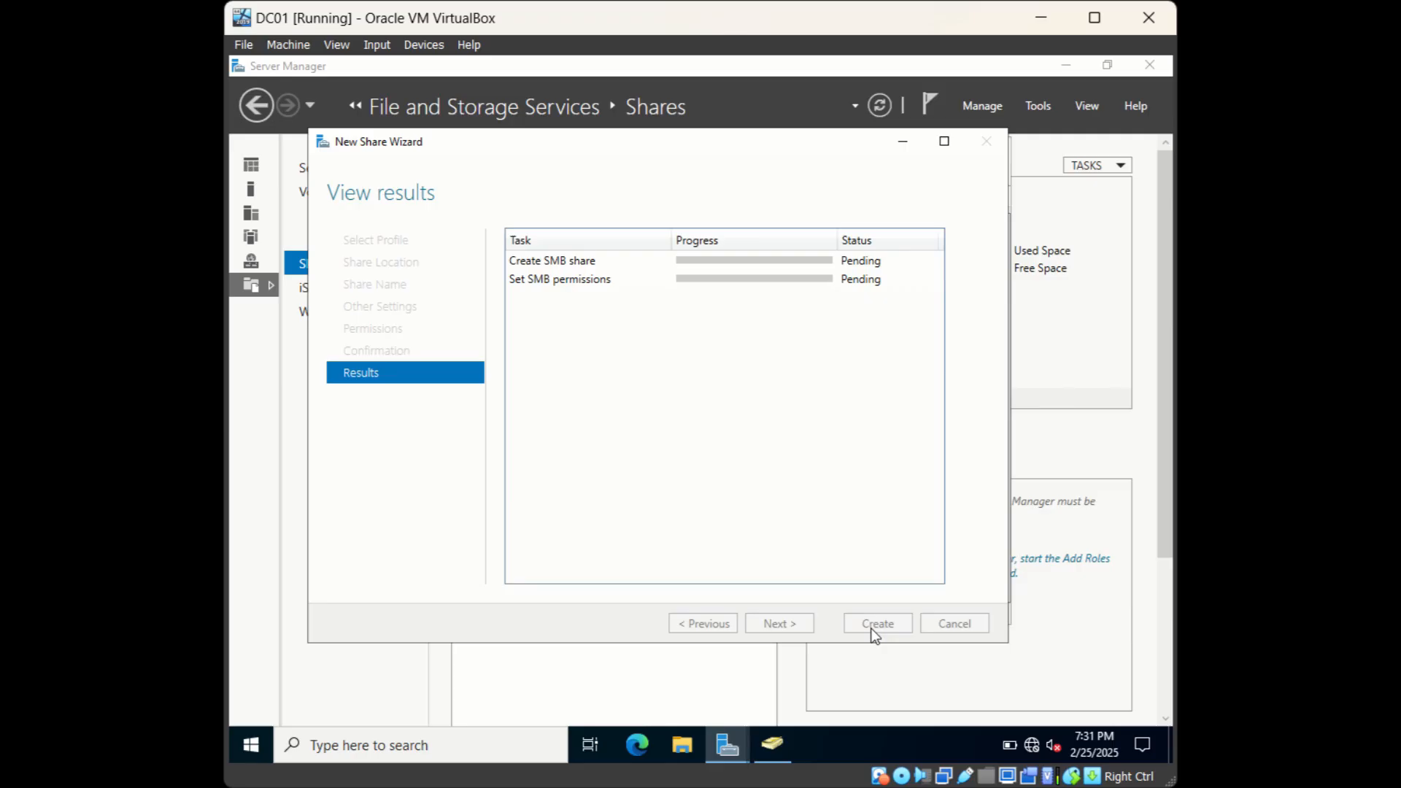
left_click(877, 623)
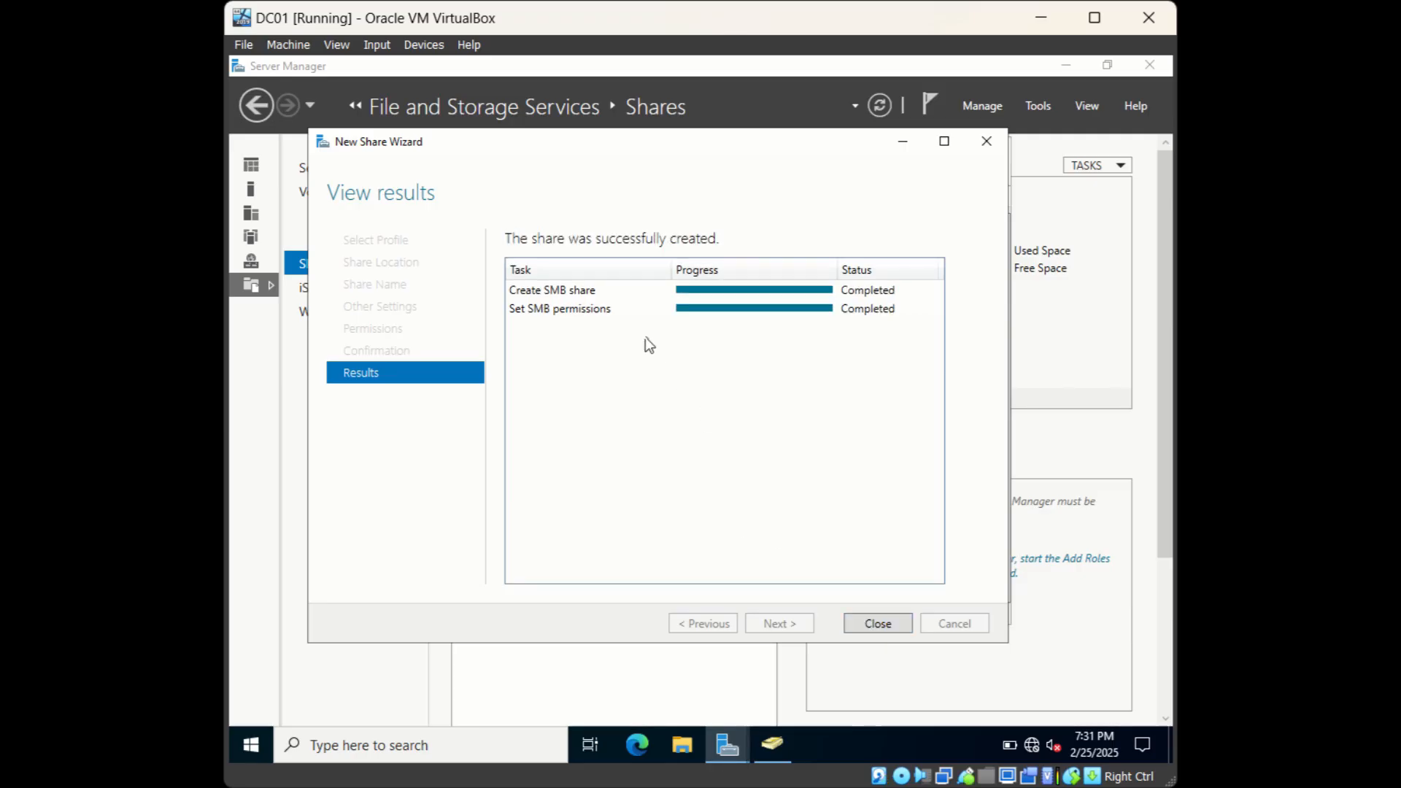
mouse_move(590, 320)
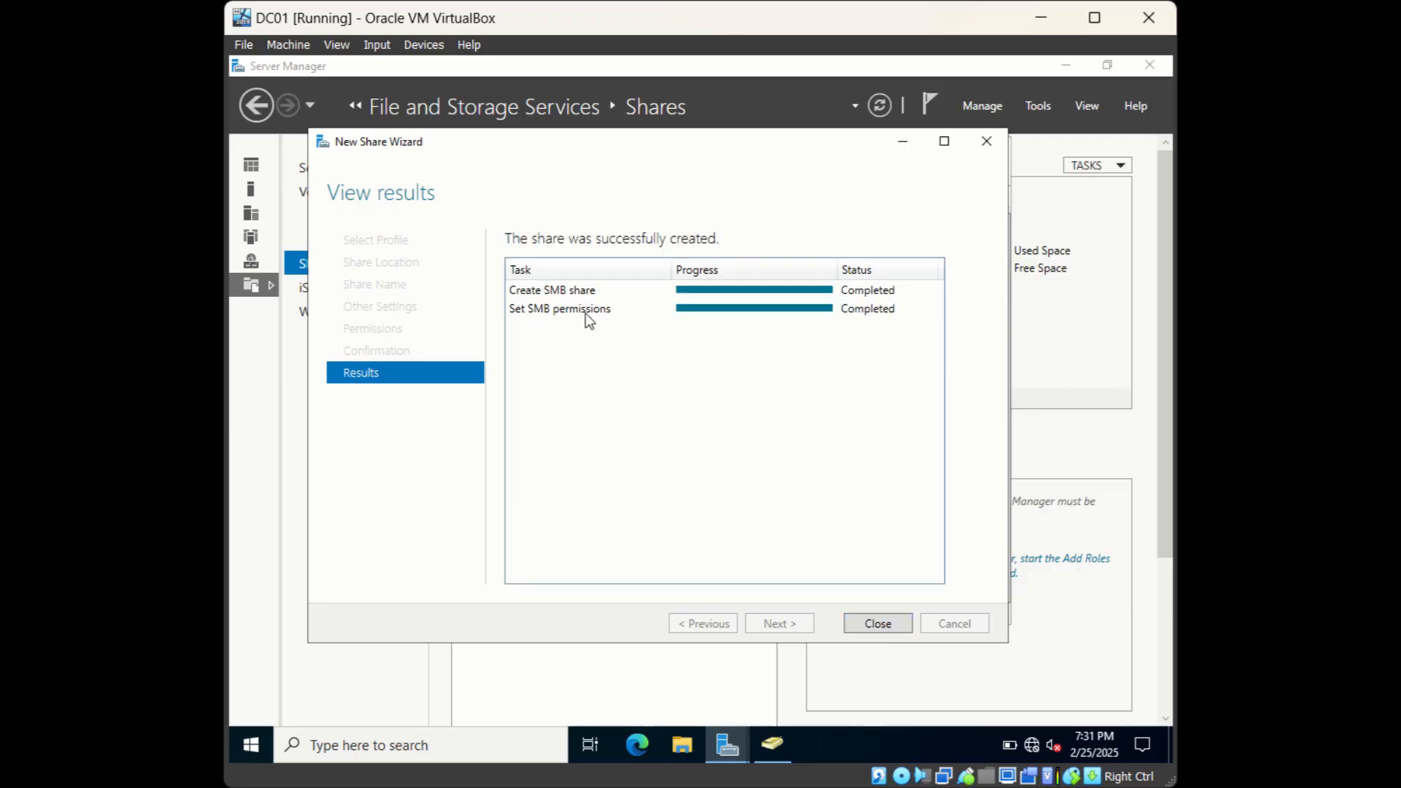
mouse_move(561, 323)
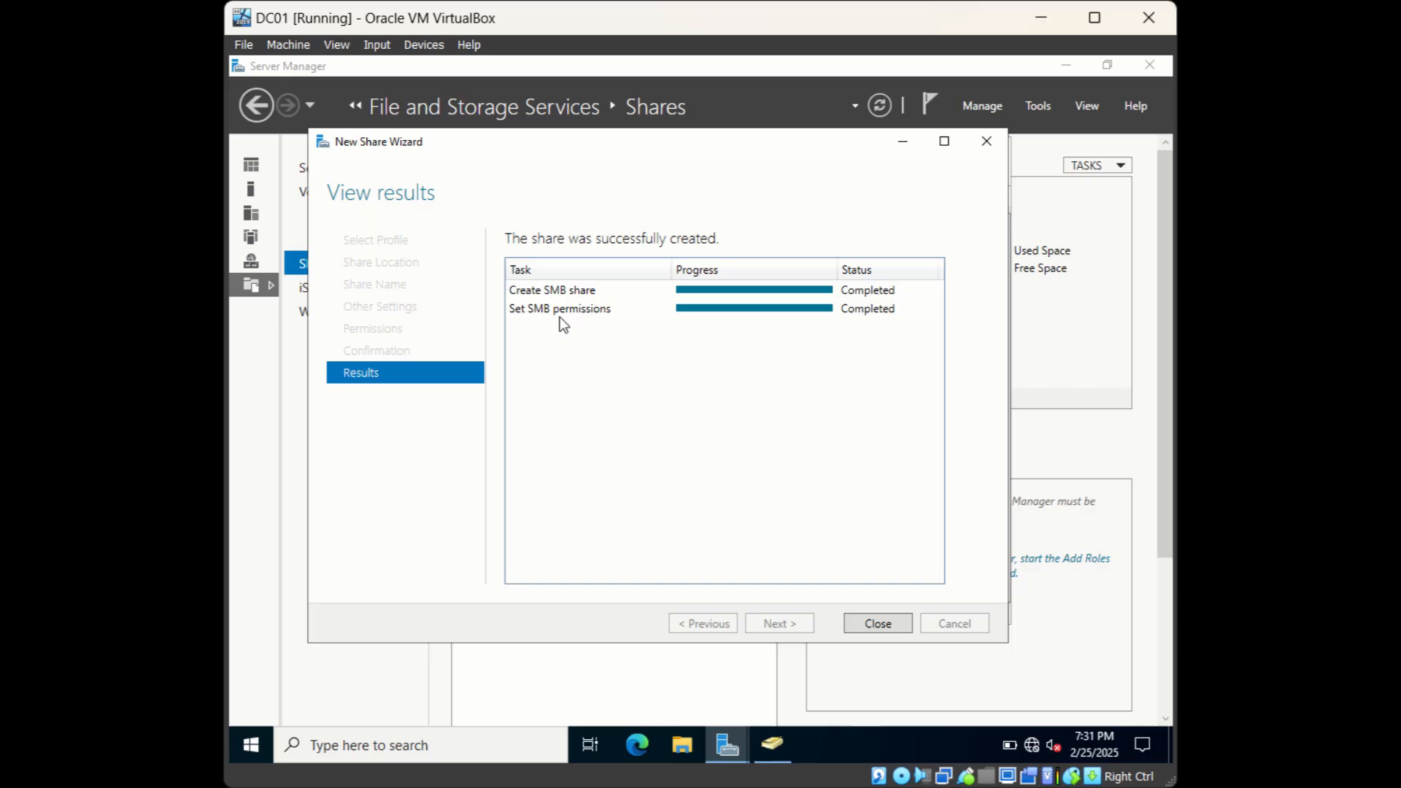
mouse_move(642, 346)
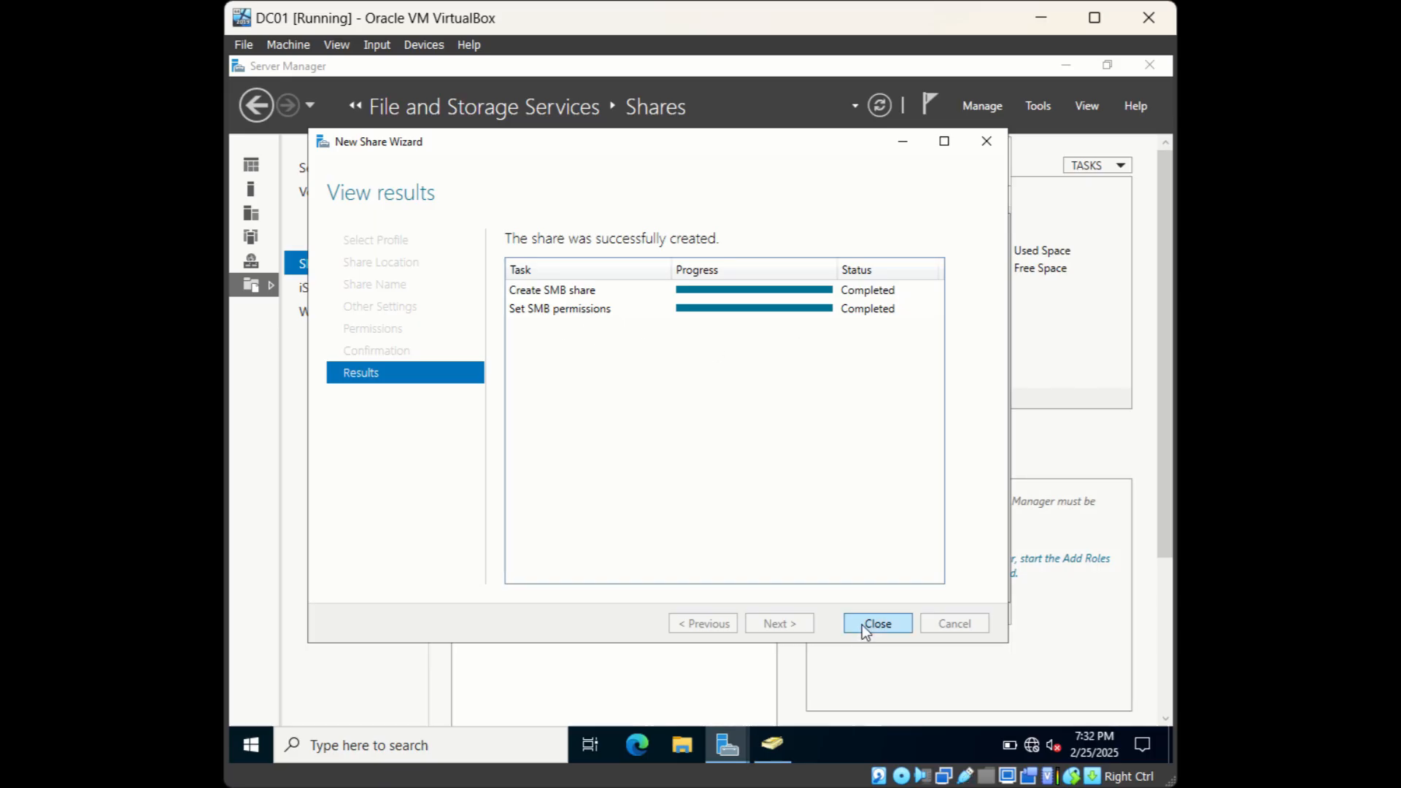
left_click(876, 623)
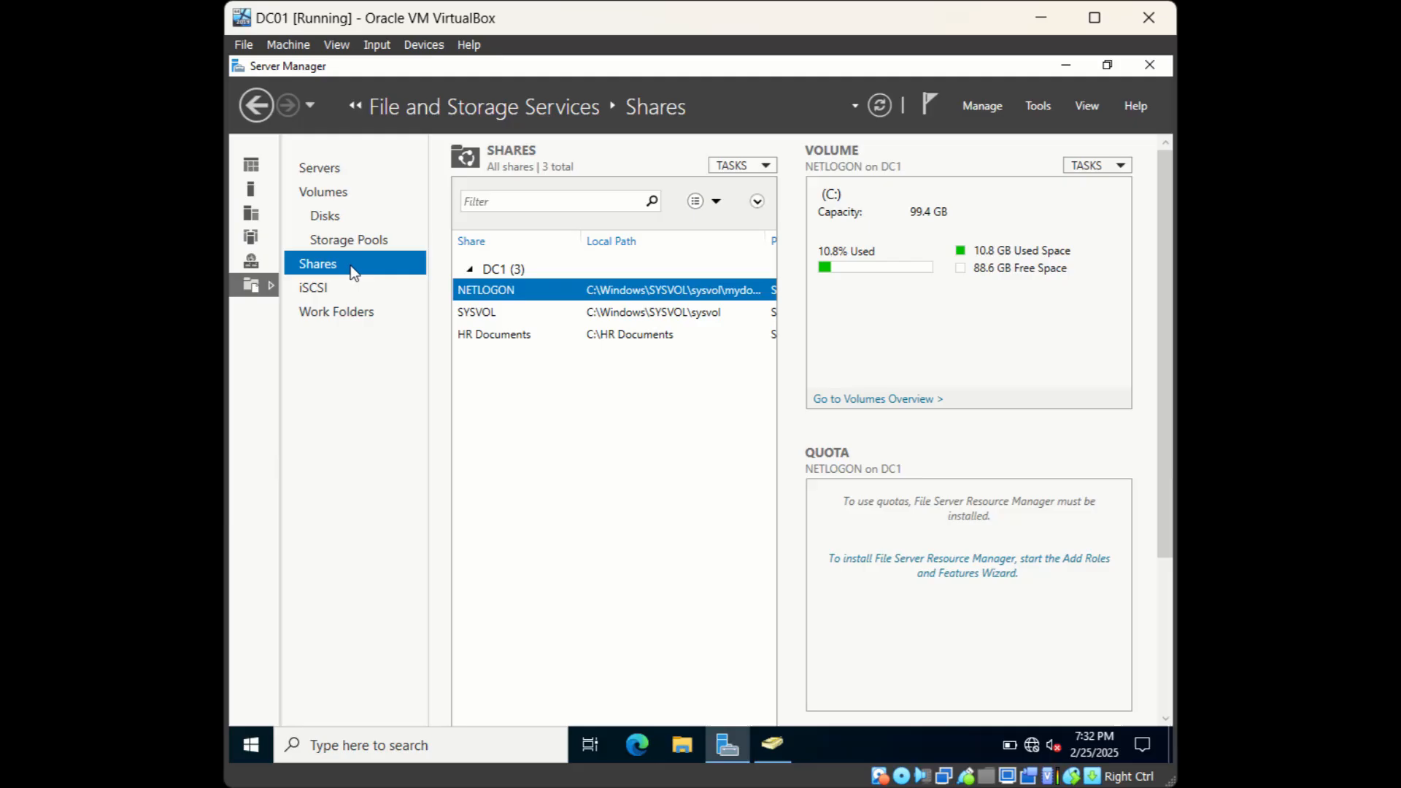
mouse_move(346, 270)
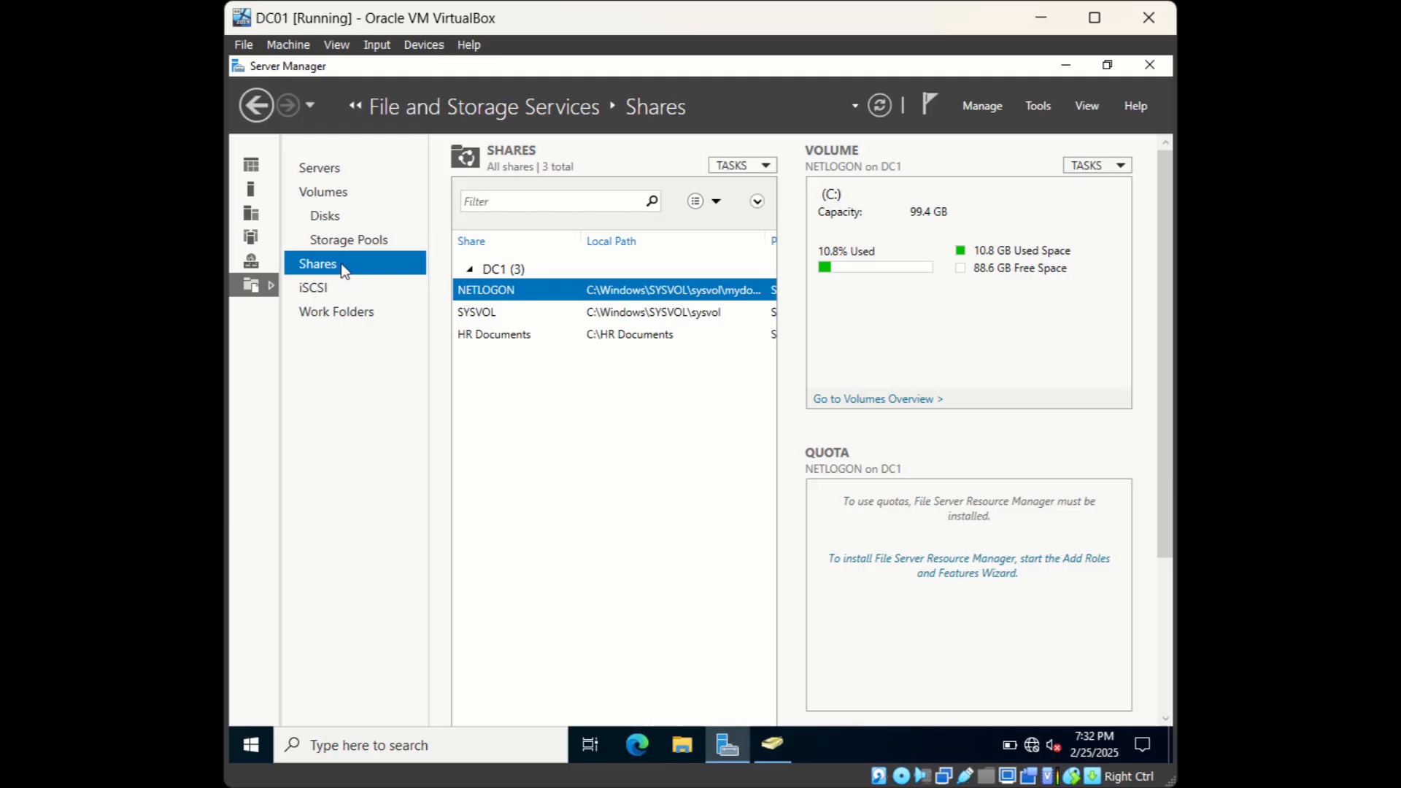
mouse_move(502, 349)
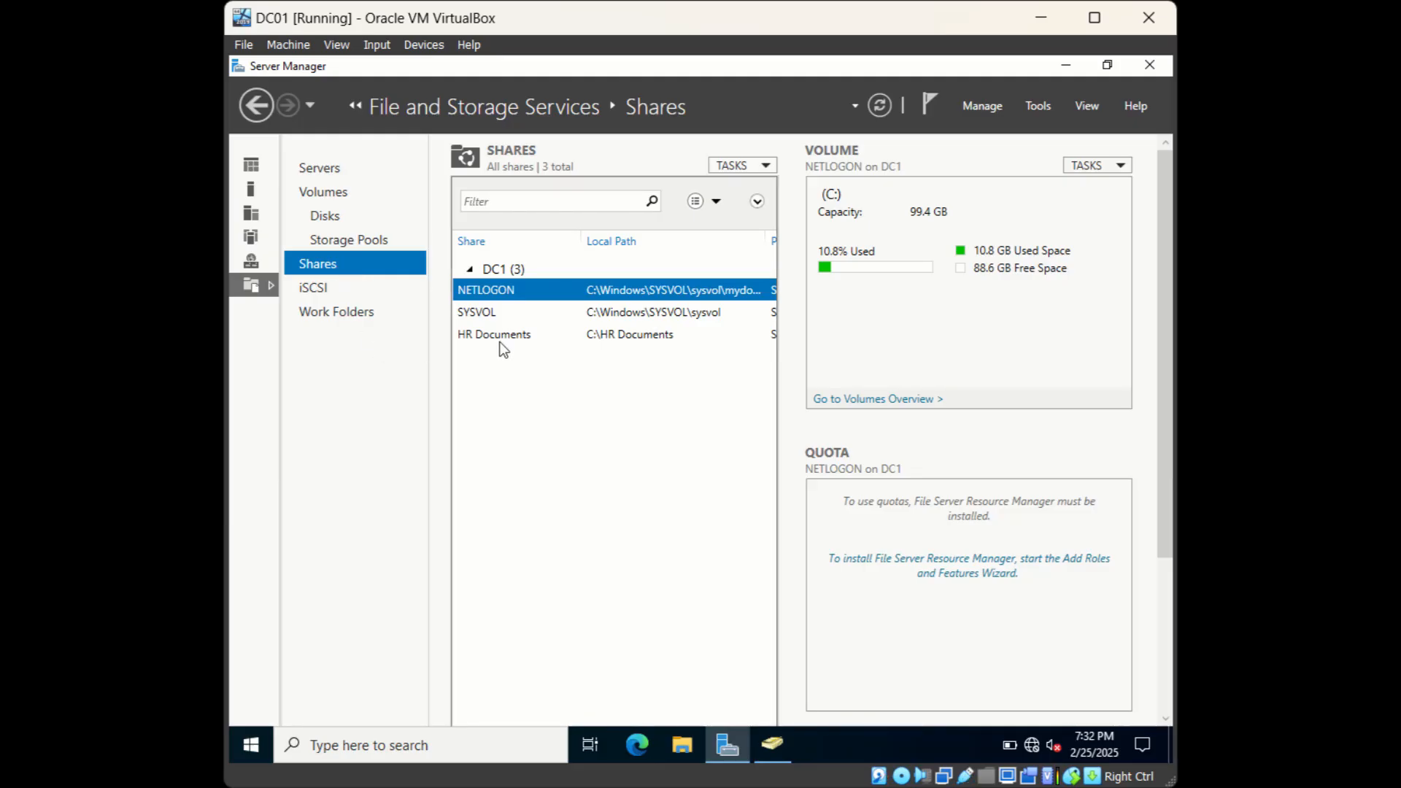
Show the HR Documents share's volume and quota details, then switch to Active Directory Users and Computers
left_click(494, 333)
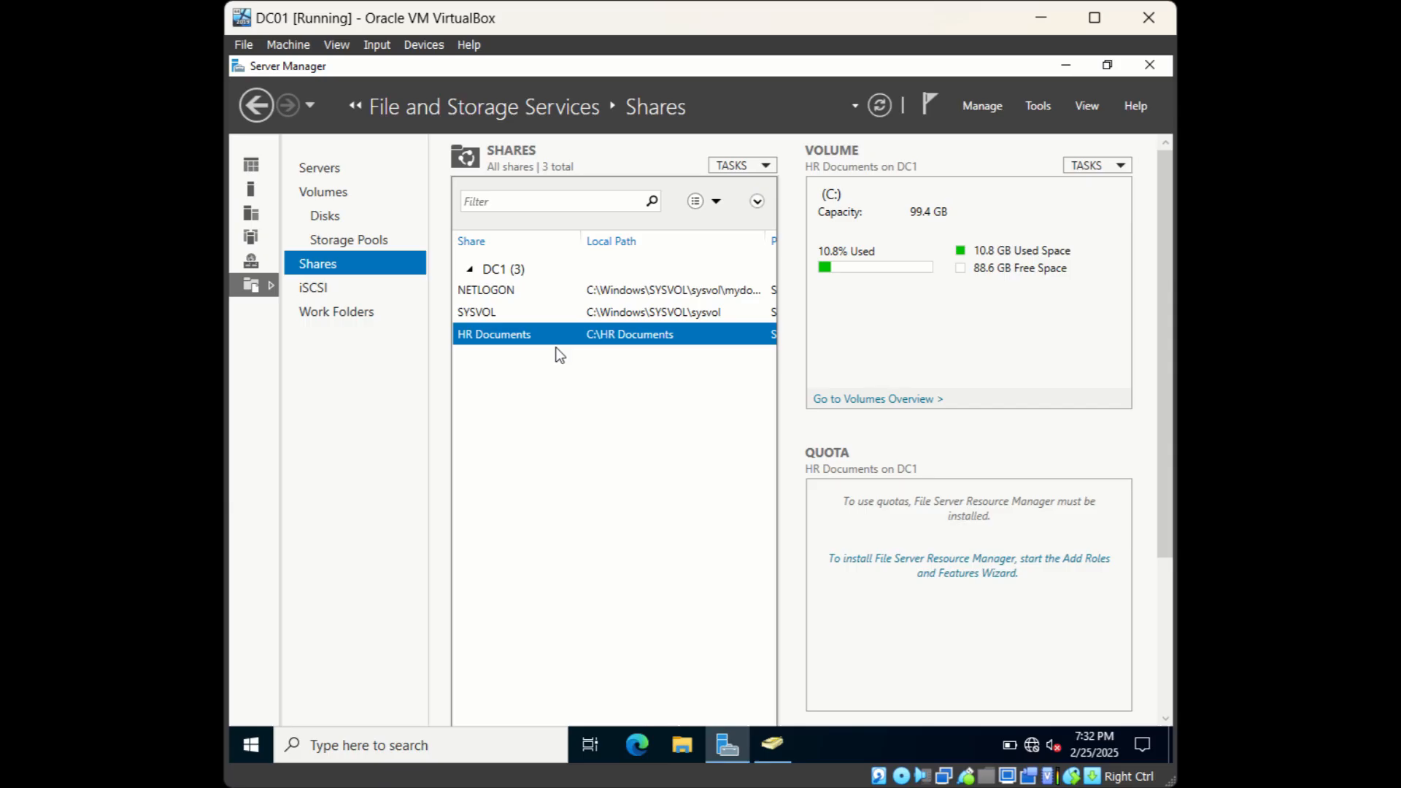
mouse_move(674, 344)
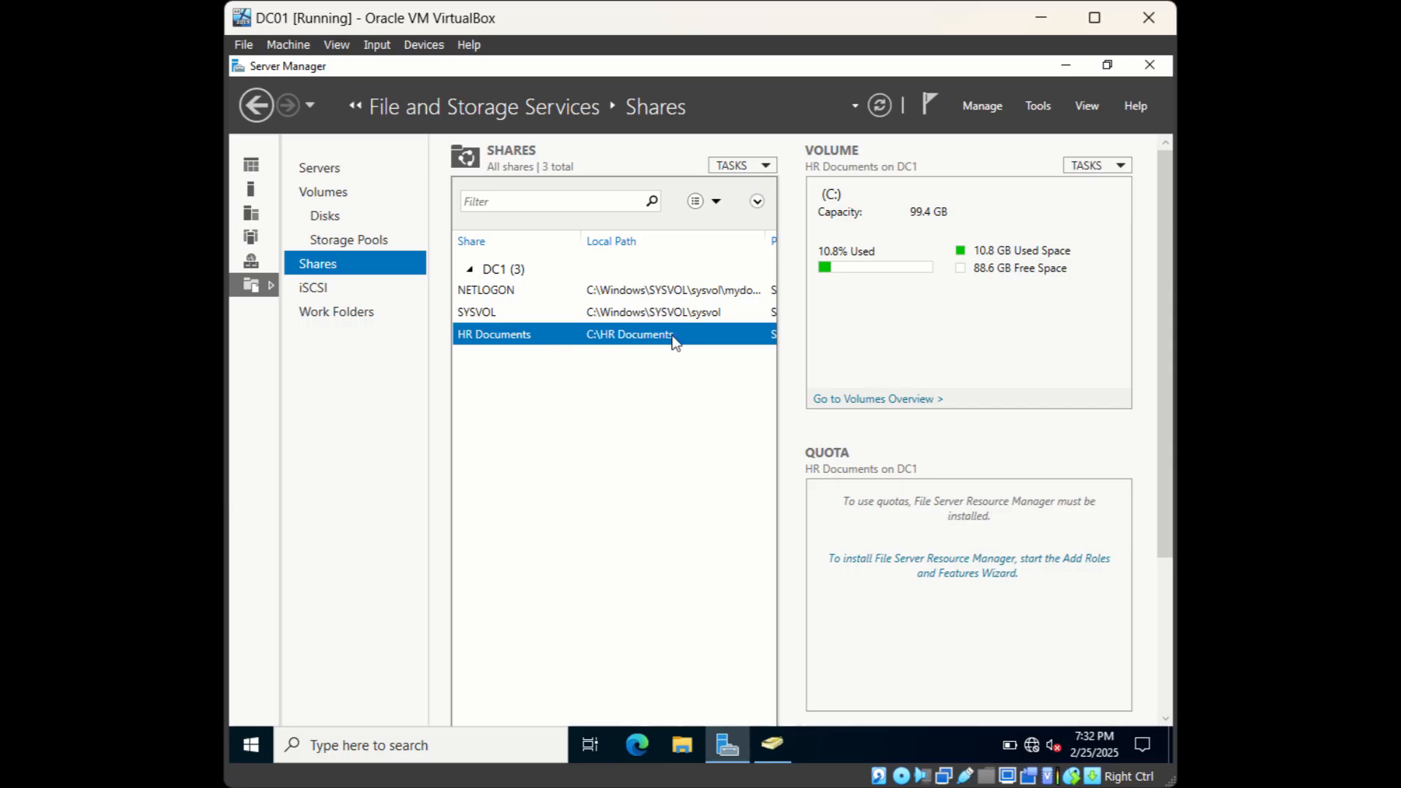
mouse_move(605, 421)
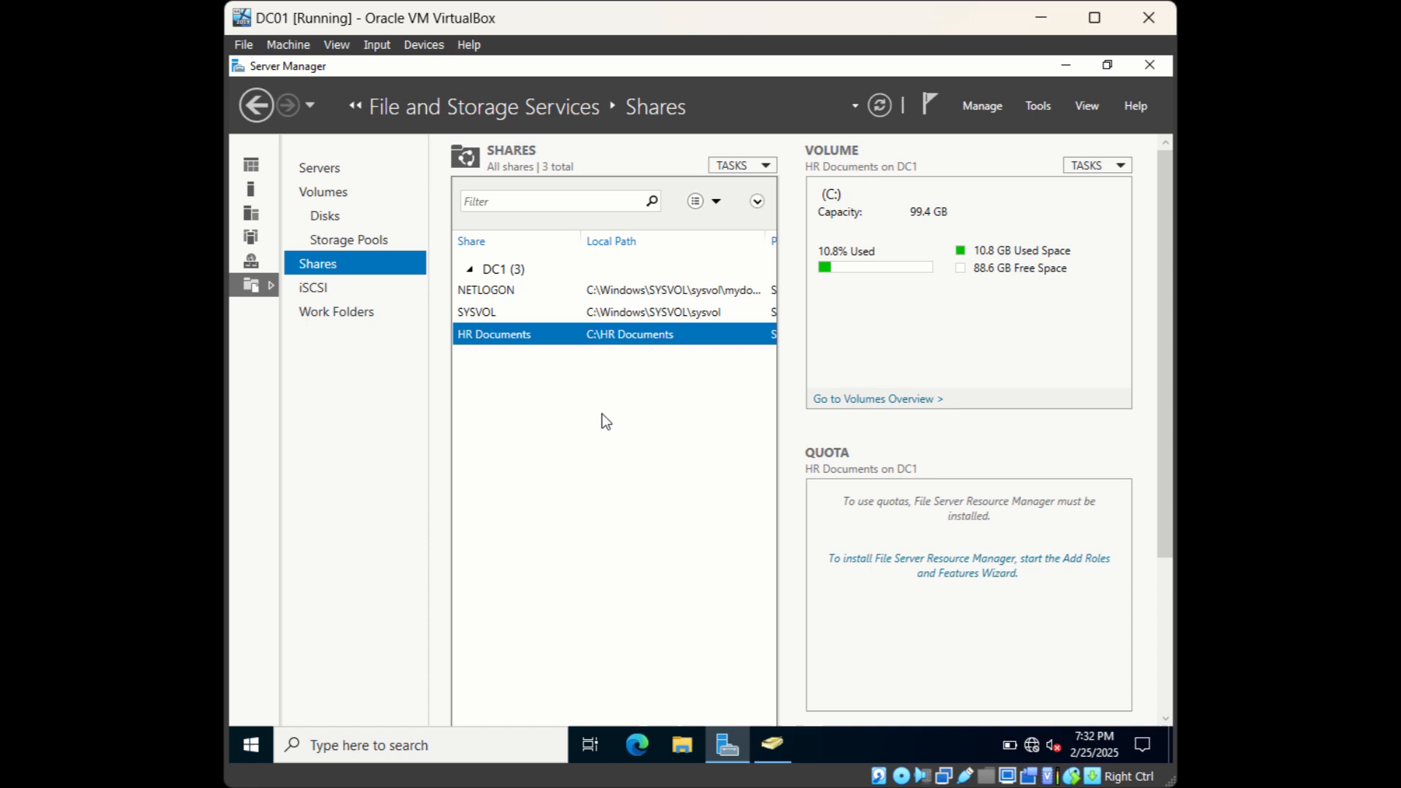
mouse_move(615, 340)
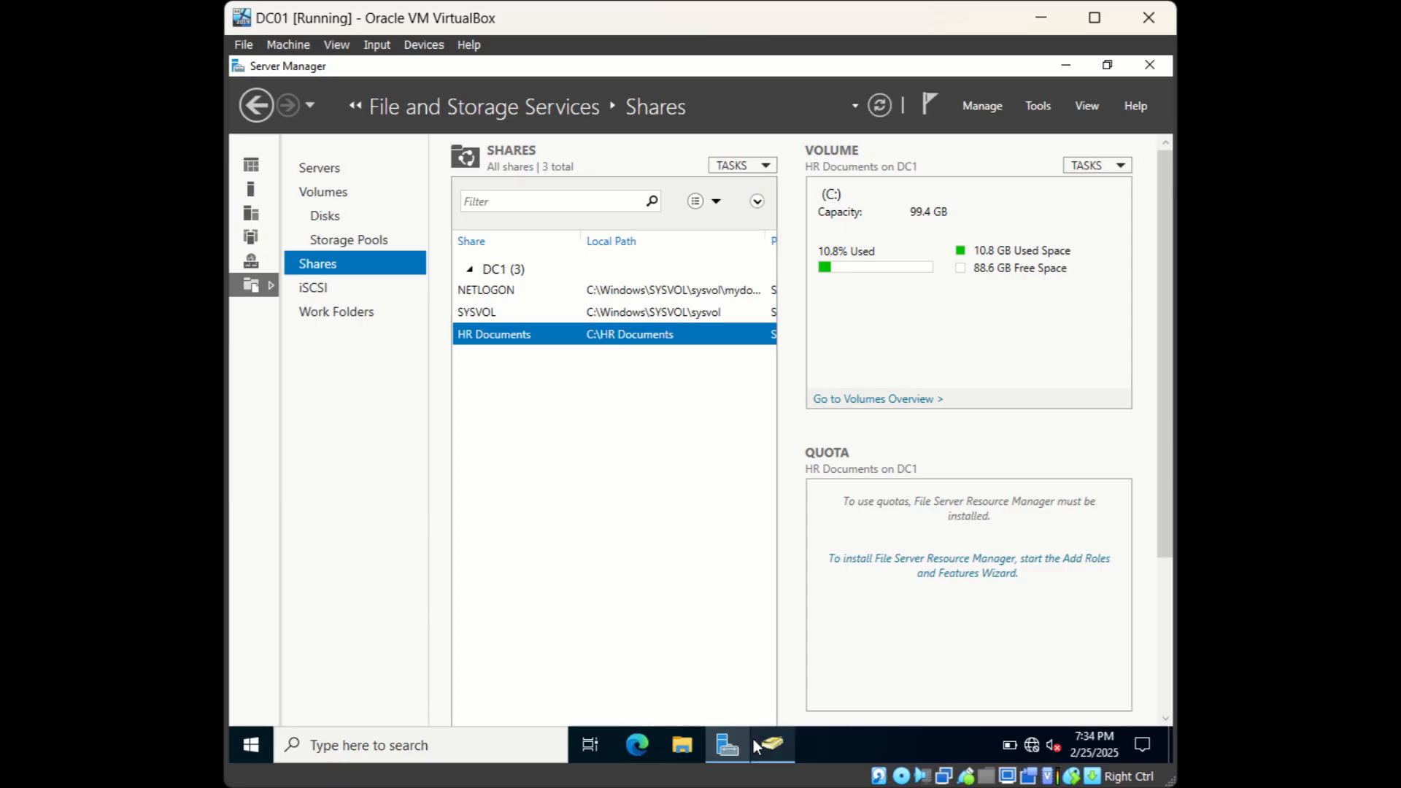
left_click(771, 743)
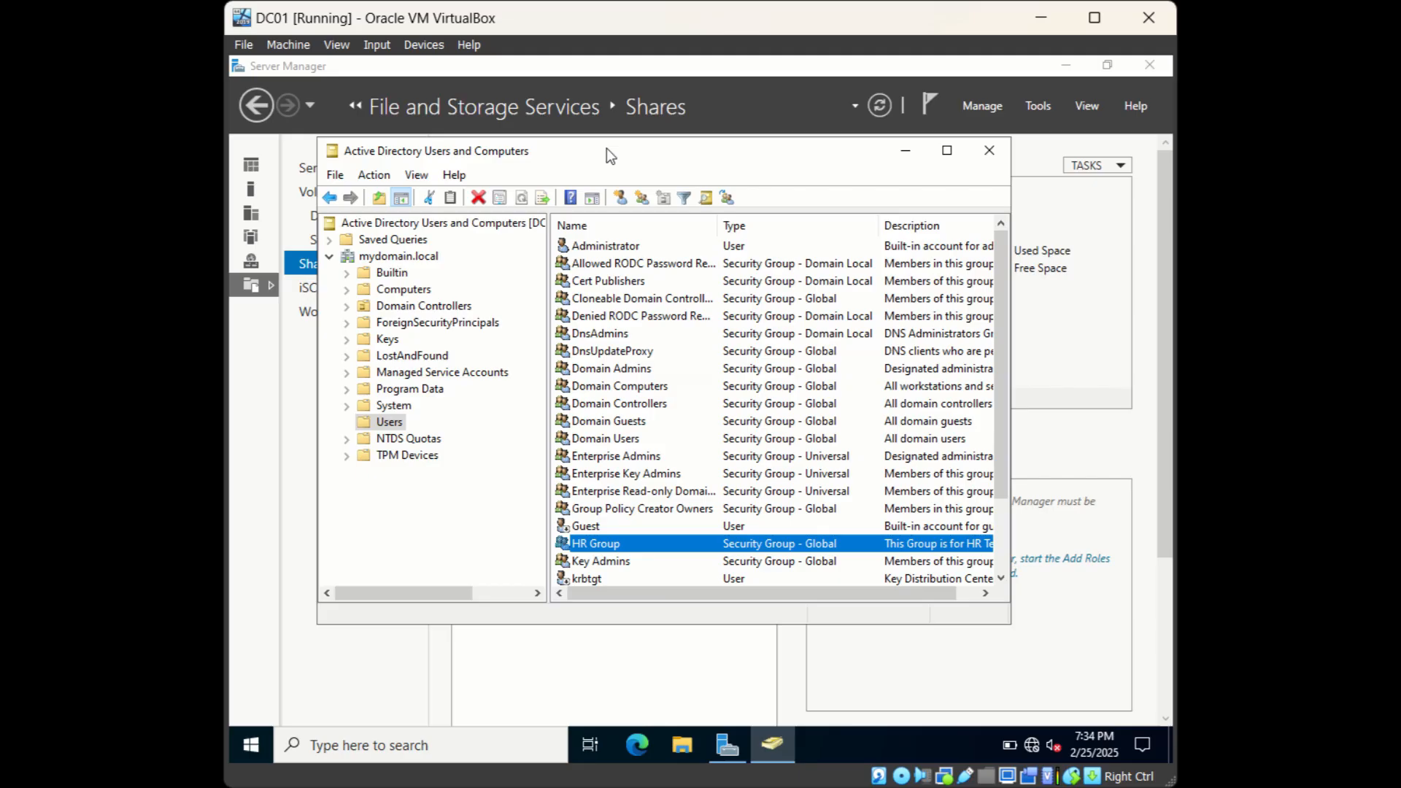
Open HR Group's properties and view its members, confirming James Bond belongs to it
left_click_drag(608, 150, 608, 159)
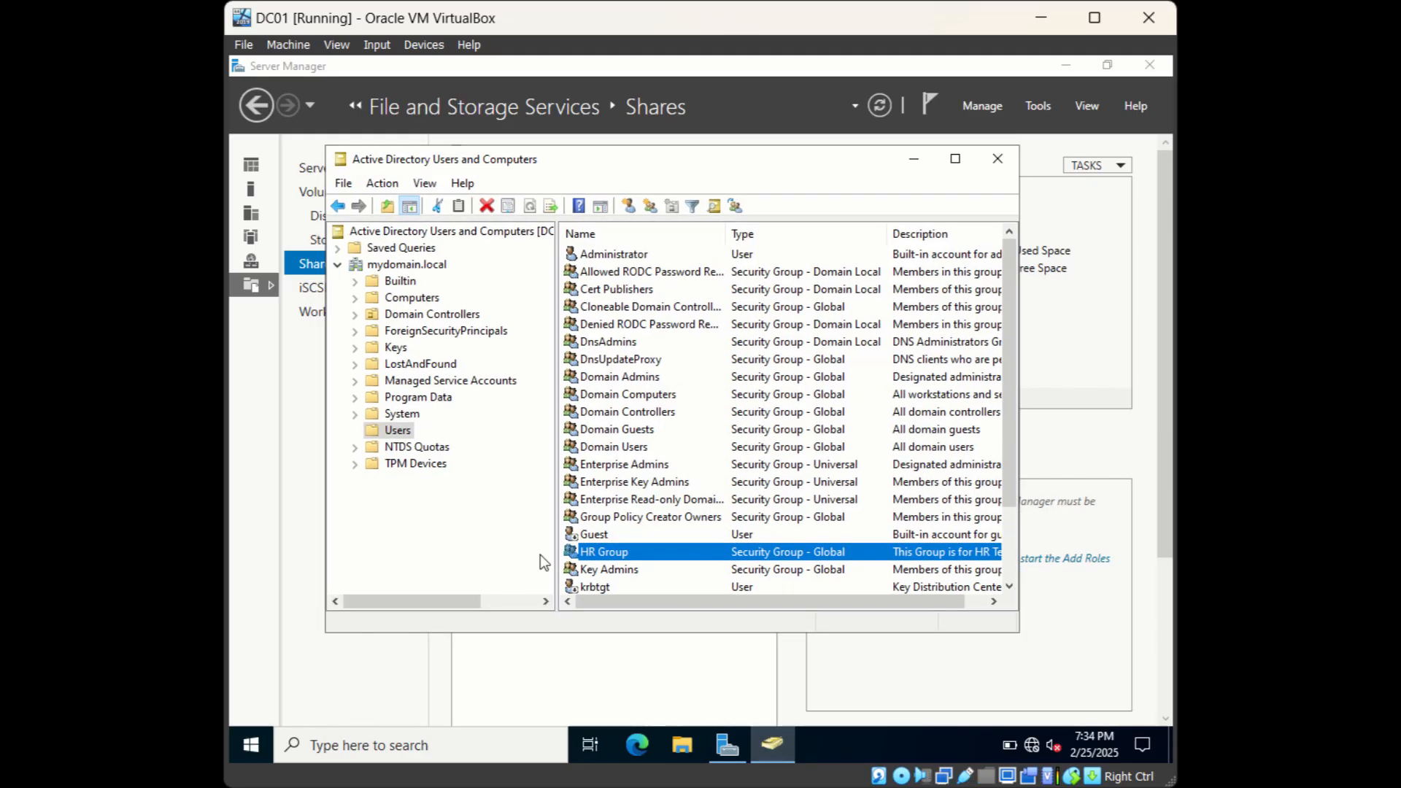
mouse_move(597, 562)
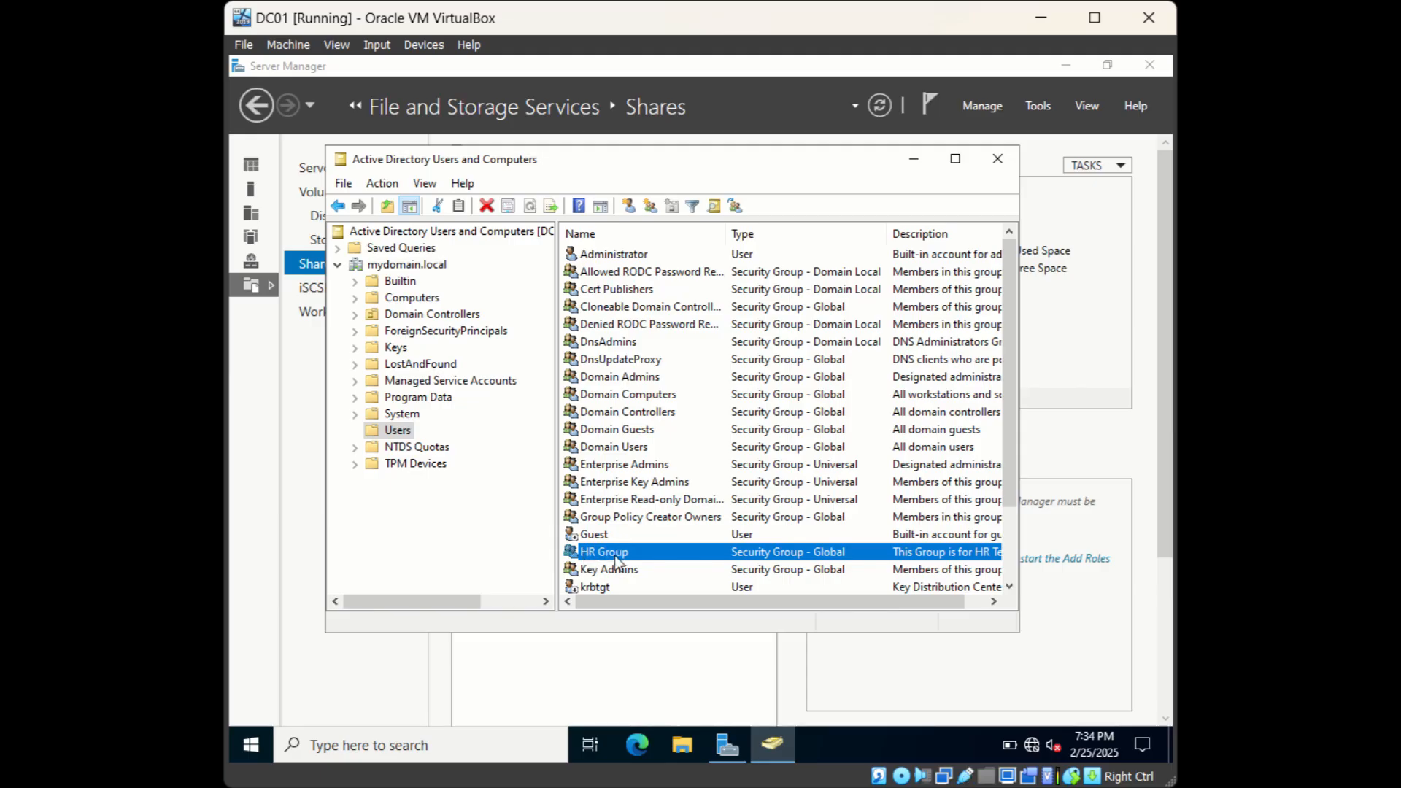
double_click(604, 551)
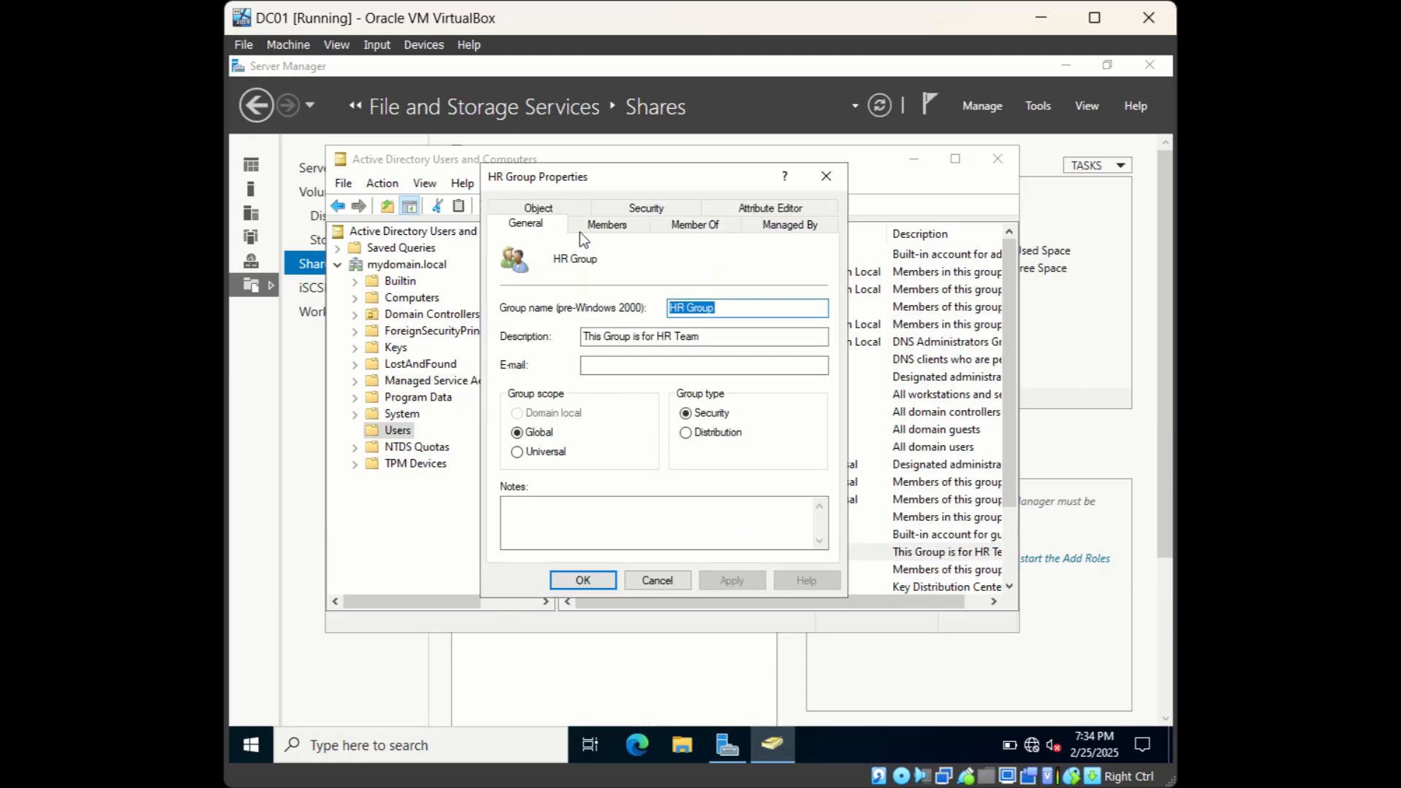
left_click(606, 224)
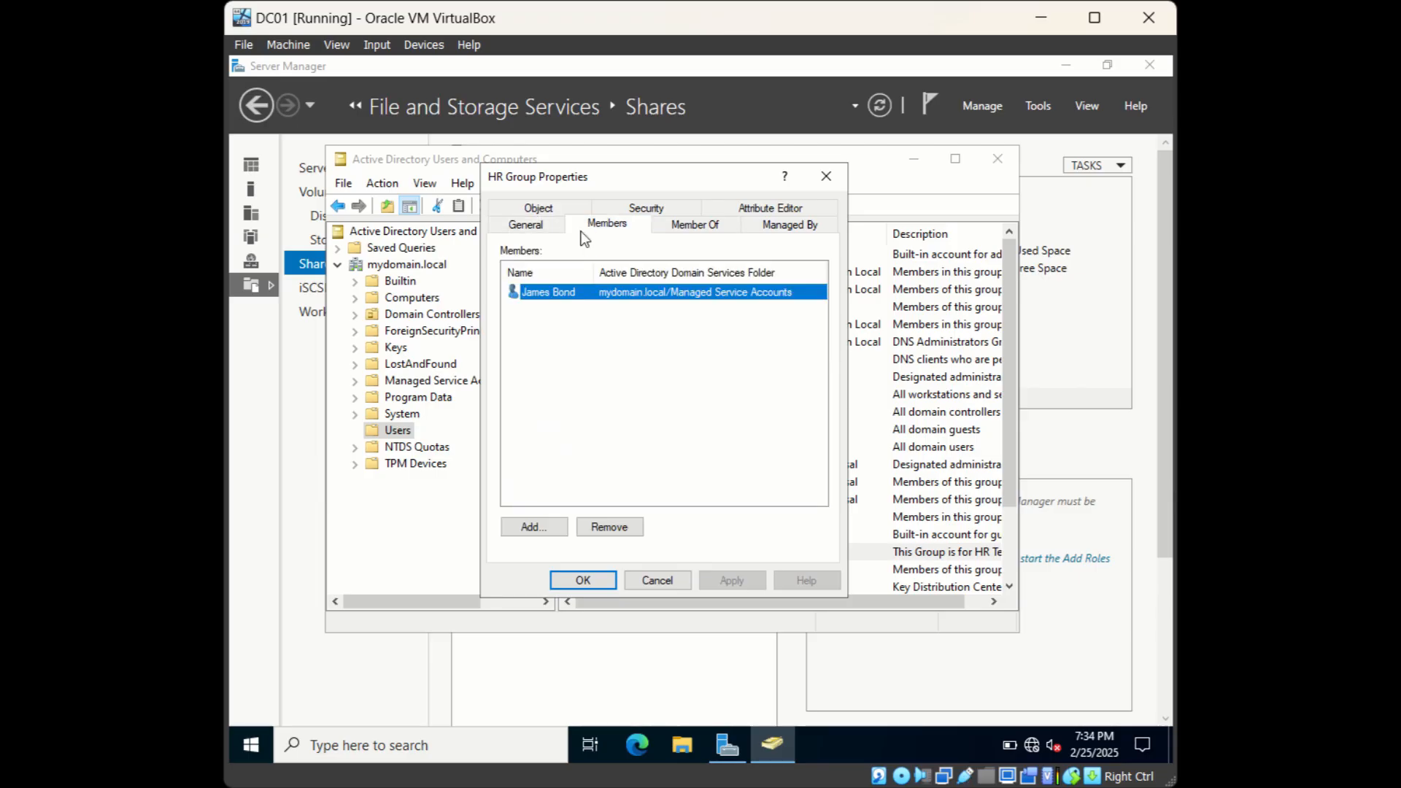
mouse_move(590, 295)
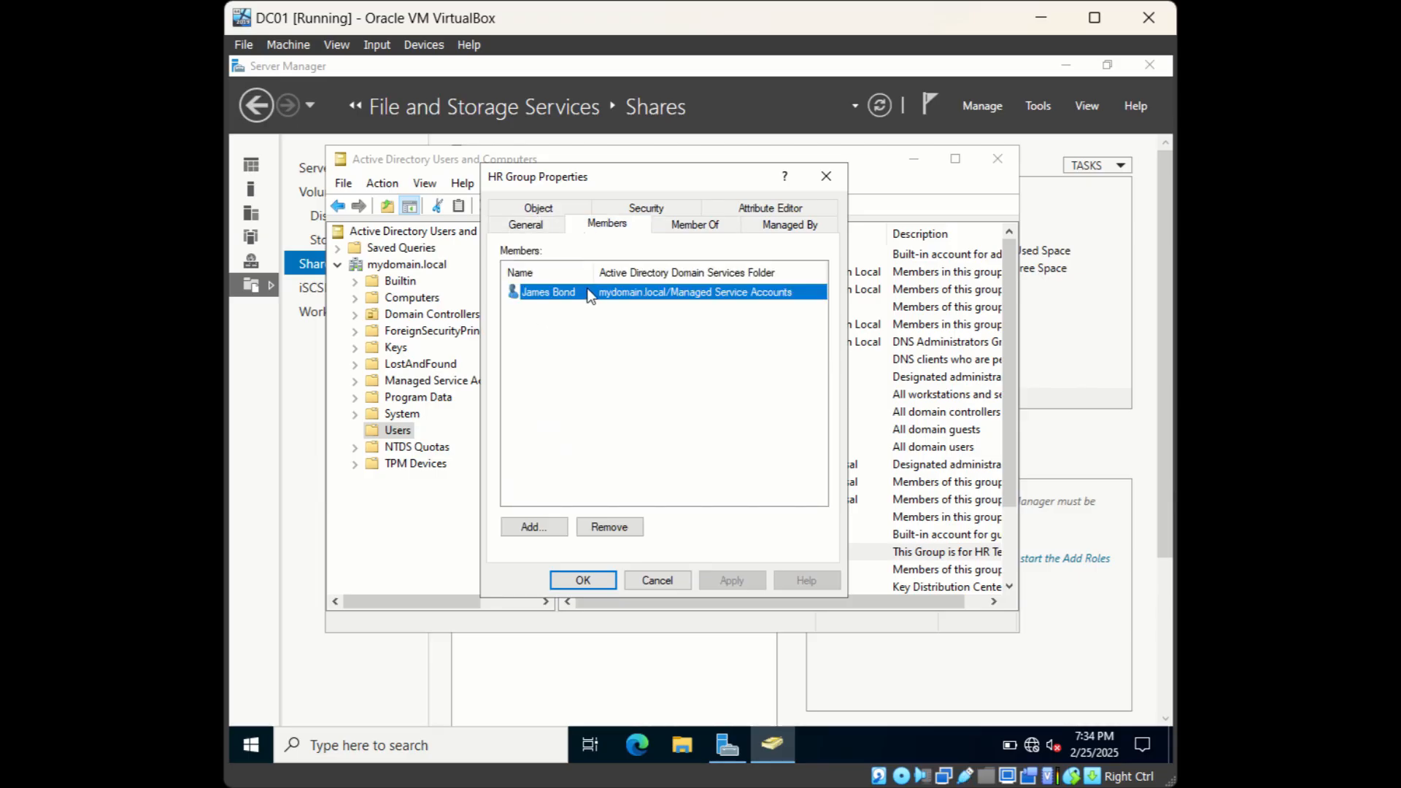
mouse_move(601, 311)
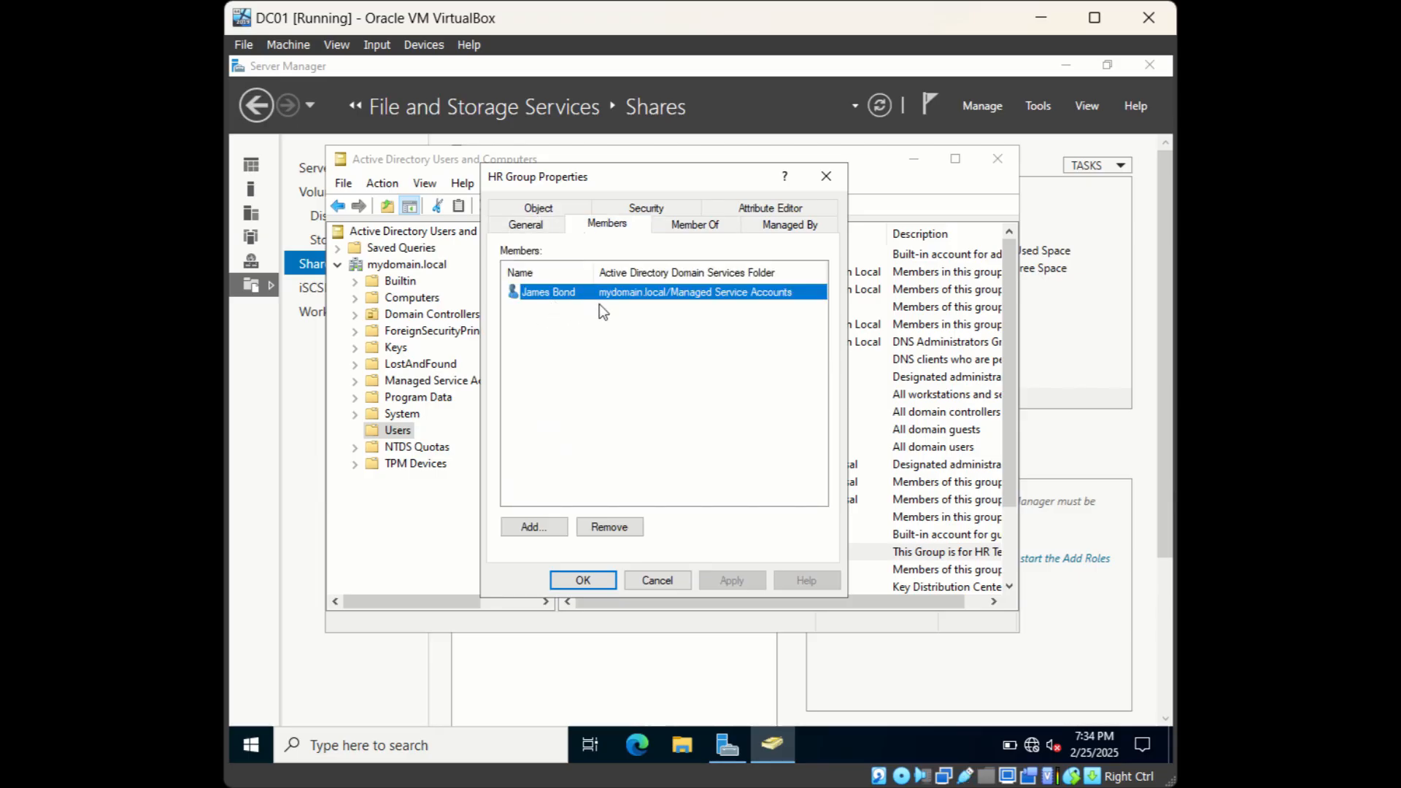
mouse_move(654, 310)
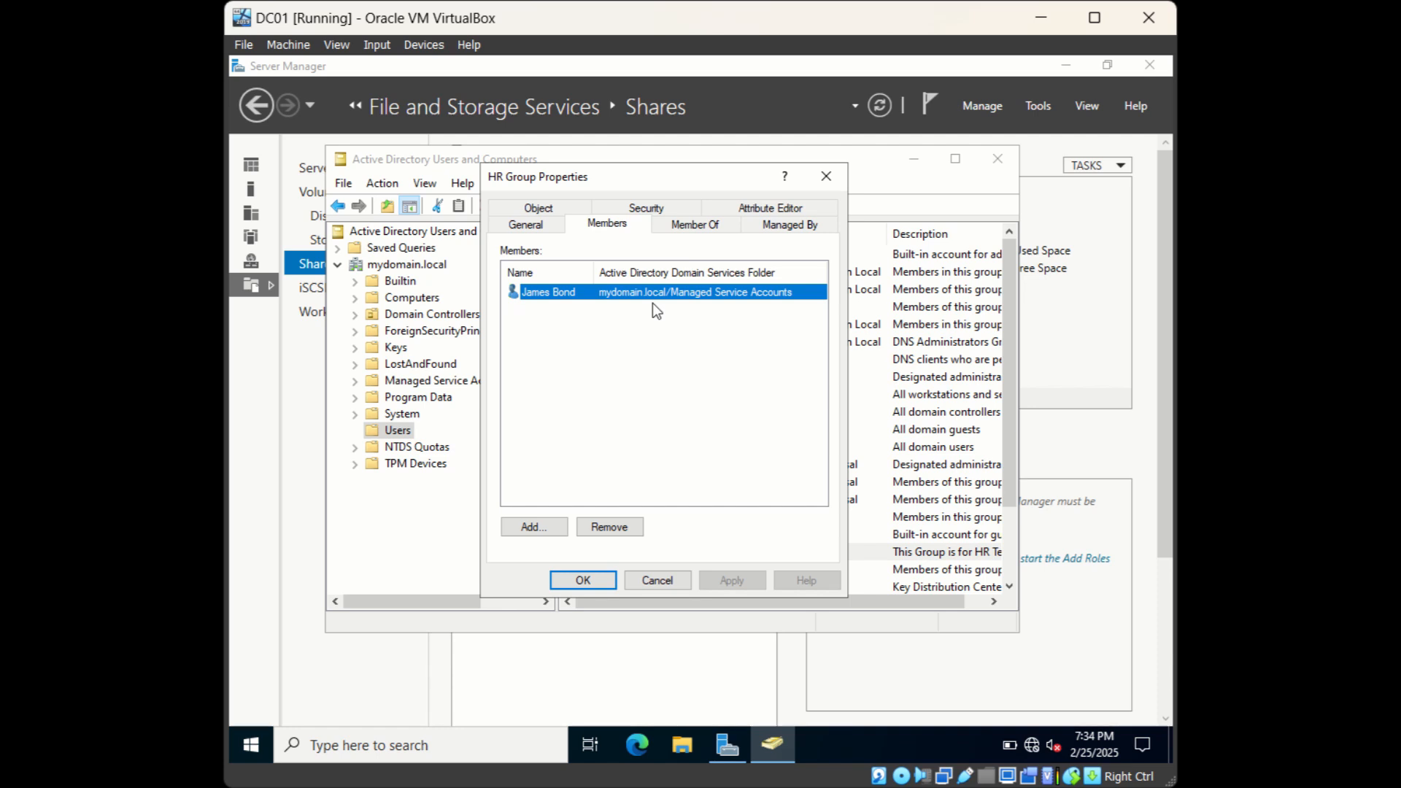
mouse_move(649, 351)
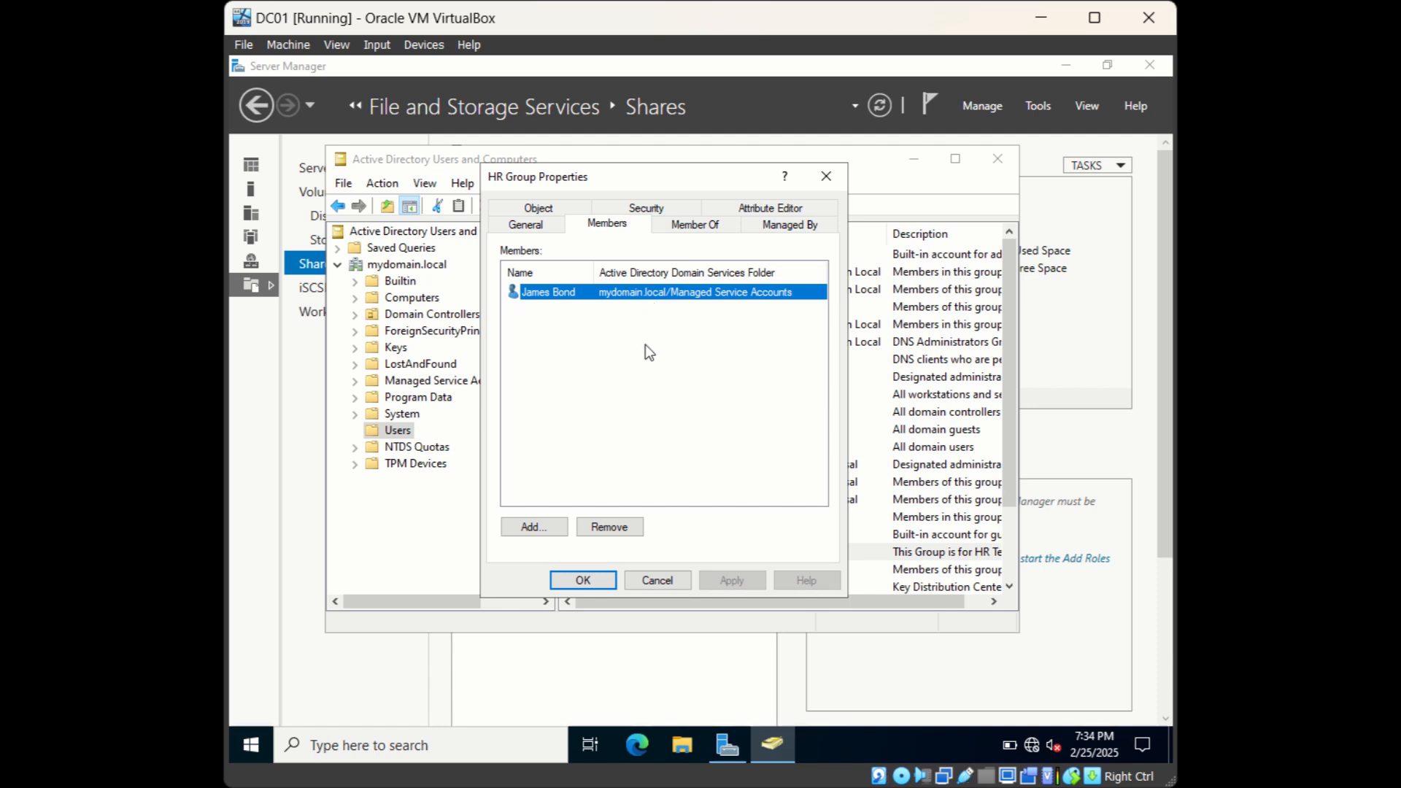
mouse_move(553, 305)
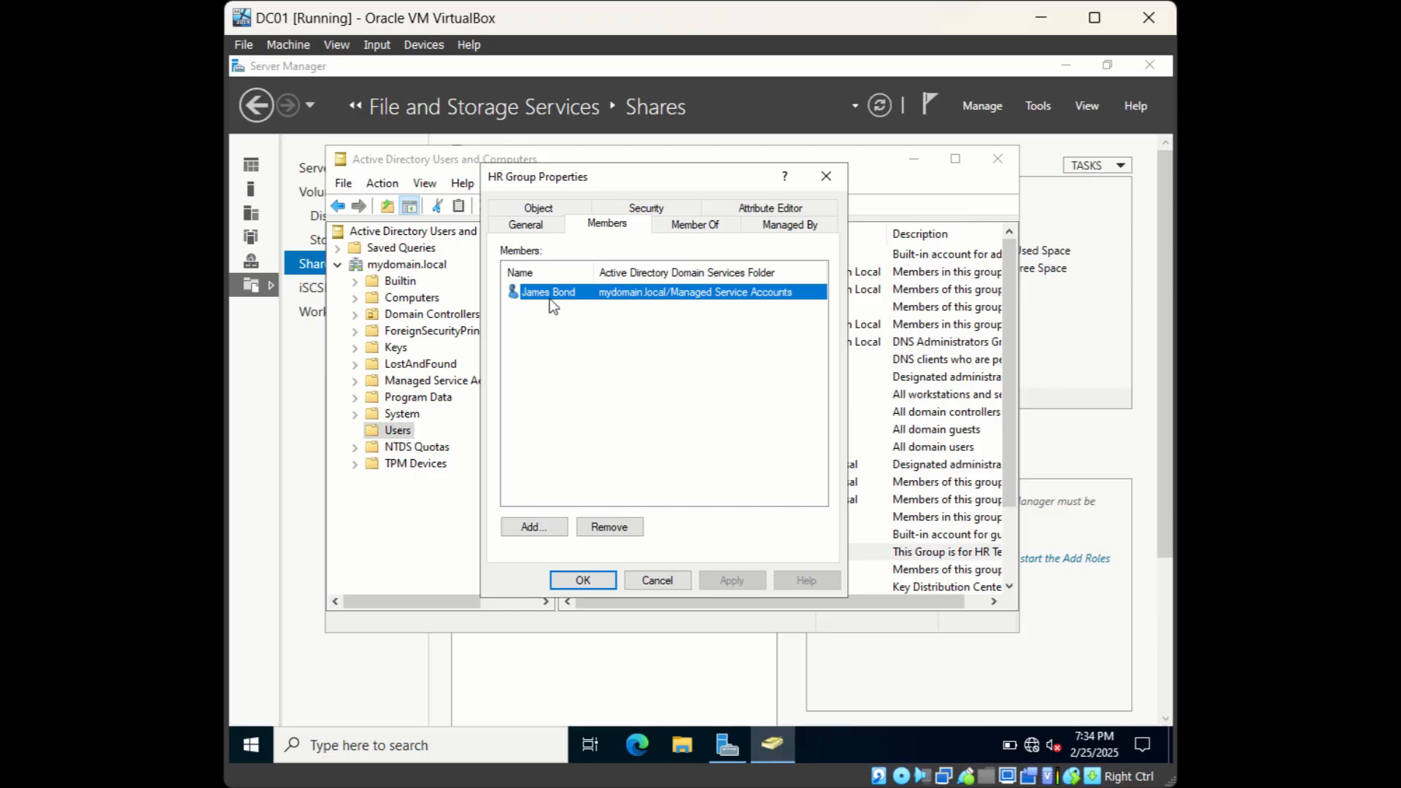
mouse_move(584, 305)
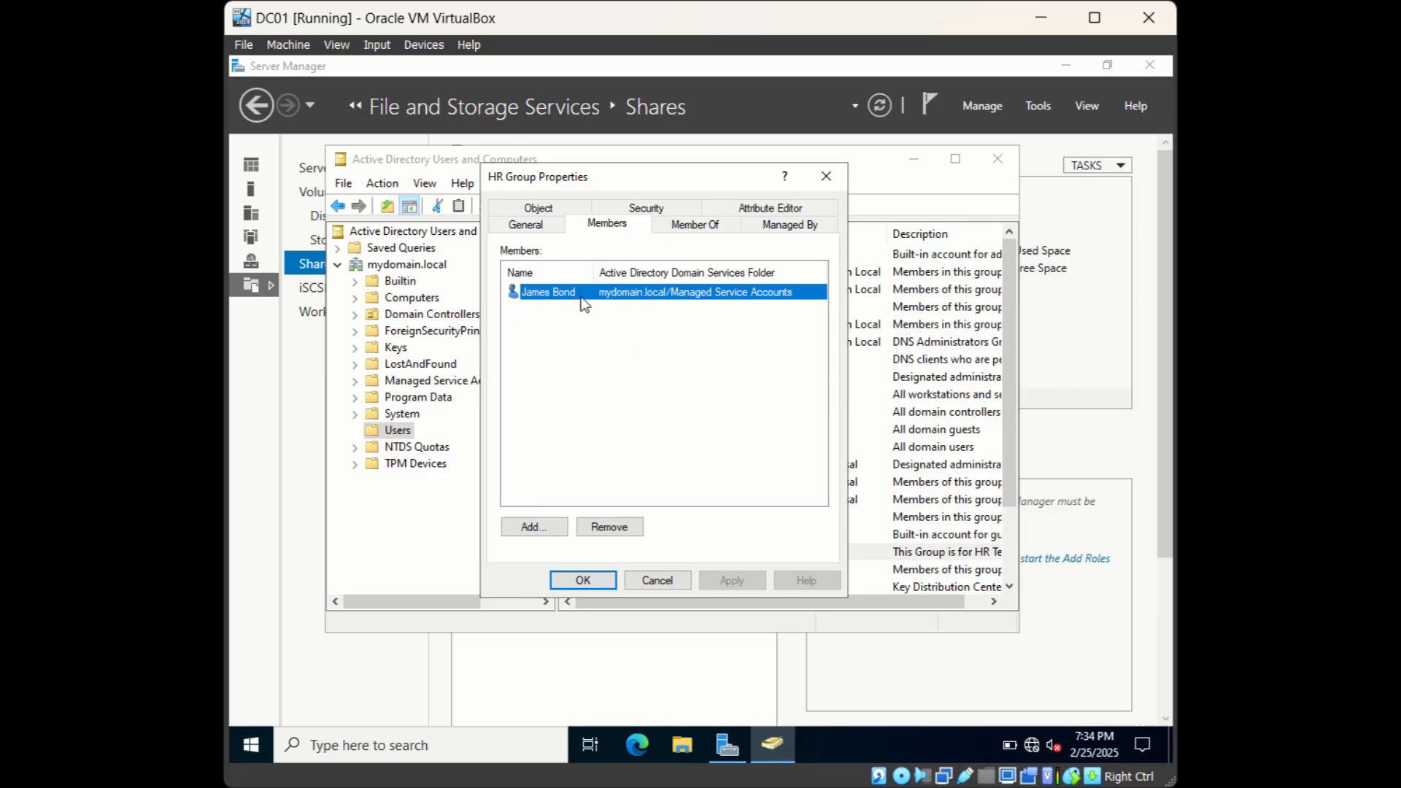
mouse_move(648, 579)
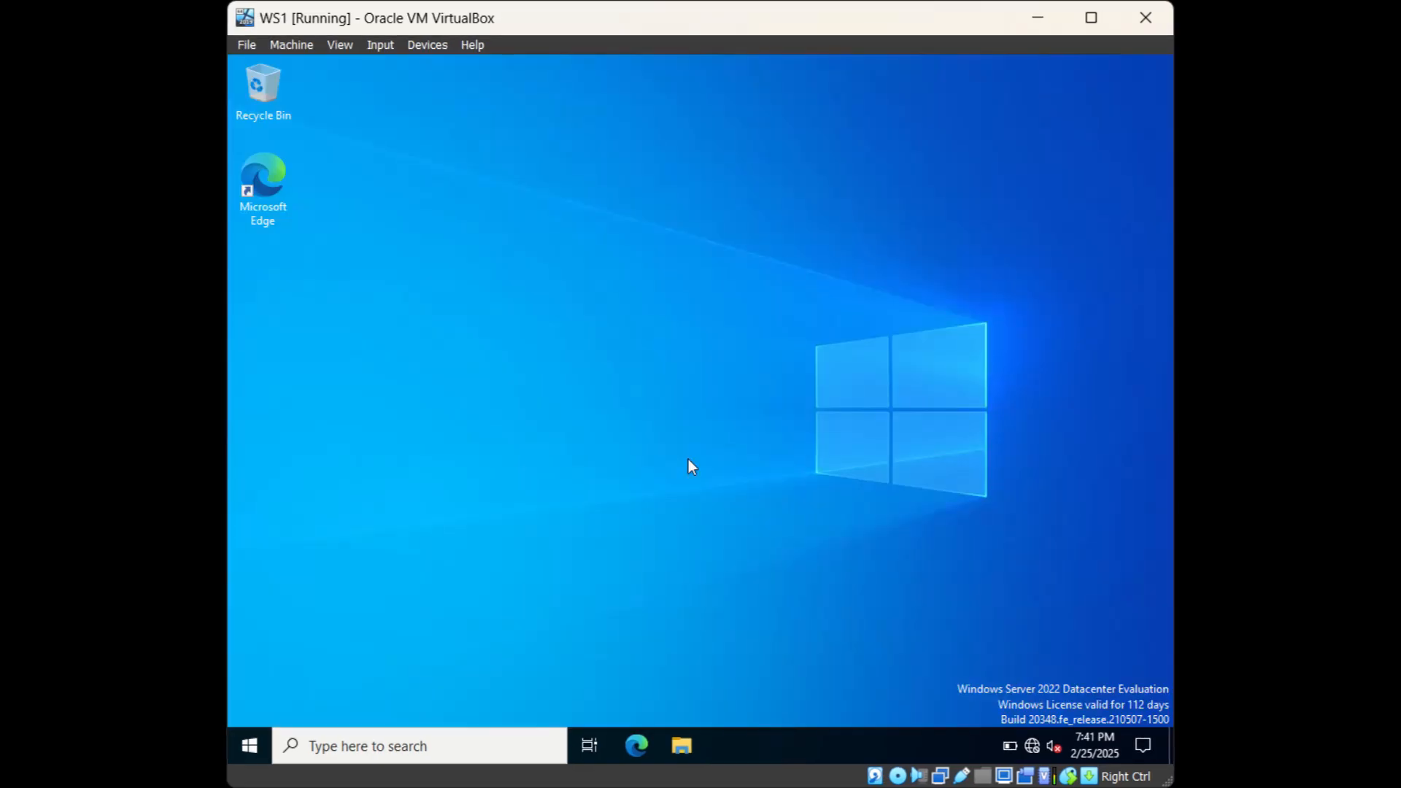
mouse_move(608, 514)
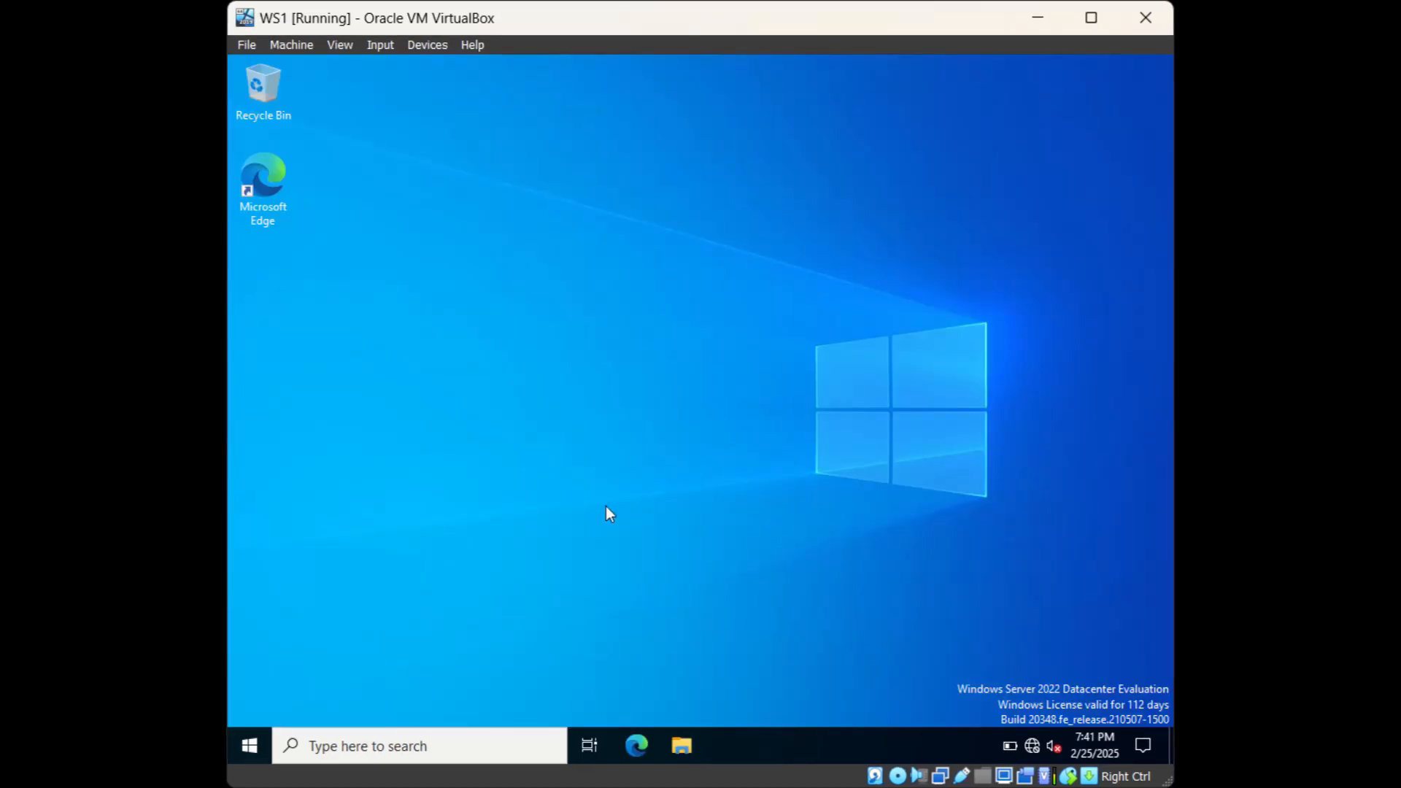
mouse_move(290, 704)
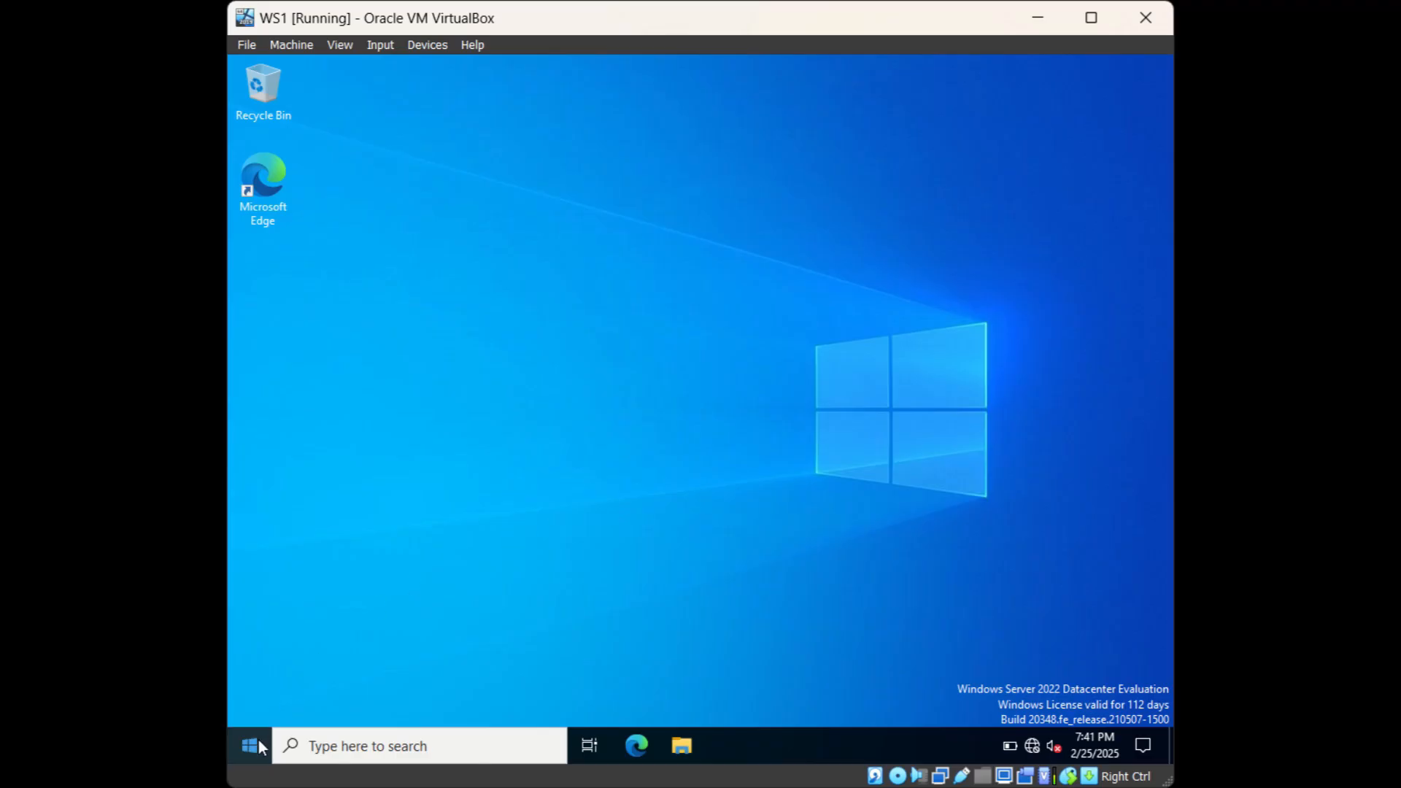
From WS1's Run dialog, open the UNC path \\DC1.mydomain.local\
right_click(250, 745)
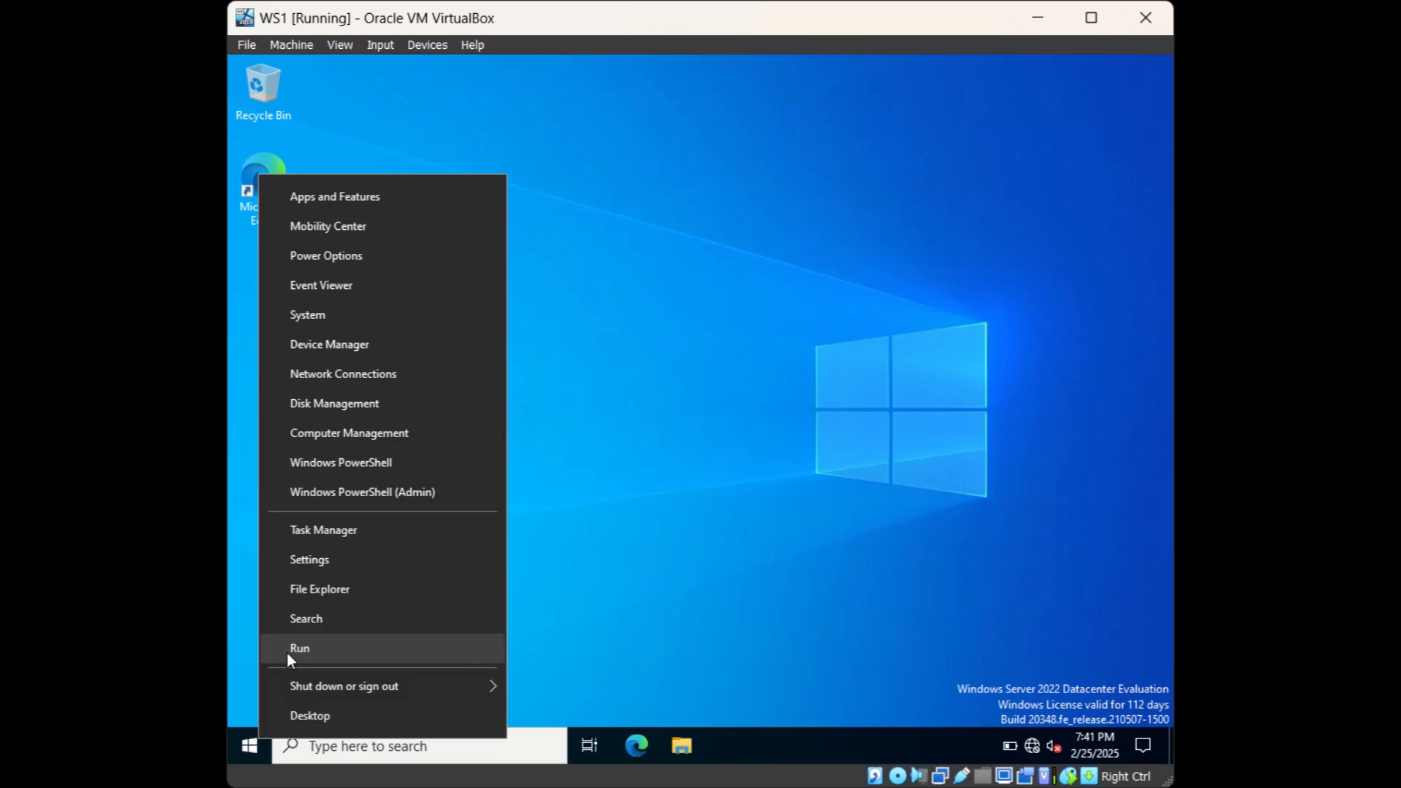
left_click(299, 648)
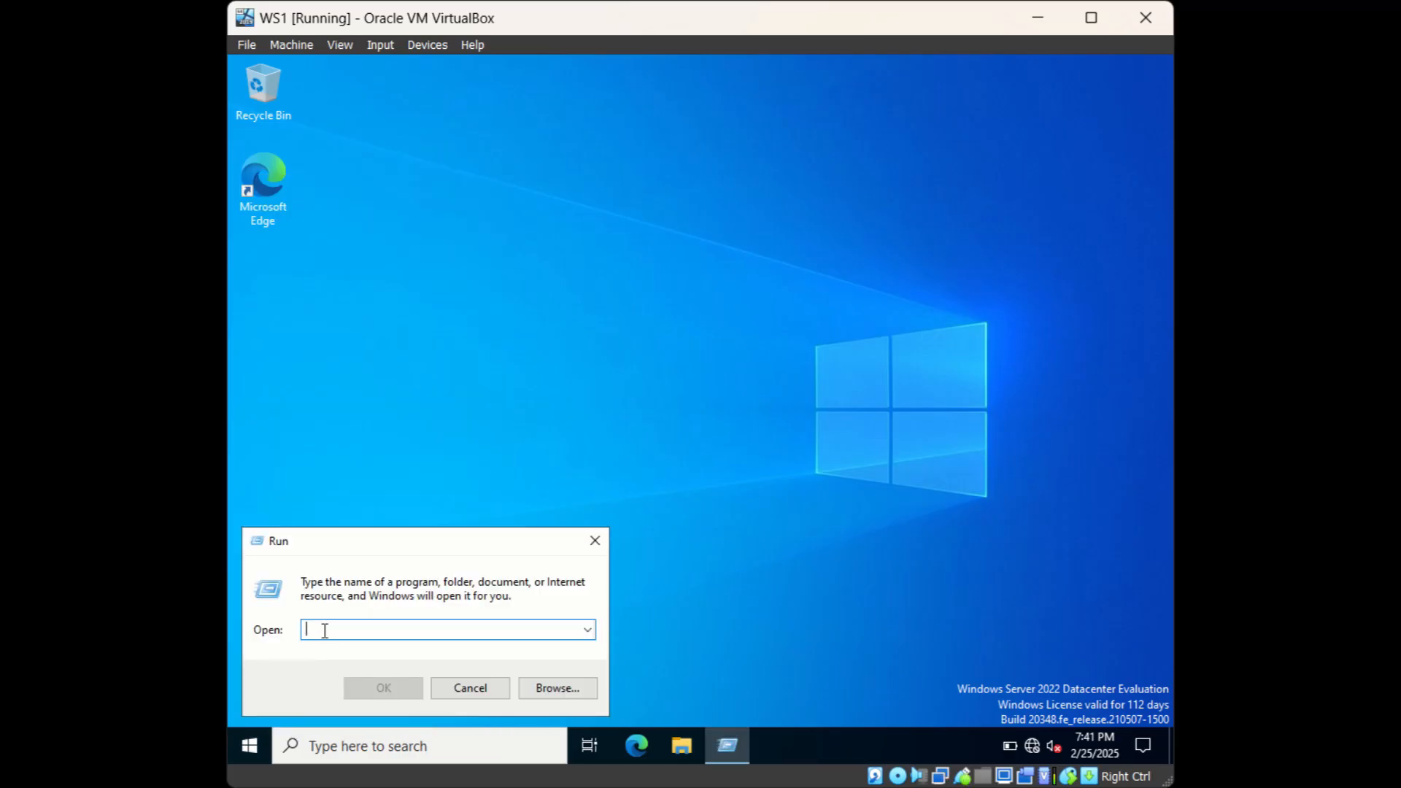
mouse_move(314, 686)
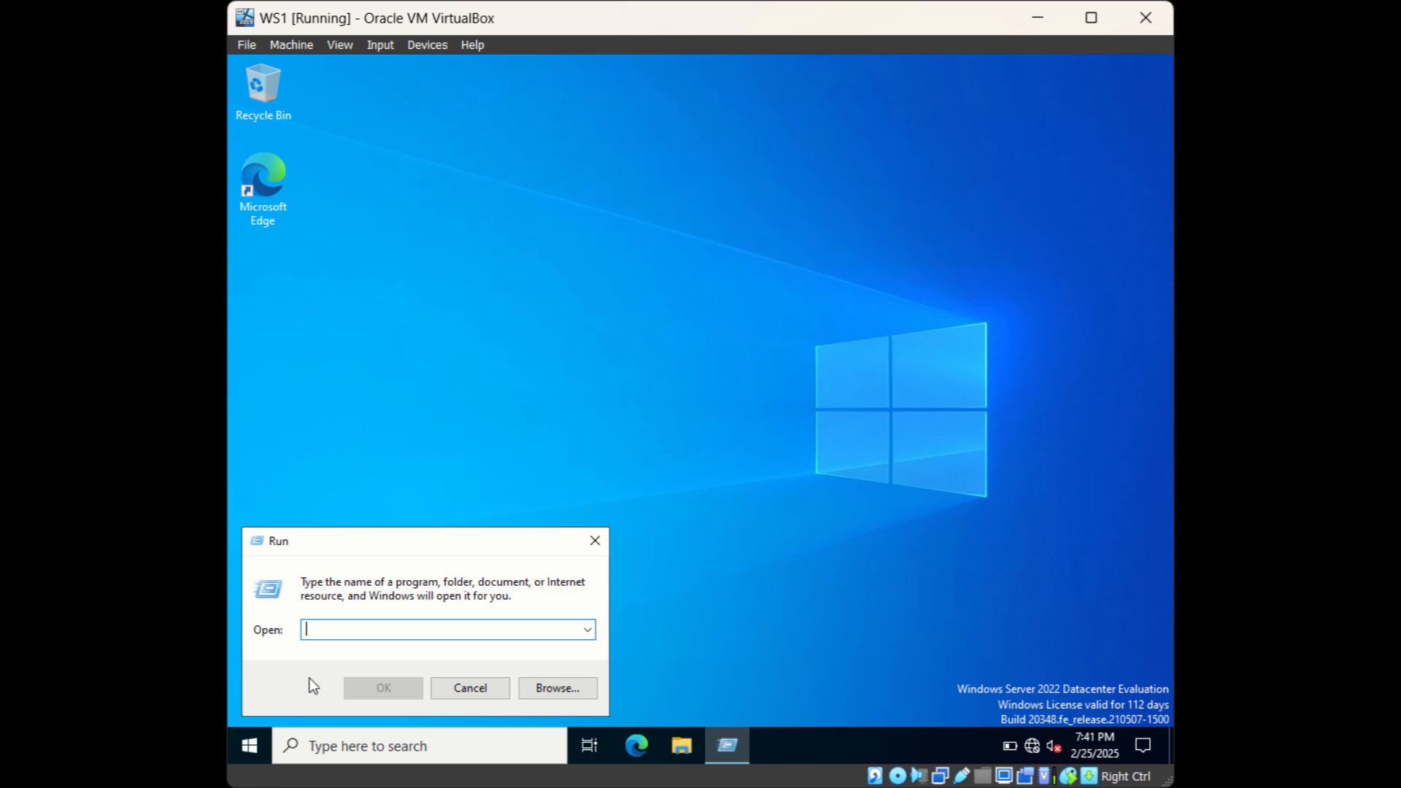
type("\\\\")
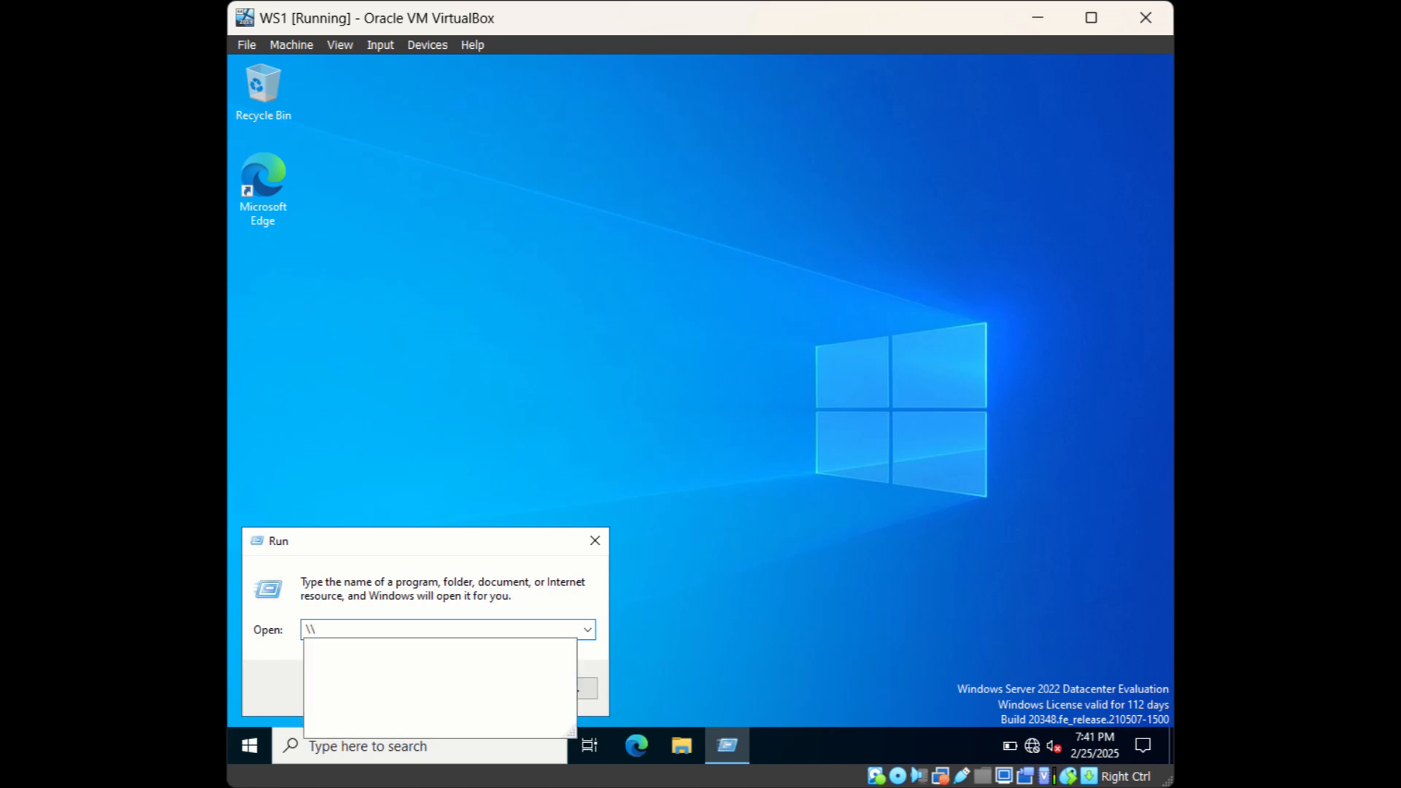
type("DC1")
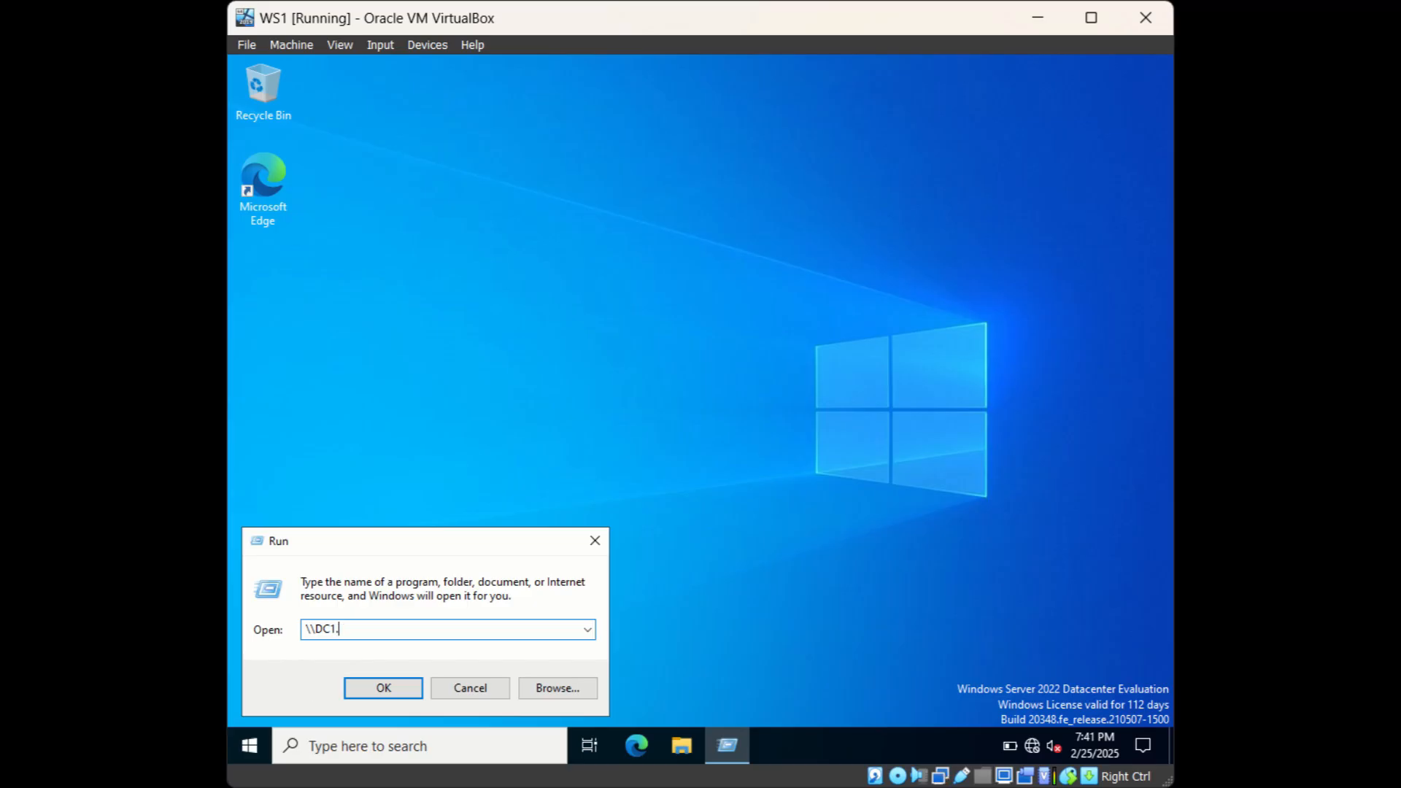
type("mydomain")
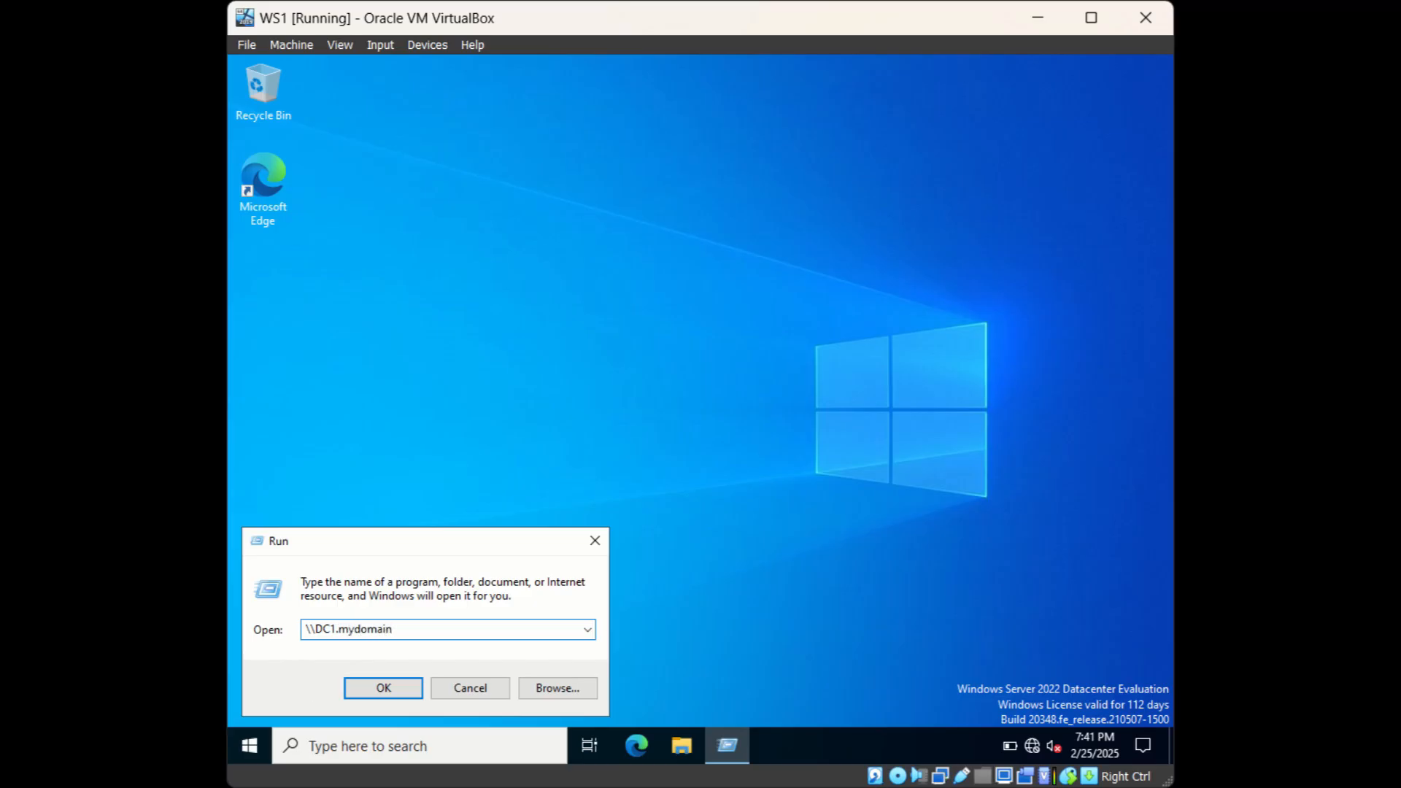
type(".local")
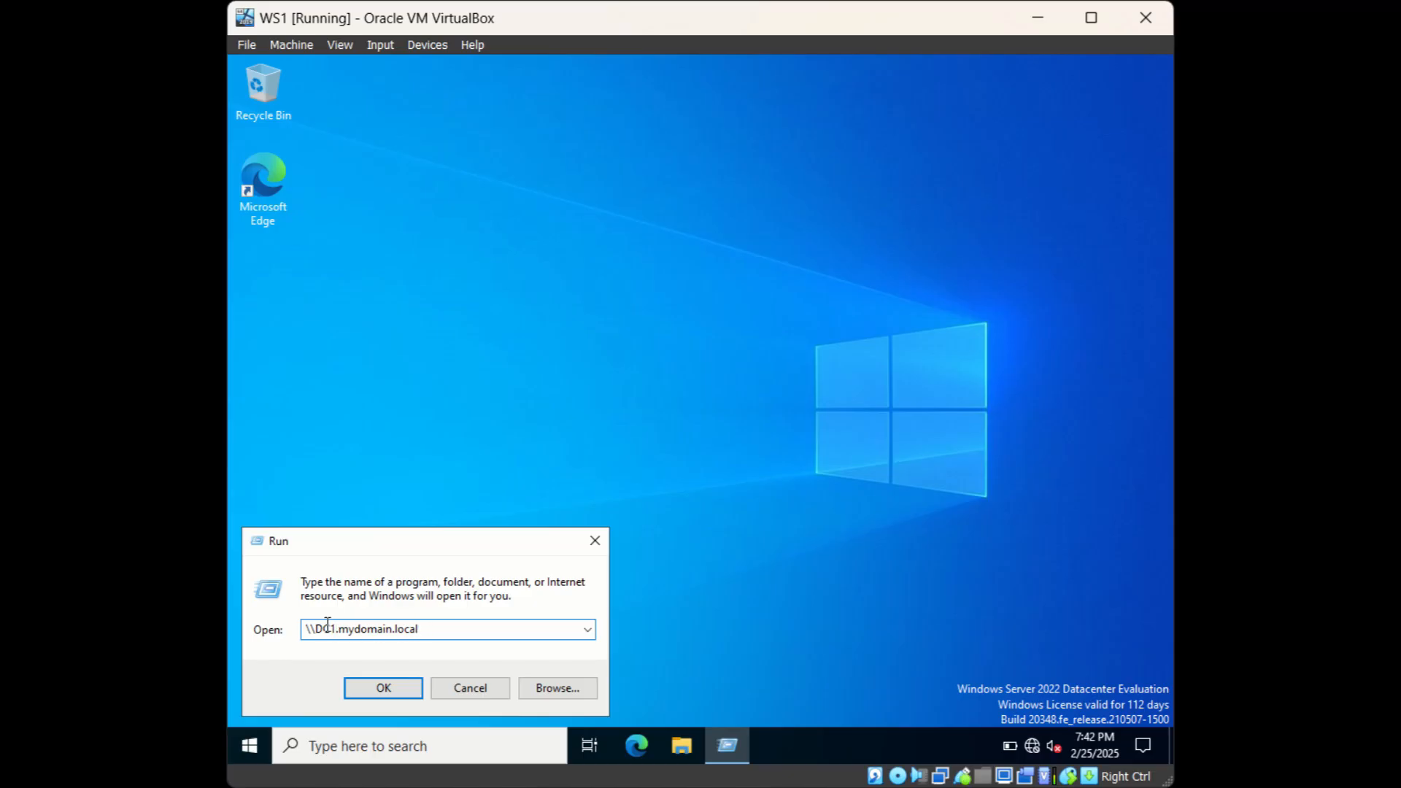
type("\\")
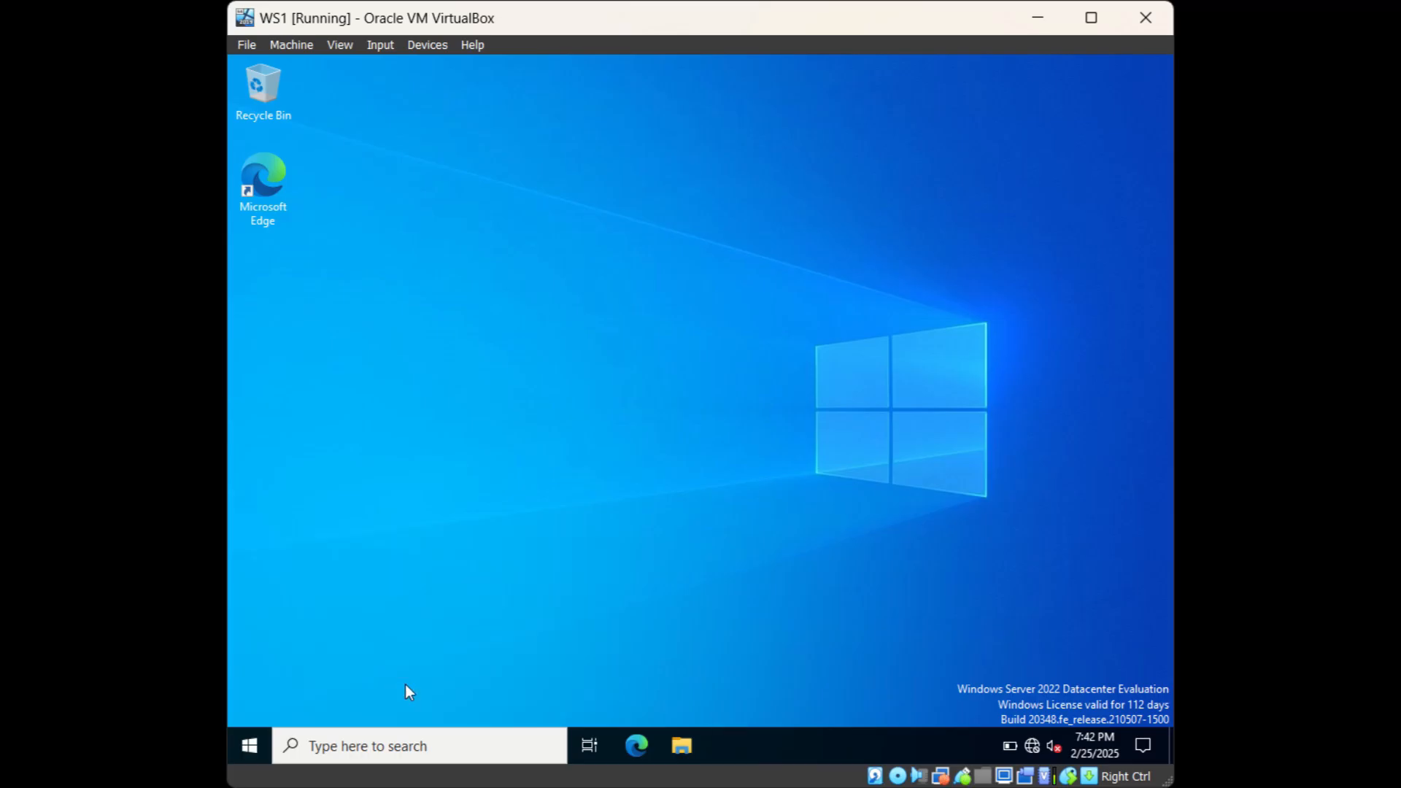
Browse Network to DC1 and open its empty HR Documents share
left_click(681, 745)
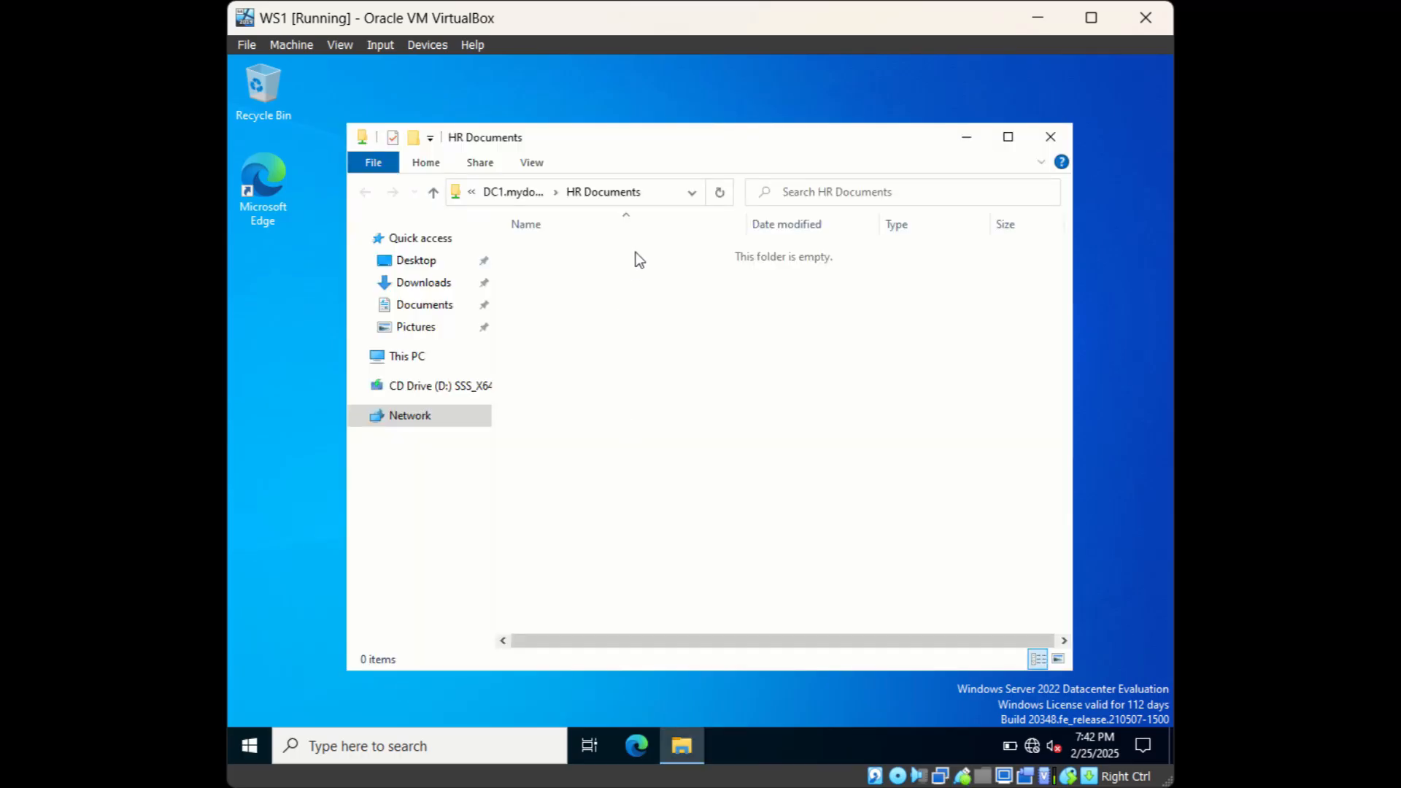
mouse_move(732, 382)
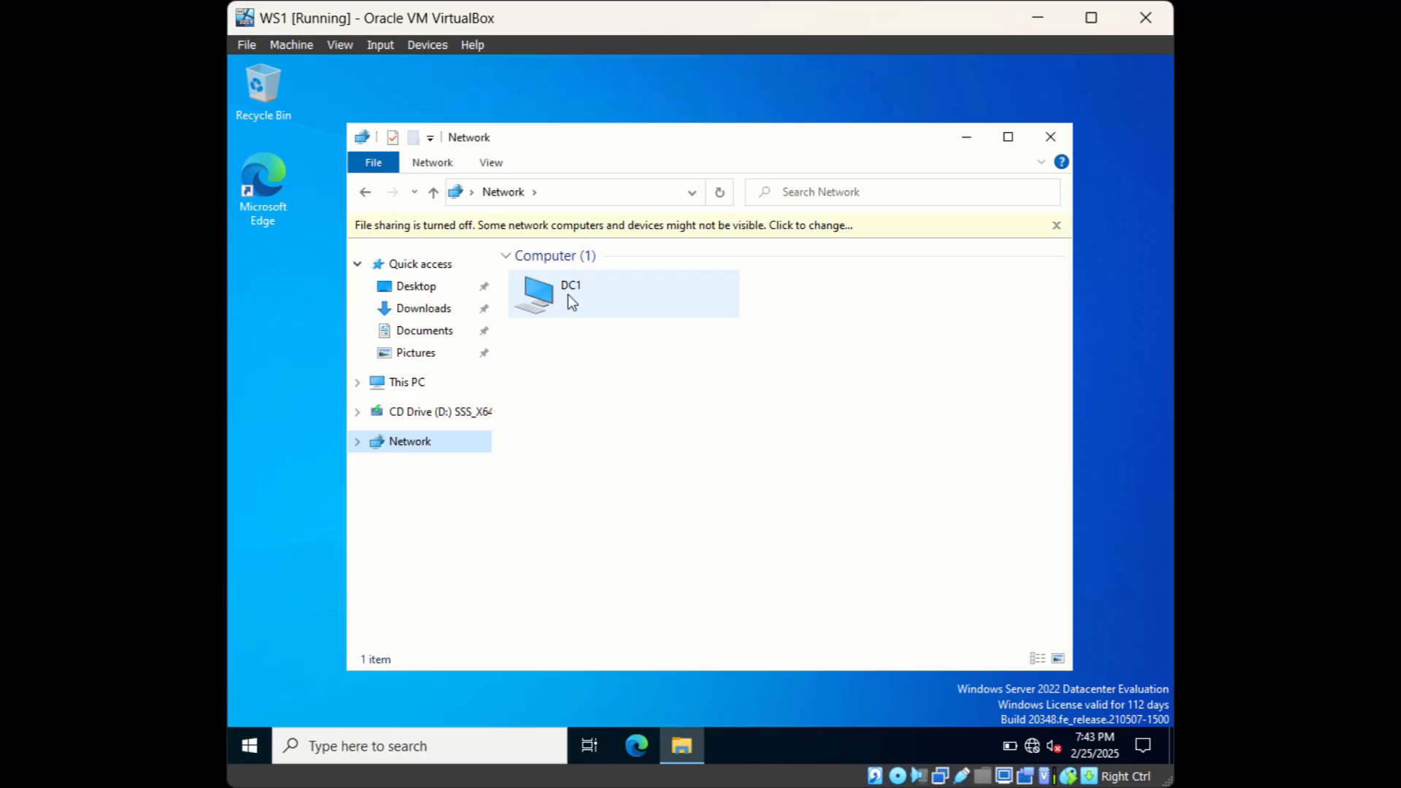
mouse_move(564, 293)
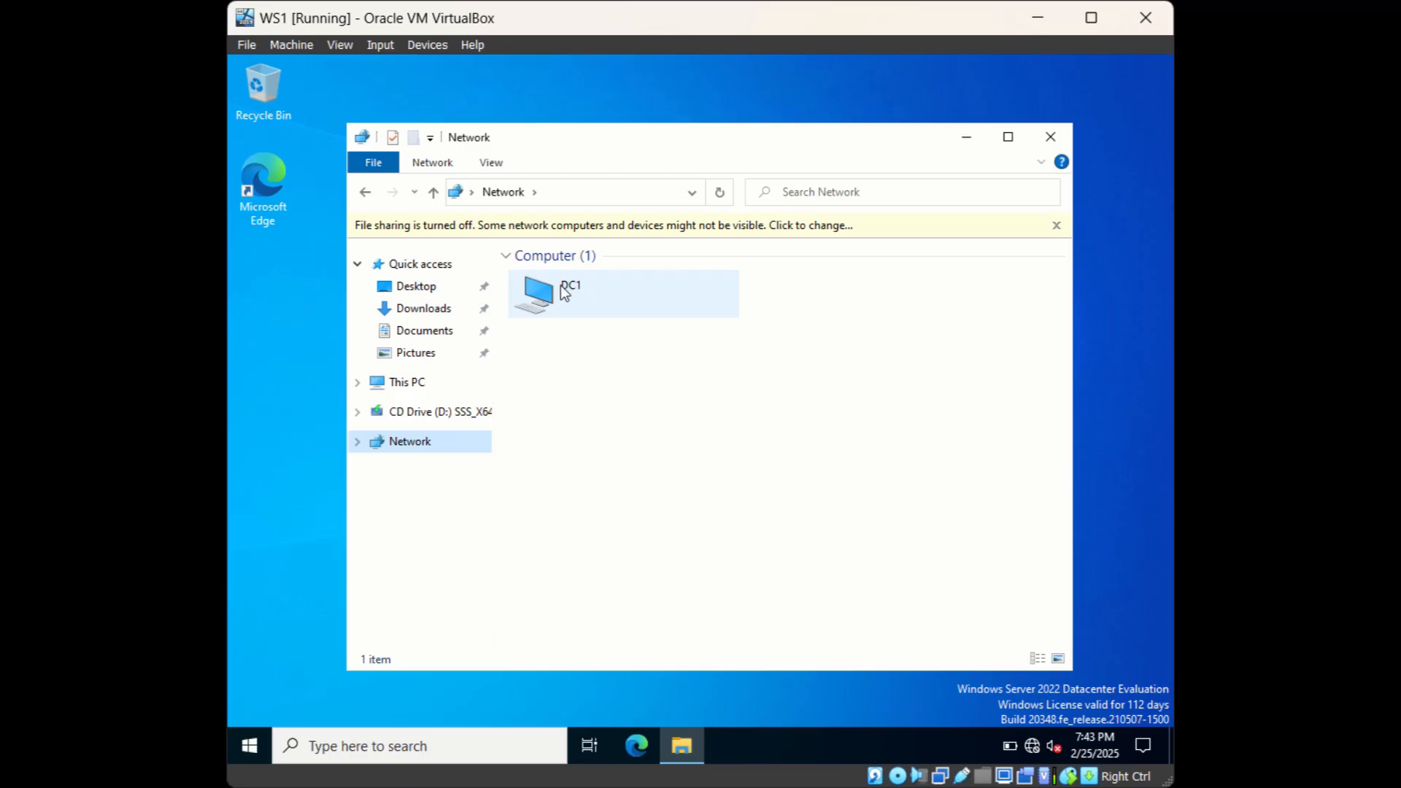
double_click(535, 294)
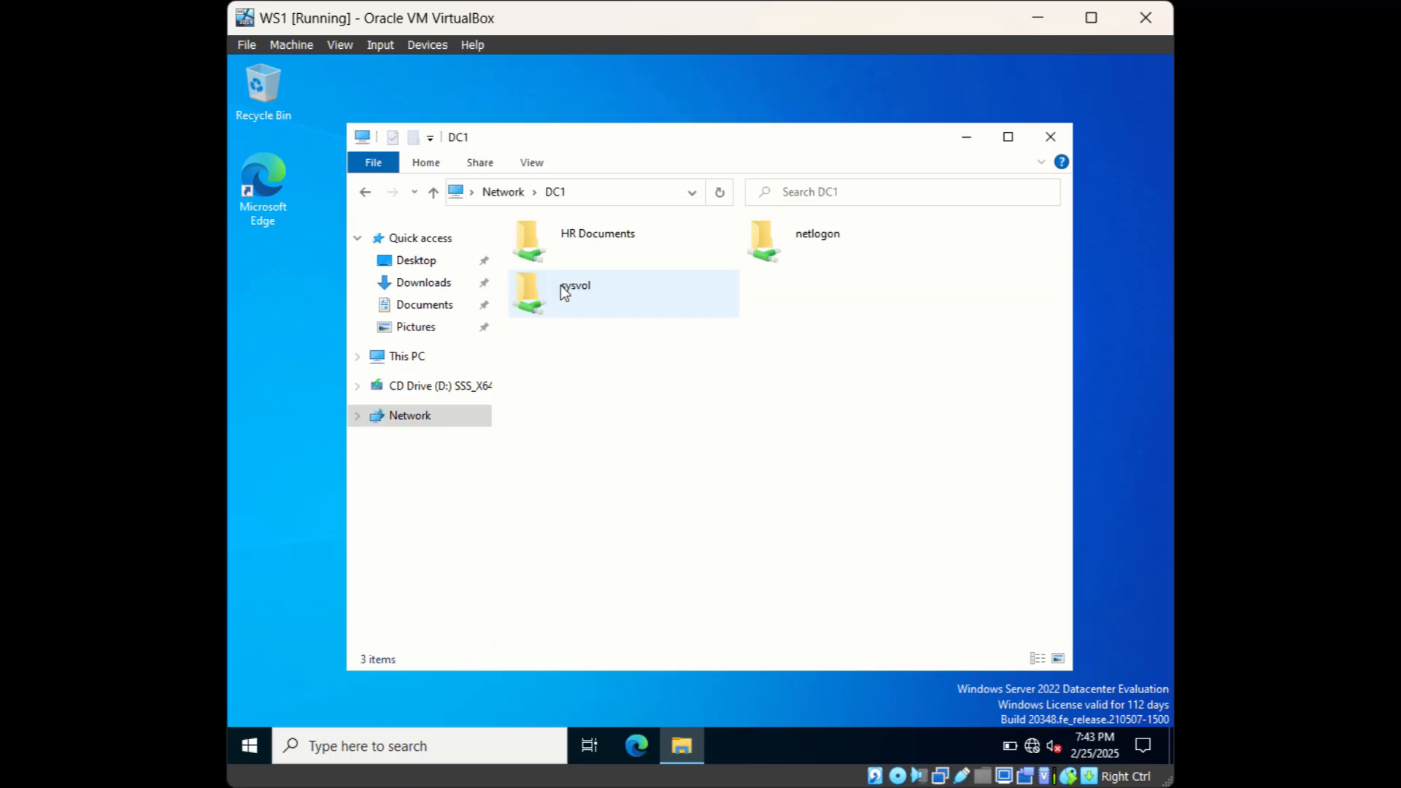
left_click(597, 242)
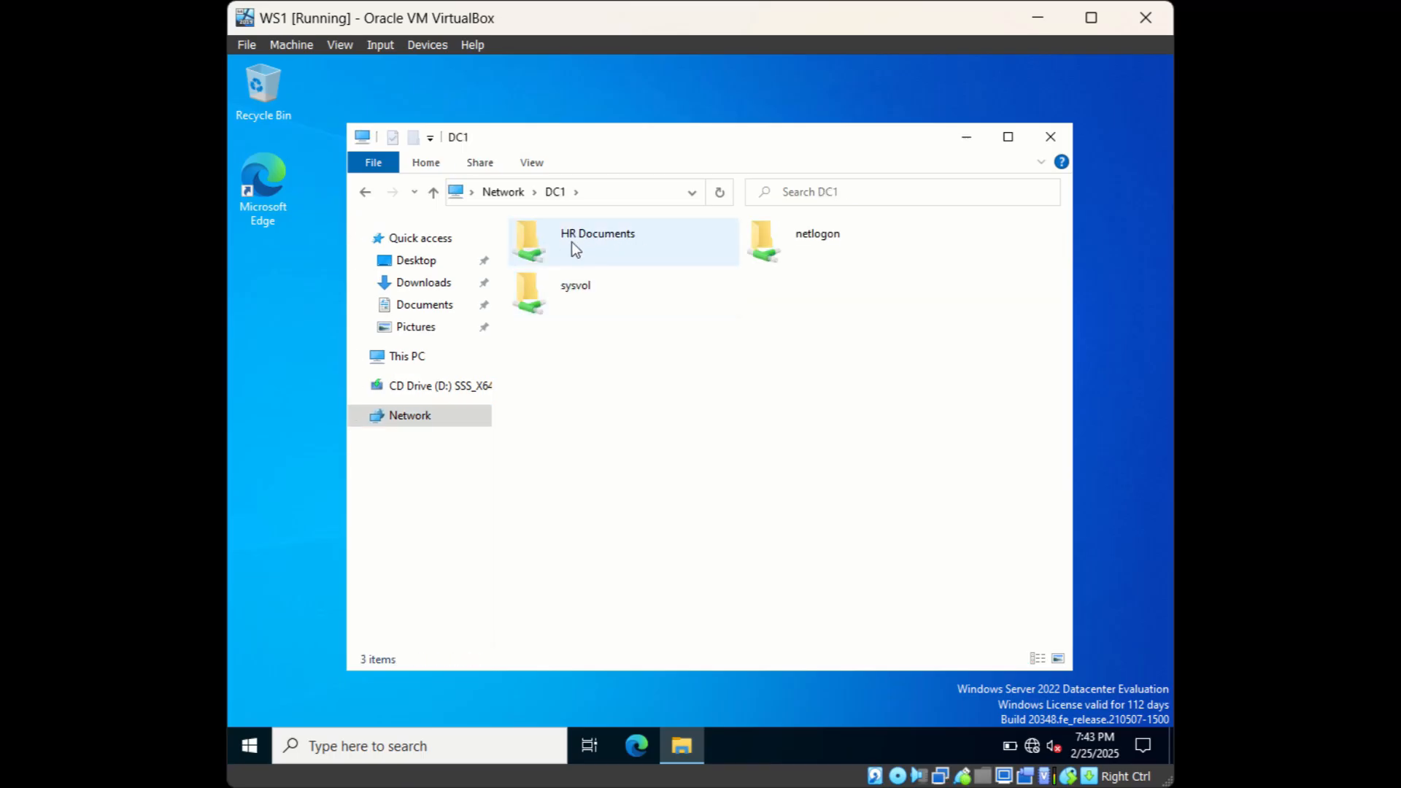
mouse_move(596, 250)
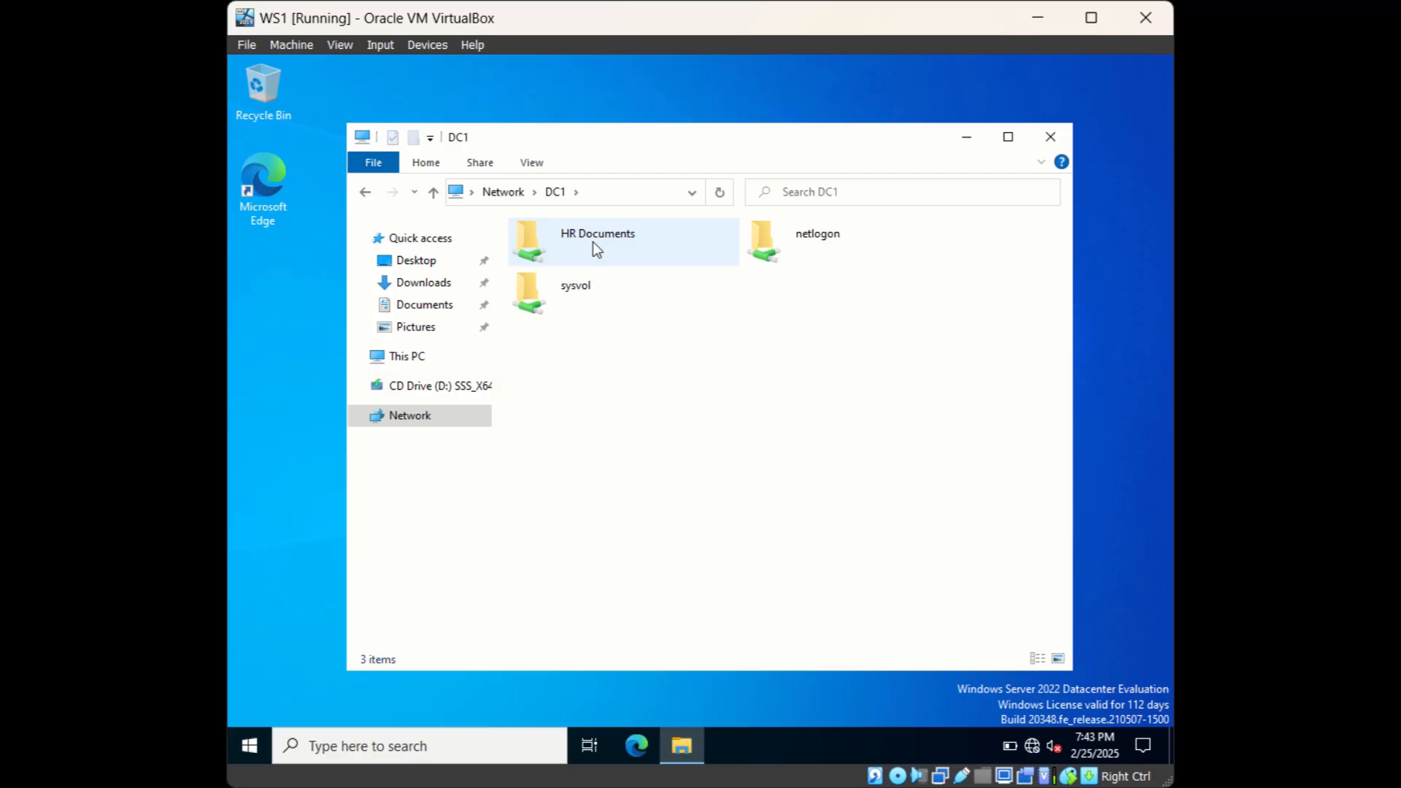
double_click(597, 242)
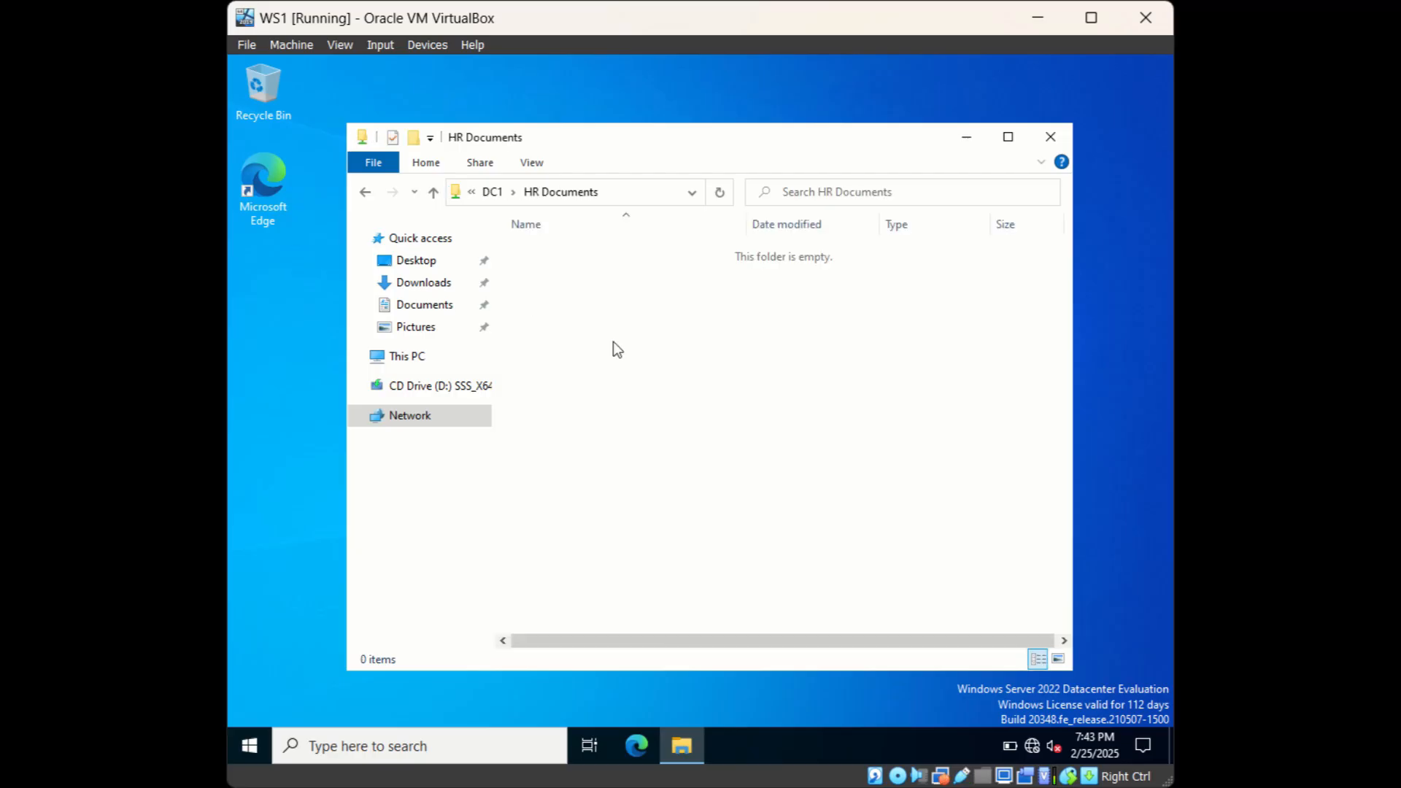